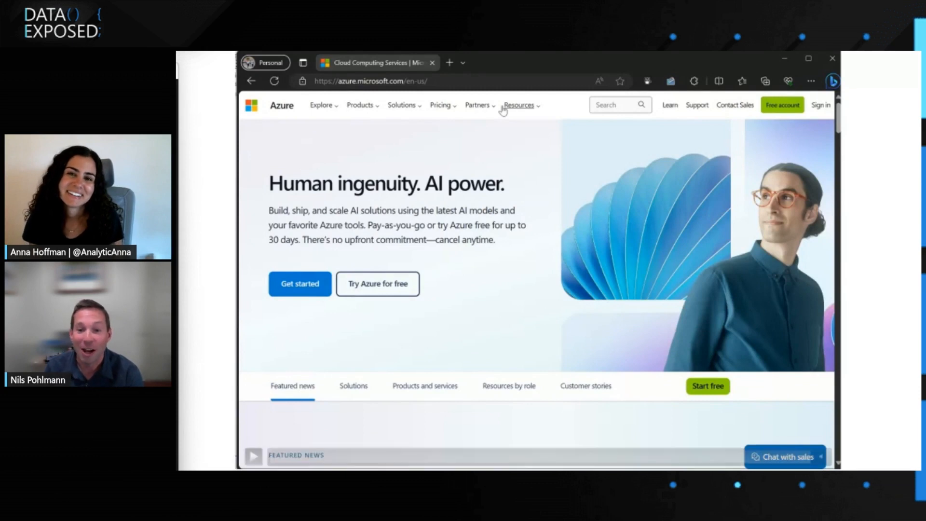
# Open the Azure free account page and browse its free products down to Azure SQL Database.
pyautogui.click(253, 455)
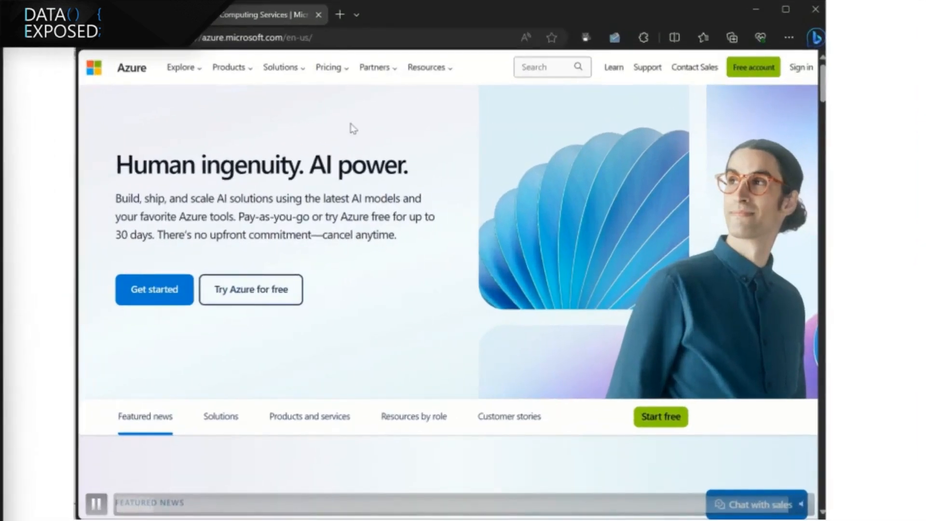
pyautogui.moveTo(250, 290)
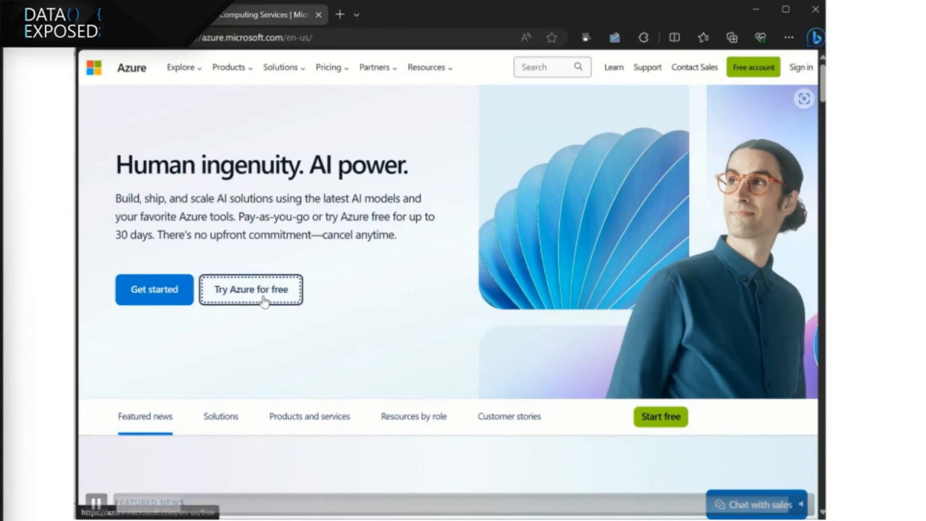
pyautogui.click(250, 289)
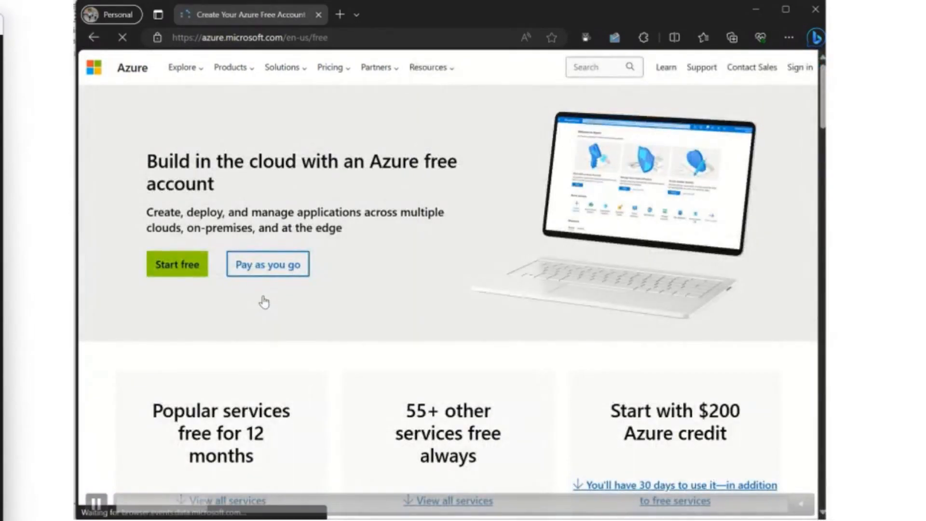
pyautogui.scroll(-3)
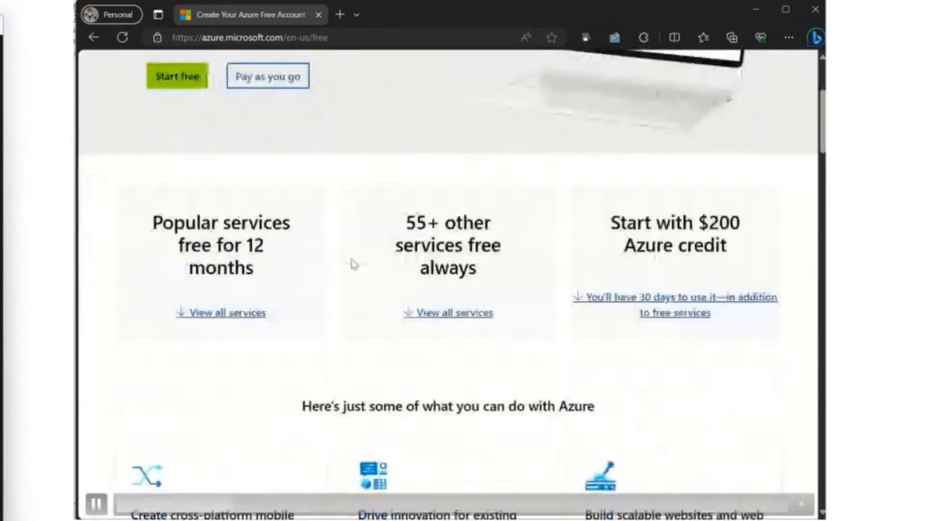
pyautogui.scroll(-3)
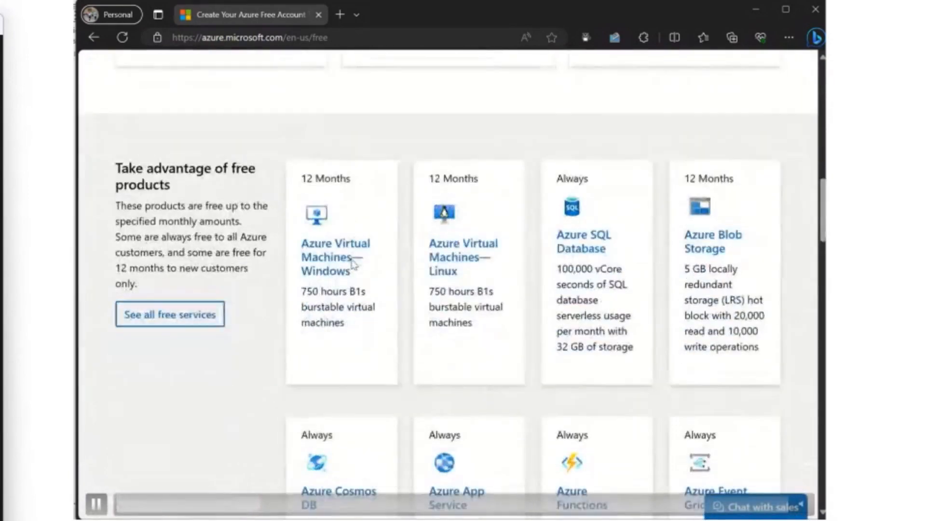
pyautogui.moveTo(605, 262)
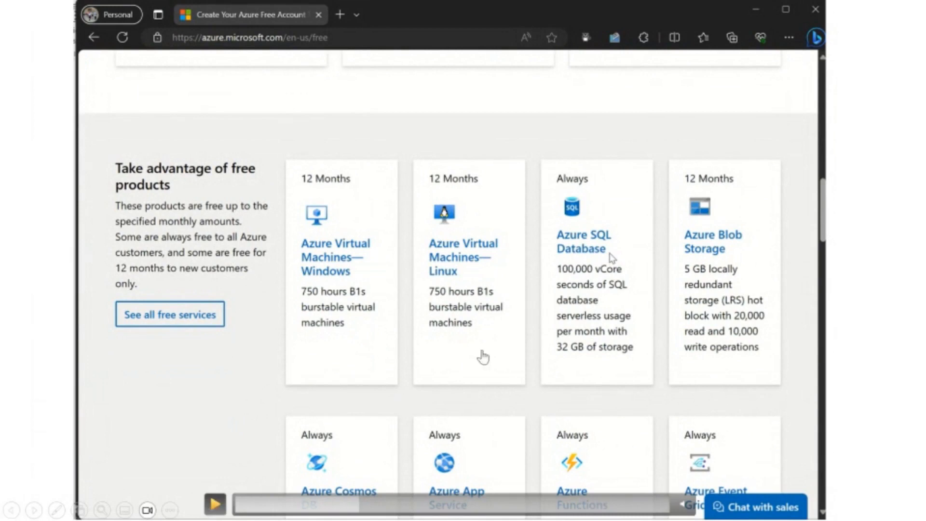
pyautogui.moveTo(306, 303)
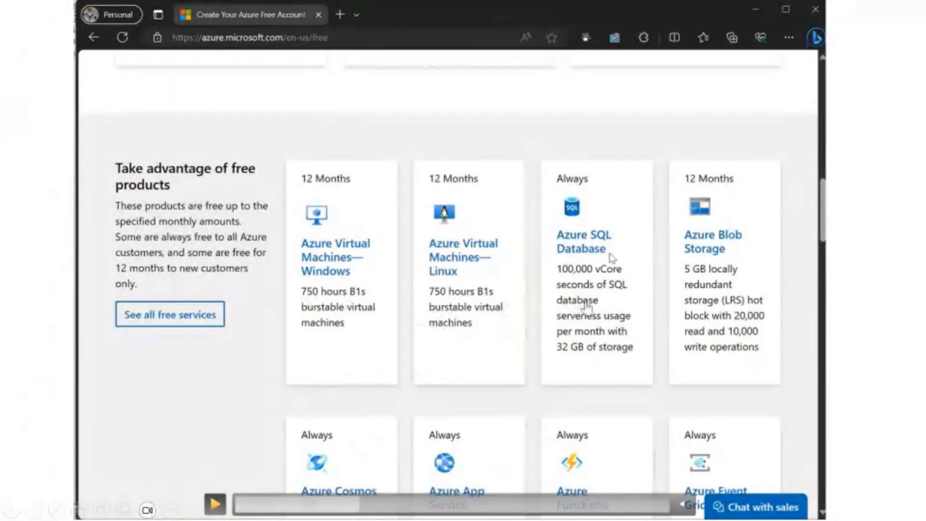
pyautogui.moveTo(287, 442)
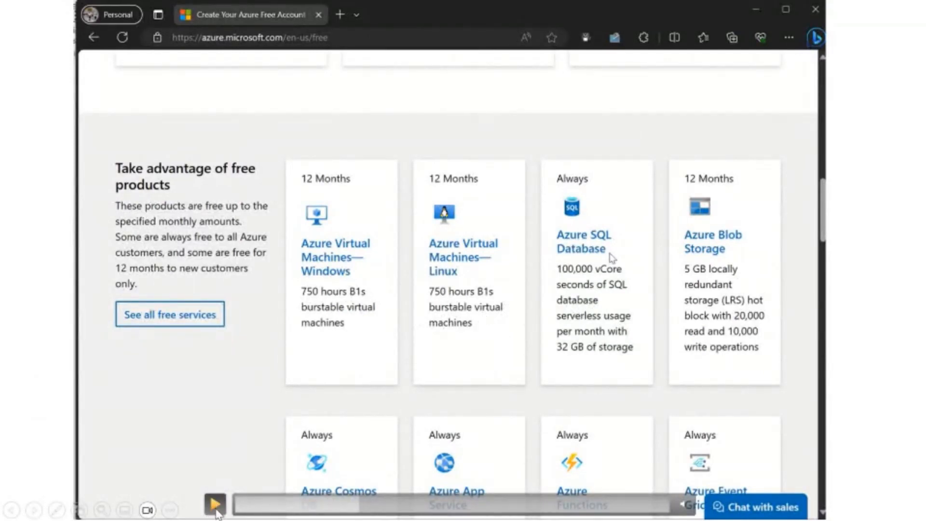
pyautogui.click(213, 505)
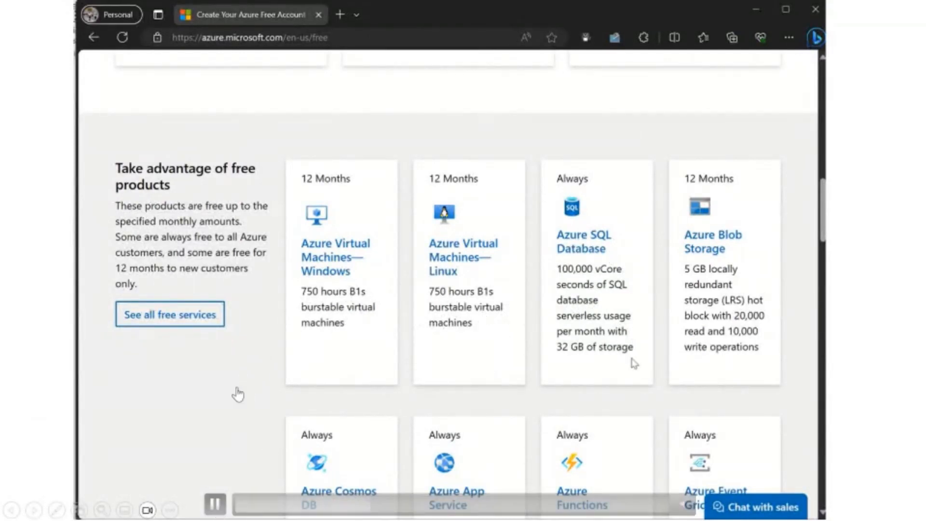
pyautogui.scroll(-3)
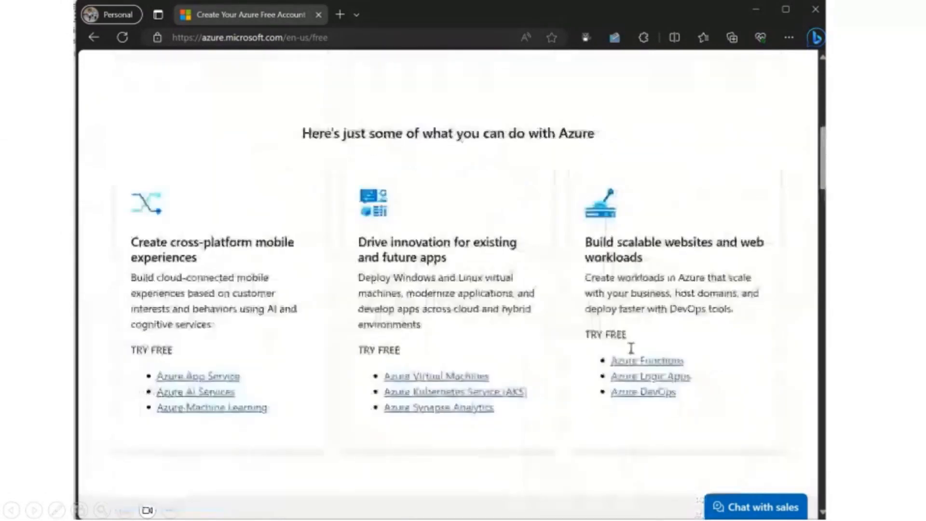
pyautogui.scroll(3)
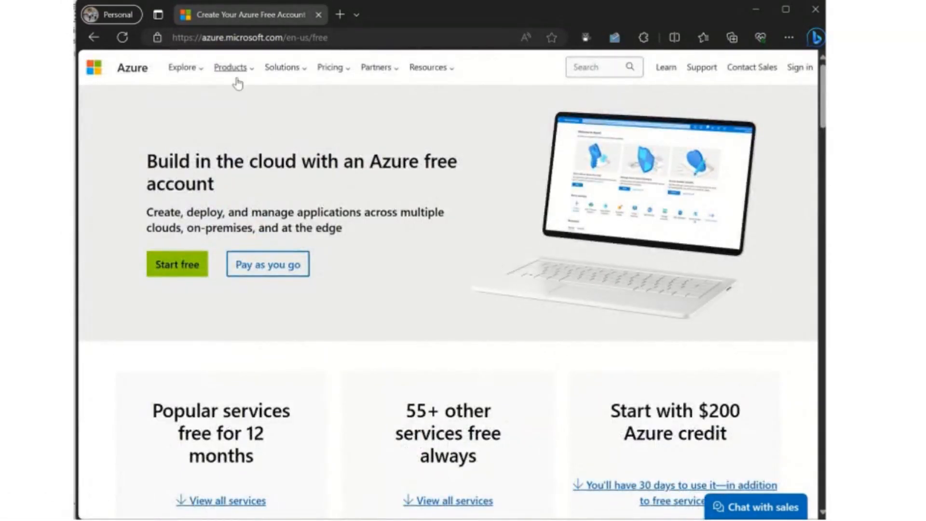
# Browse Products > Databases to reach the Azure SQL Database product page.
pyautogui.click(231, 66)
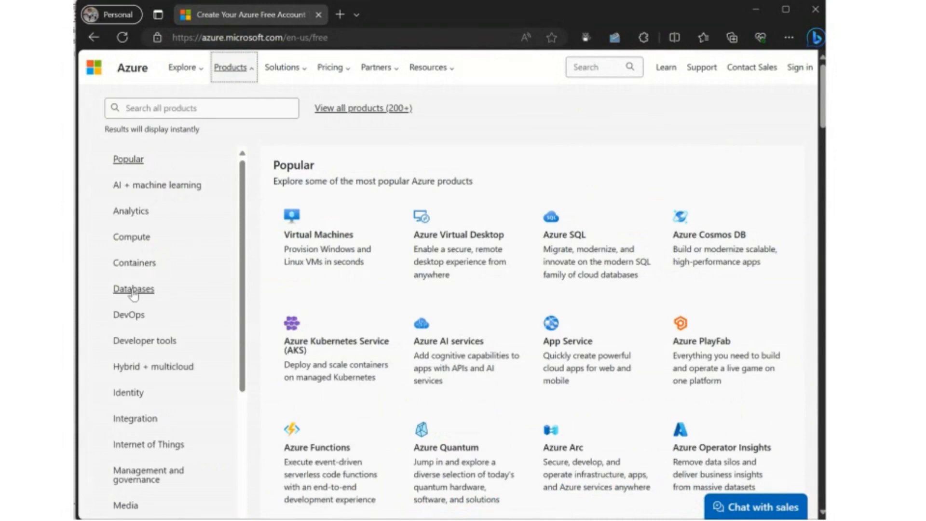
pyautogui.click(133, 288)
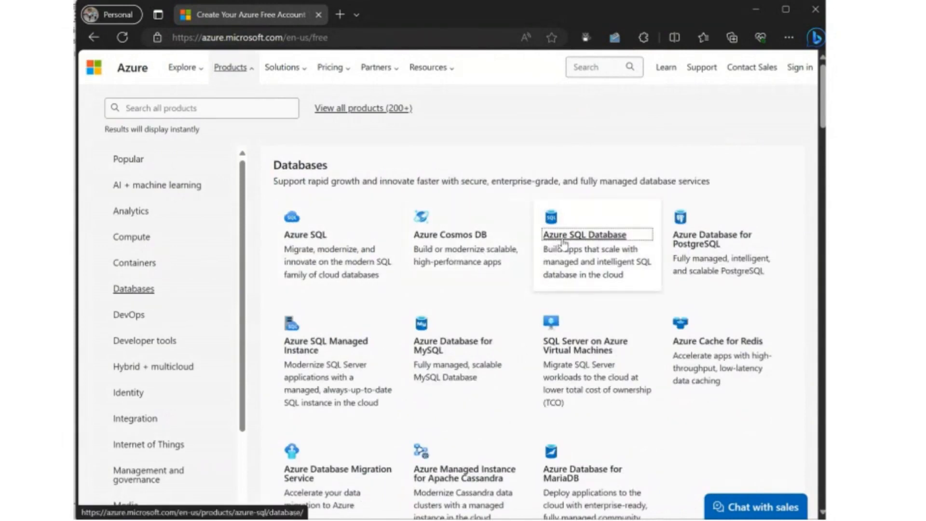
pyautogui.click(578, 234)
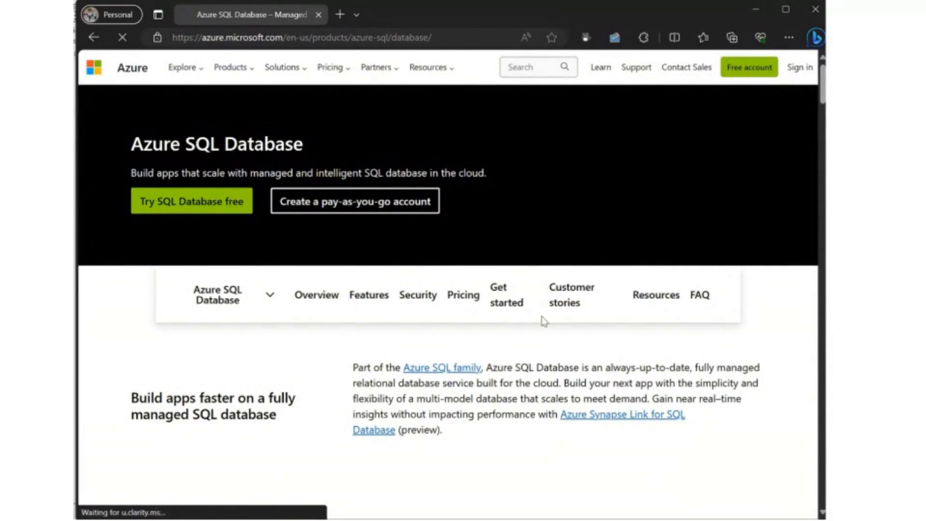
pyautogui.scroll(-3)
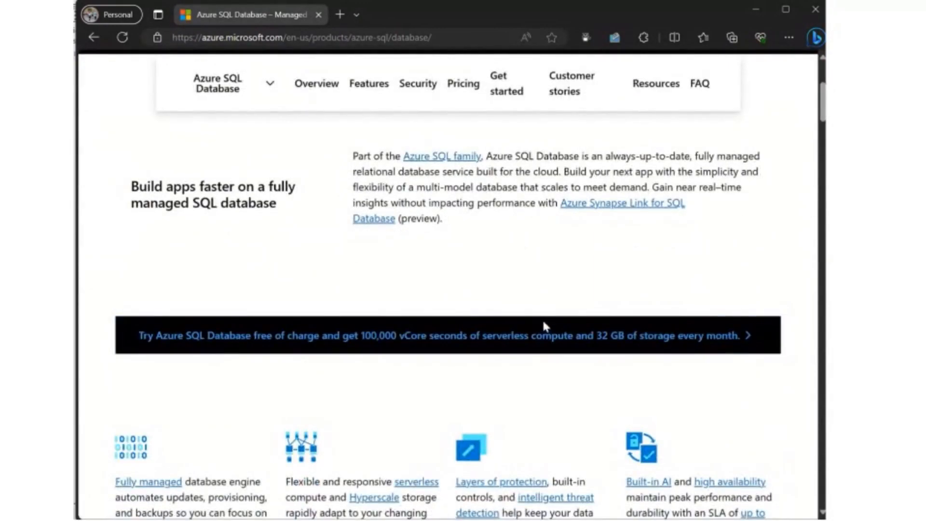
pyautogui.moveTo(555, 336)
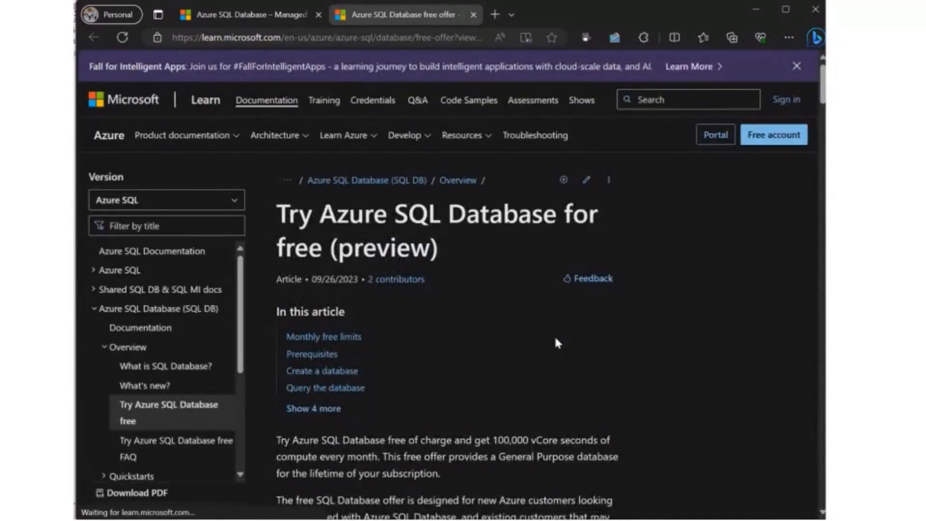
# Read the free SQL Database article to 'Create a database' and follow the provisioning link.
pyautogui.scroll(-3)
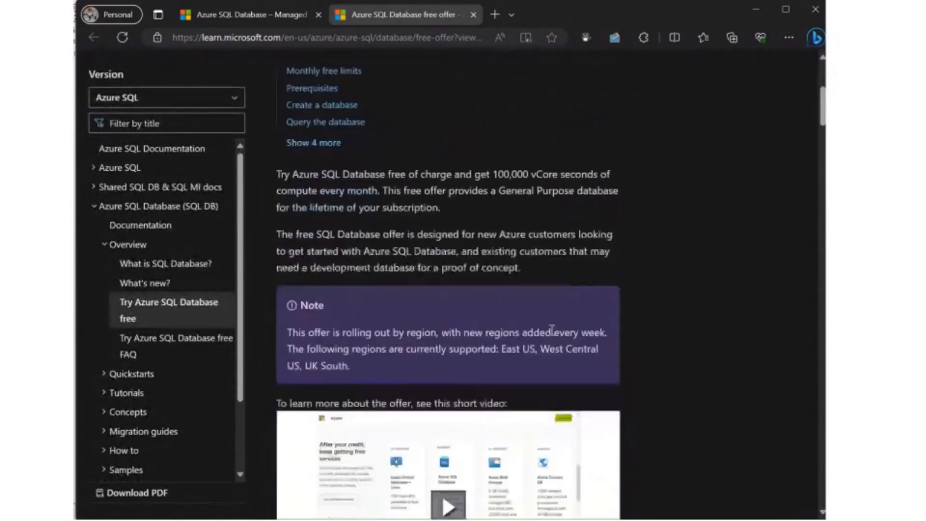
pyautogui.scroll(-3)
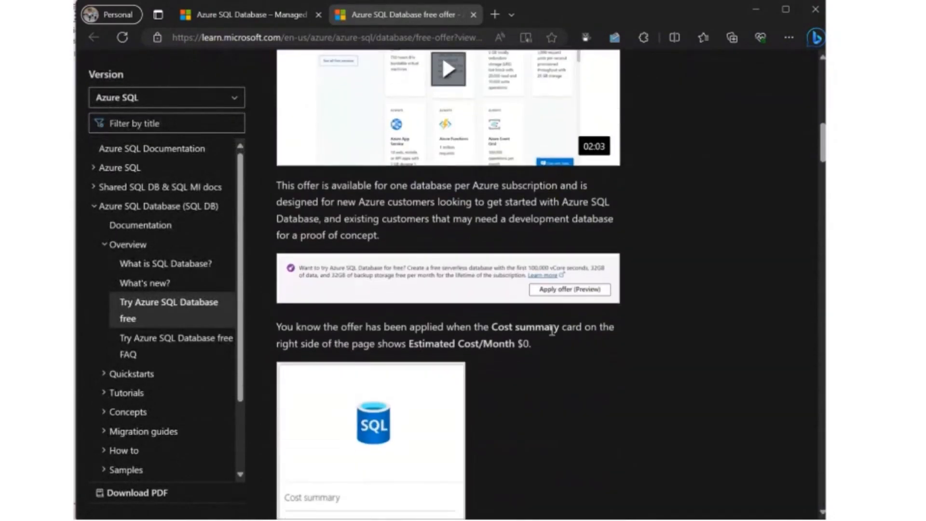
pyautogui.scroll(-3)
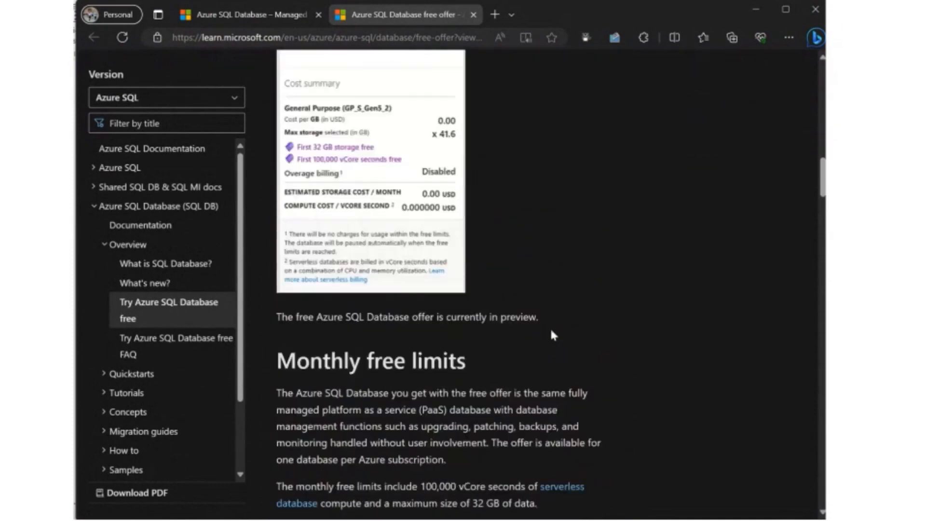
pyautogui.scroll(-3)
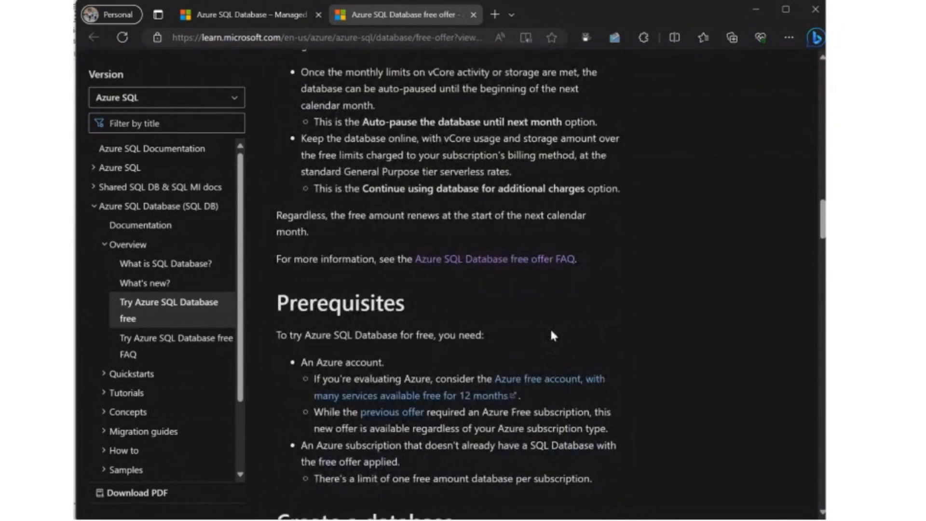
pyautogui.scroll(-3)
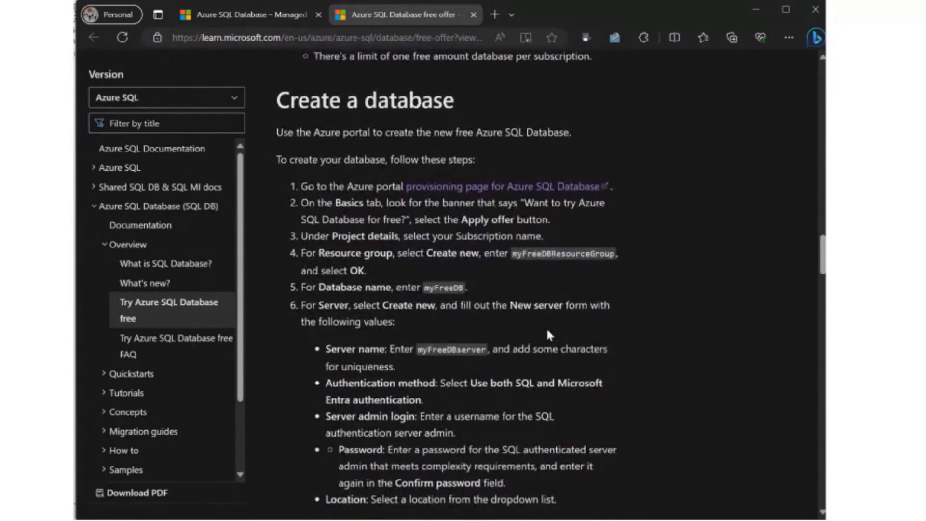
pyautogui.moveTo(505, 194)
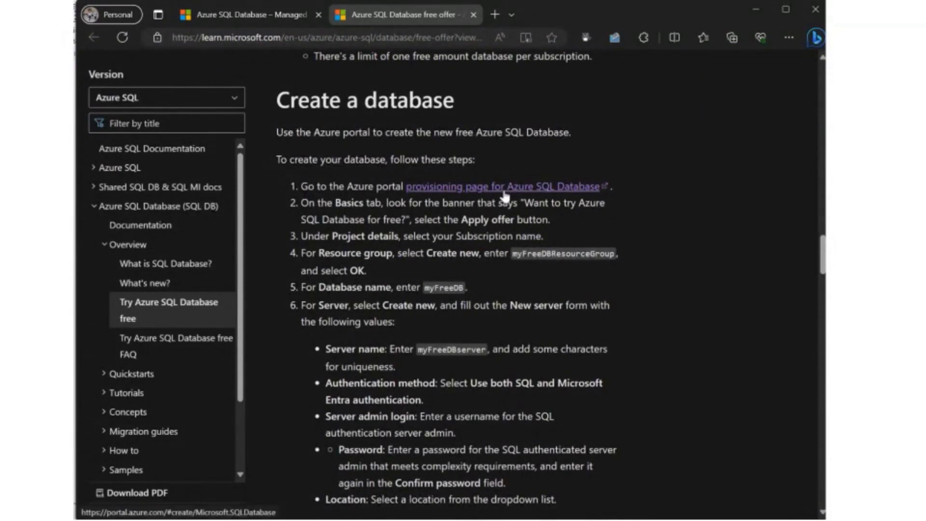
pyautogui.click(502, 186)
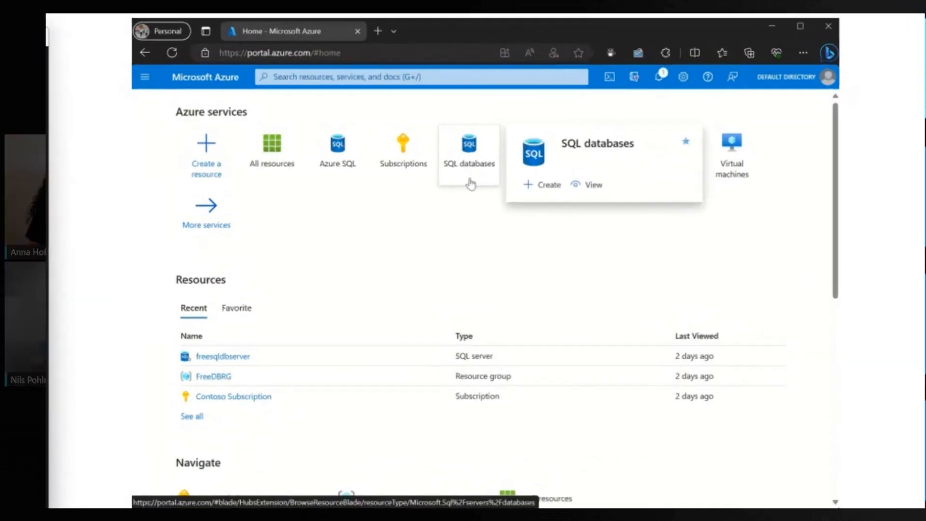
# Open the Create SQL Database form from SQL databases on the portal home.
pyautogui.click(548, 184)
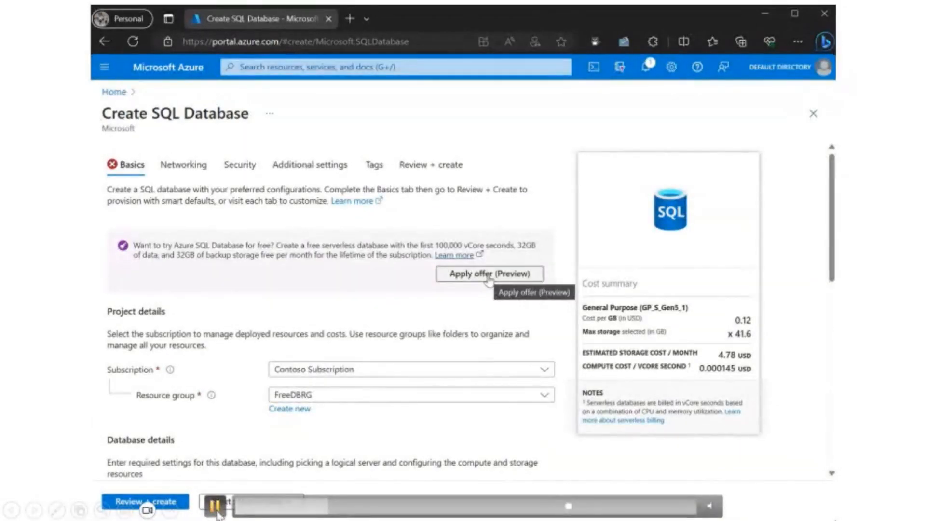
# Apply the free database offer and enter freedb as the database name.
pyautogui.click(488, 273)
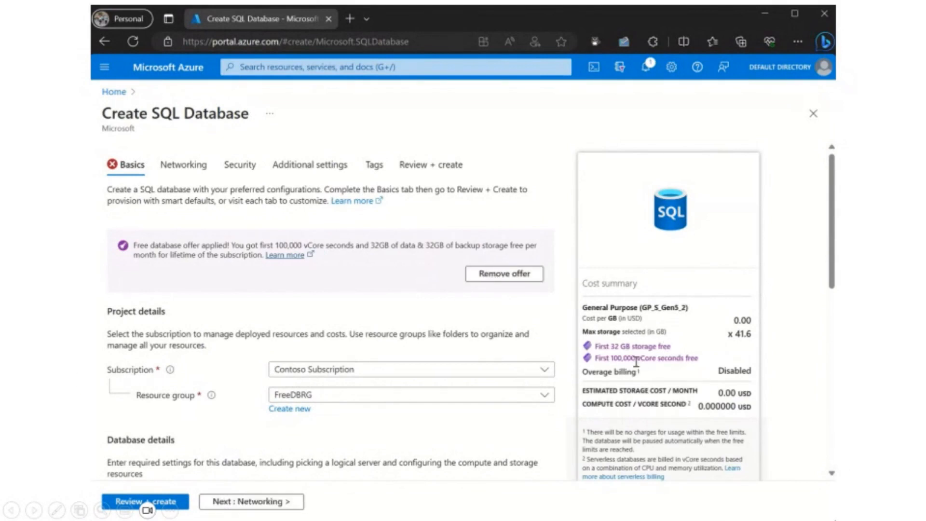
pyautogui.moveTo(426, 399)
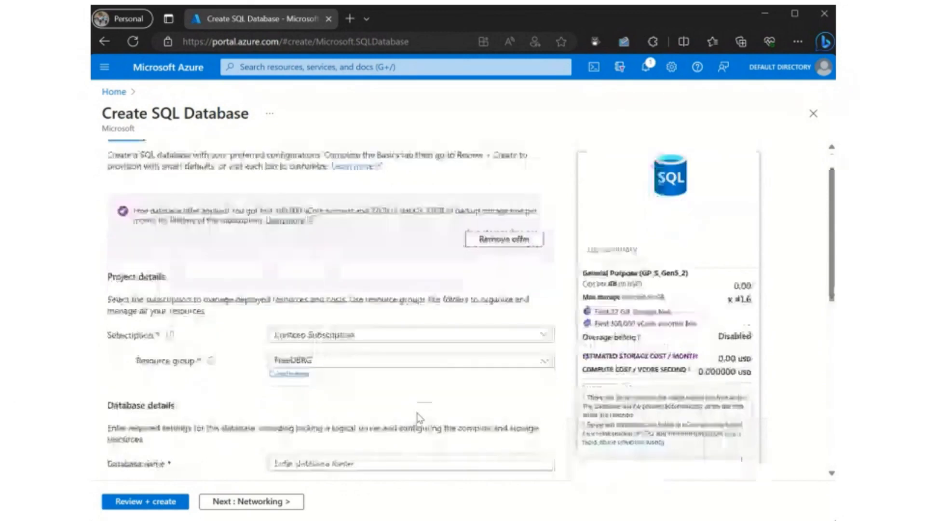
pyautogui.scroll(-3)
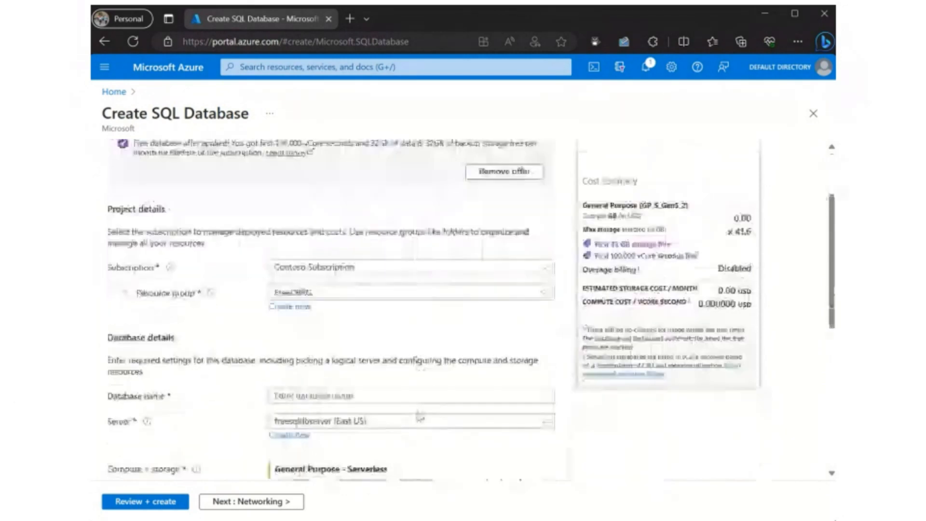
pyautogui.click(407, 395)
pyautogui.write('free')
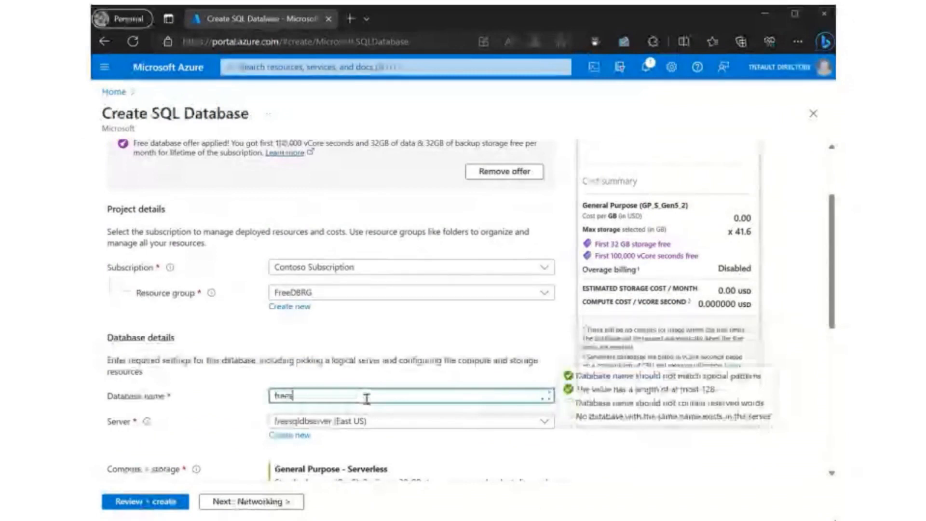
pyautogui.write('db')
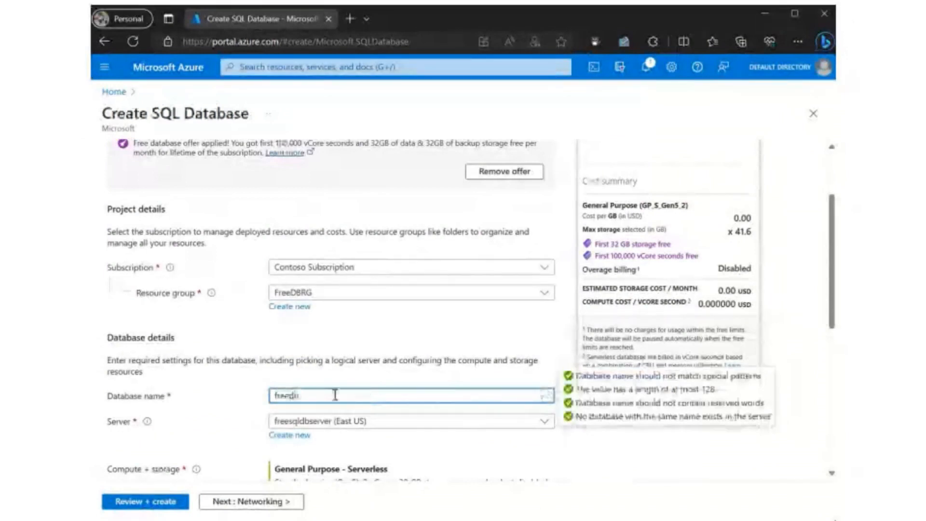
pyautogui.scroll(-3)
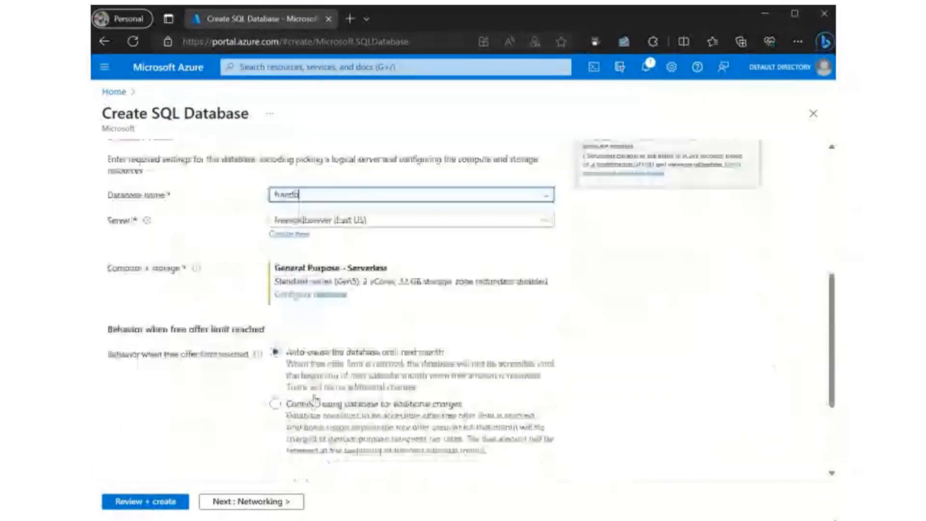
pyautogui.scroll(-3)
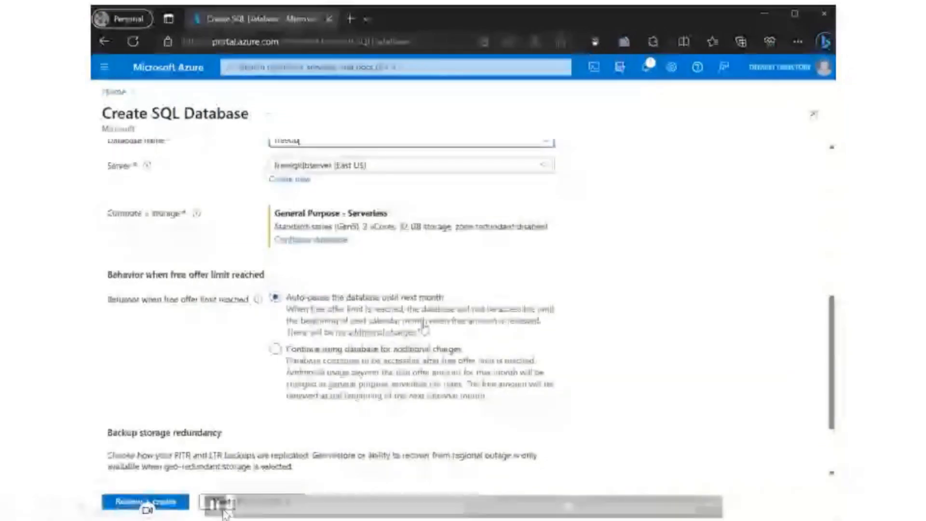
pyautogui.click(273, 348)
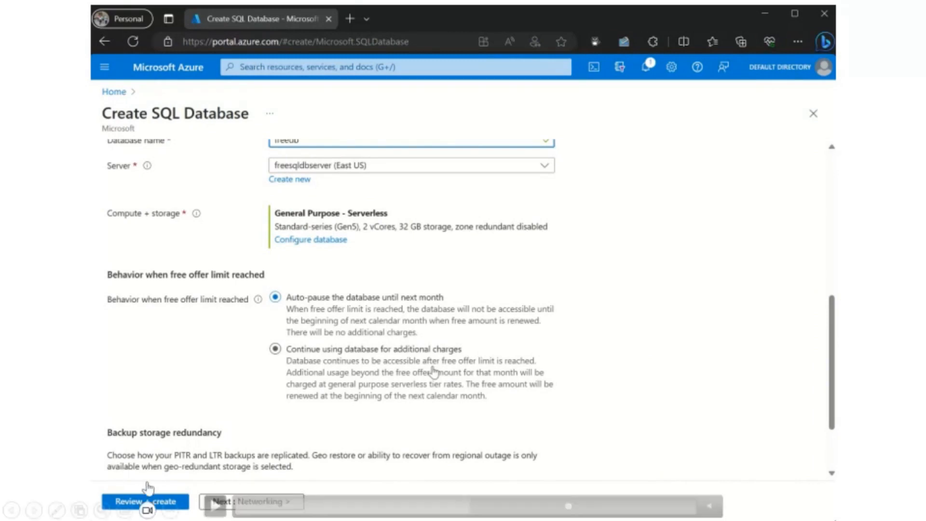
pyautogui.moveTo(129, 392)
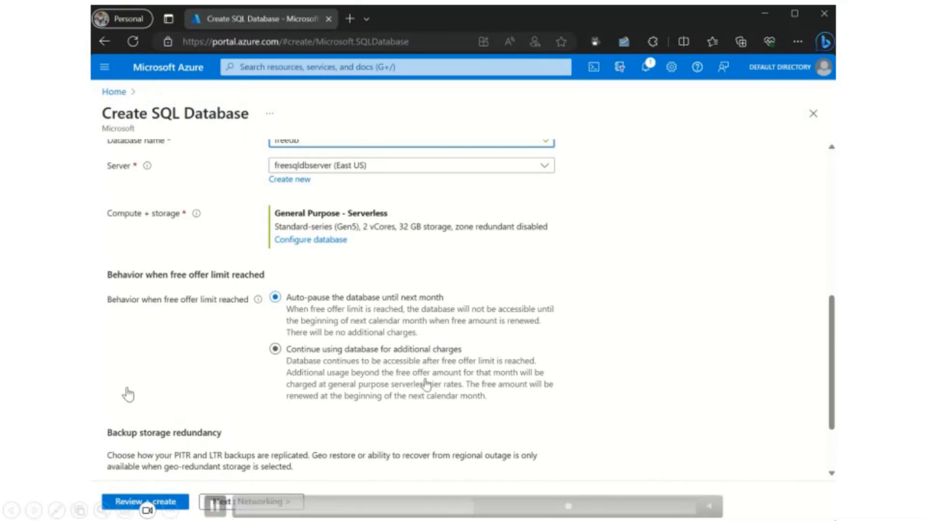
pyautogui.moveTo(87, 407)
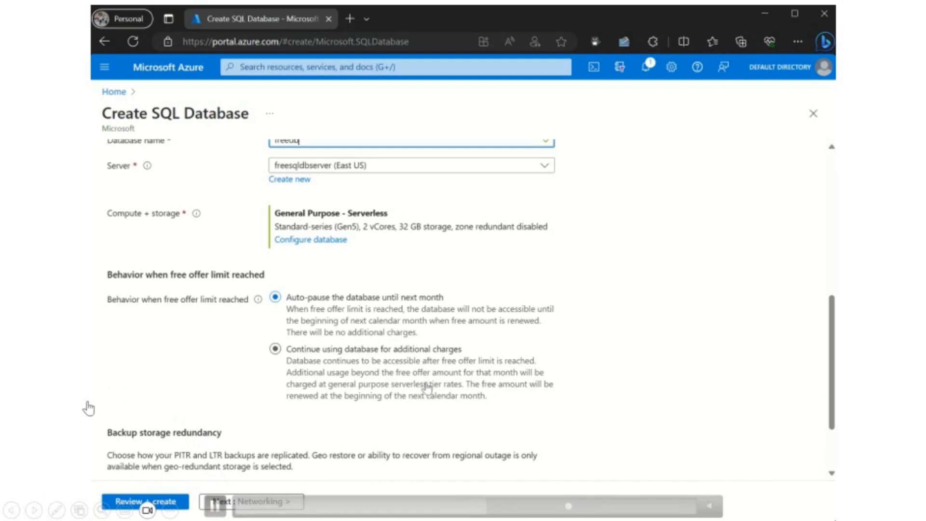
pyautogui.click(274, 297)
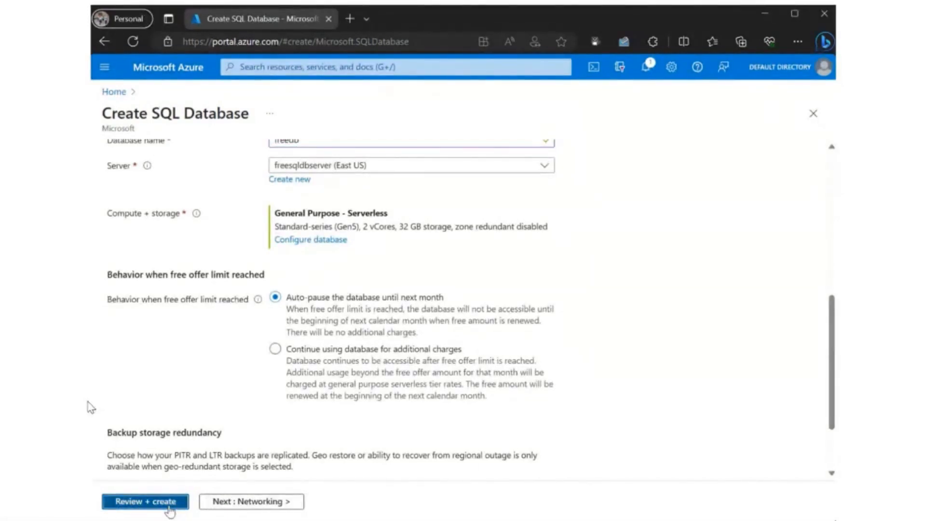
# Choose AdventureWorksLT sample data under Additional settings and open Review + create.
pyautogui.click(145, 501)
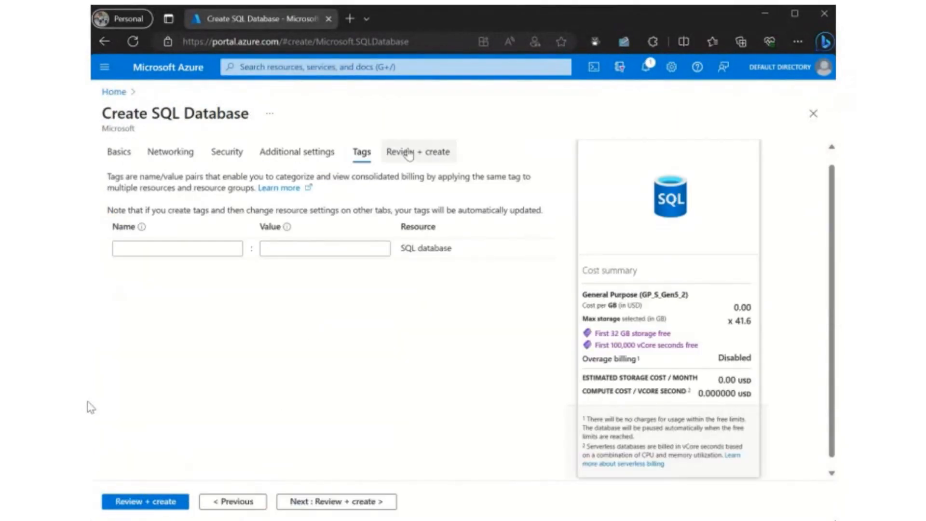
pyautogui.moveTo(297, 151)
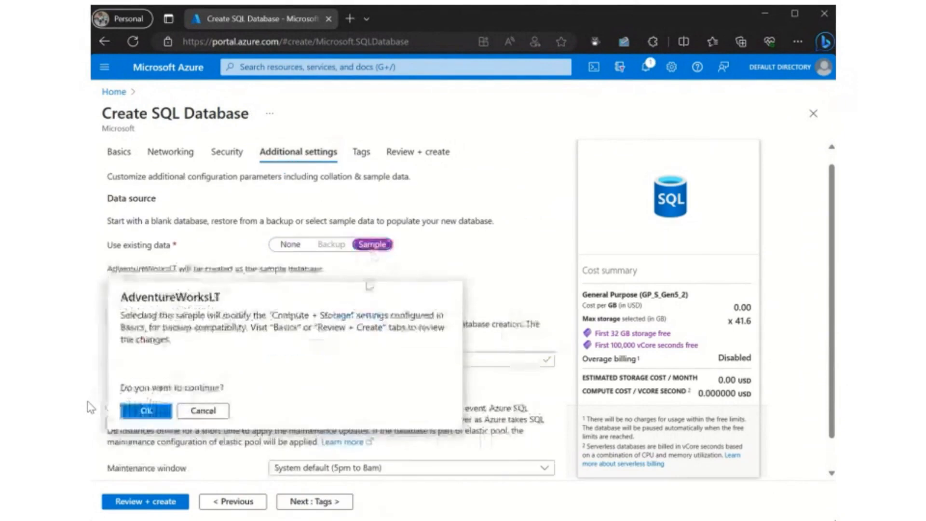
pyautogui.click(146, 411)
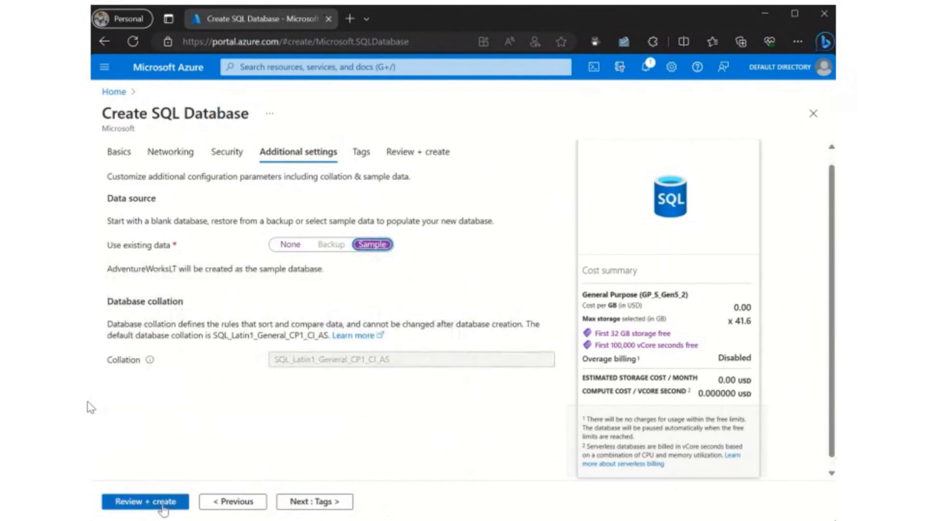
pyautogui.click(144, 502)
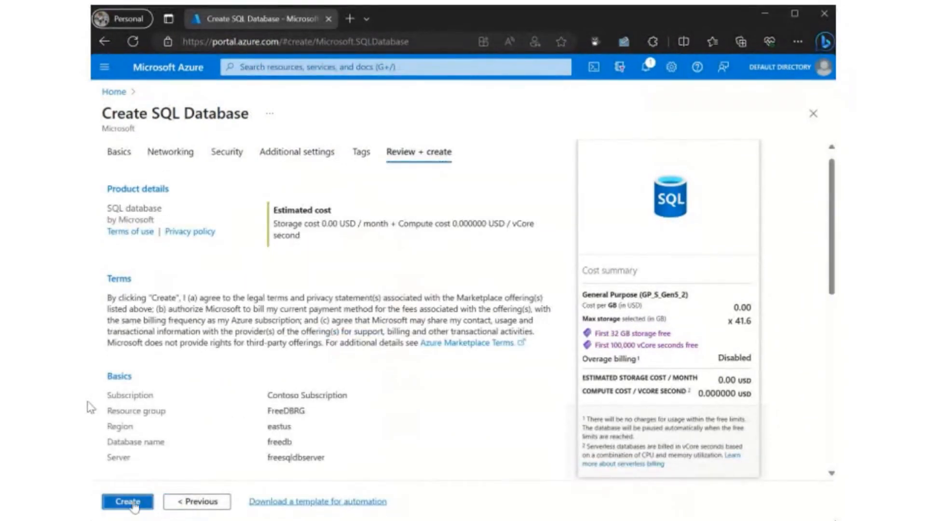
# Create freedb and follow the deployment notification until the deployment completes.
pyautogui.click(126, 500)
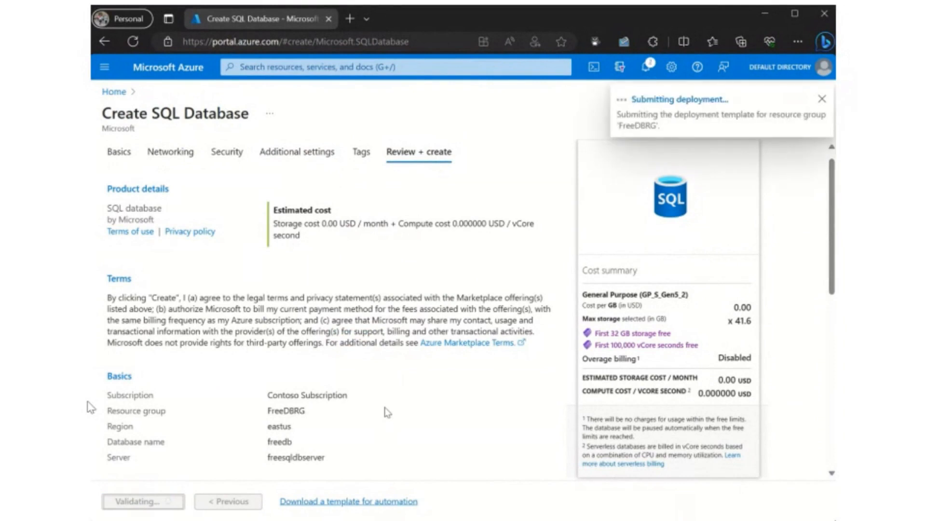
pyautogui.click(142, 501)
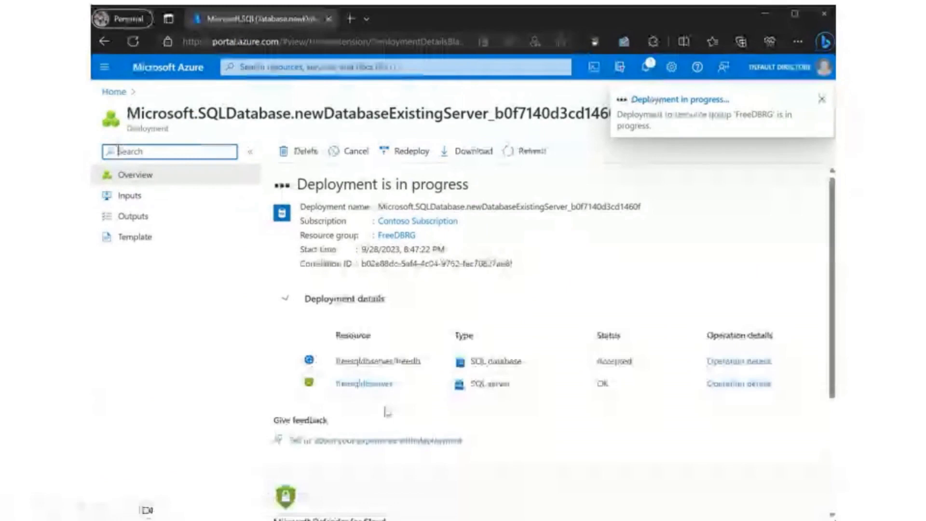
pyautogui.click(820, 99)
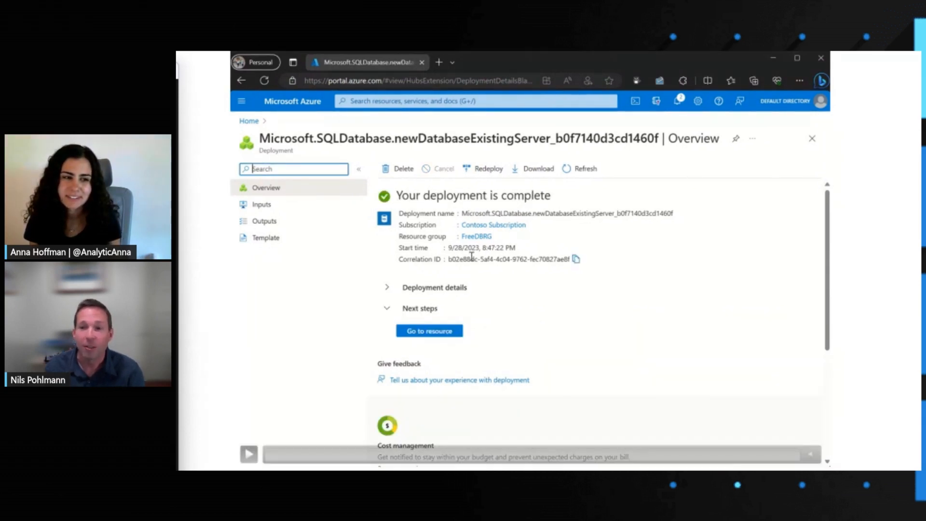
pyautogui.click(248, 453)
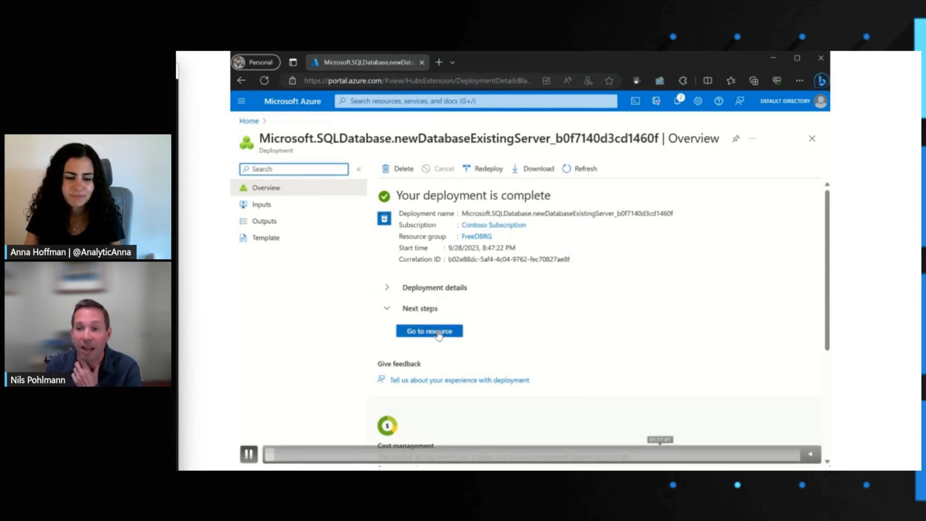
# Go to freedb, check and refresh the Free amount remaining metrics chart, then close Metrics.
pyautogui.click(429, 331)
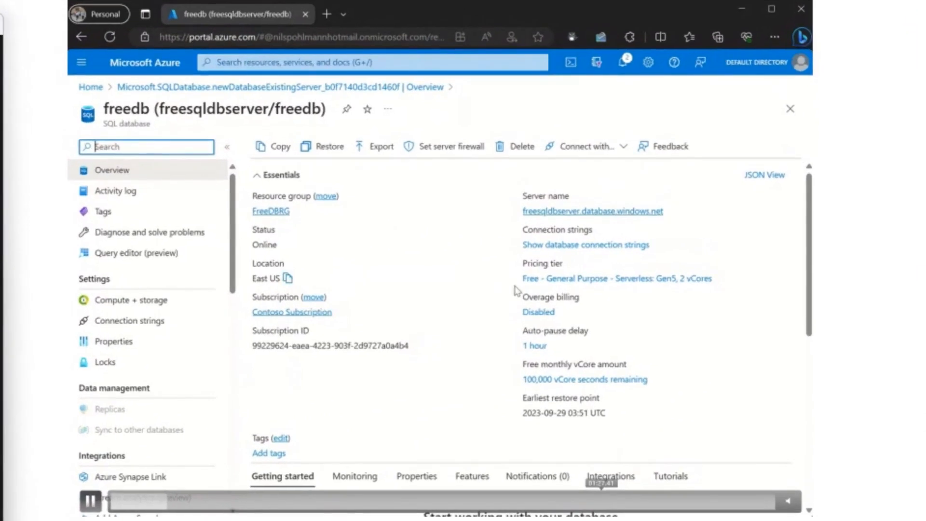
pyautogui.moveTo(571, 290)
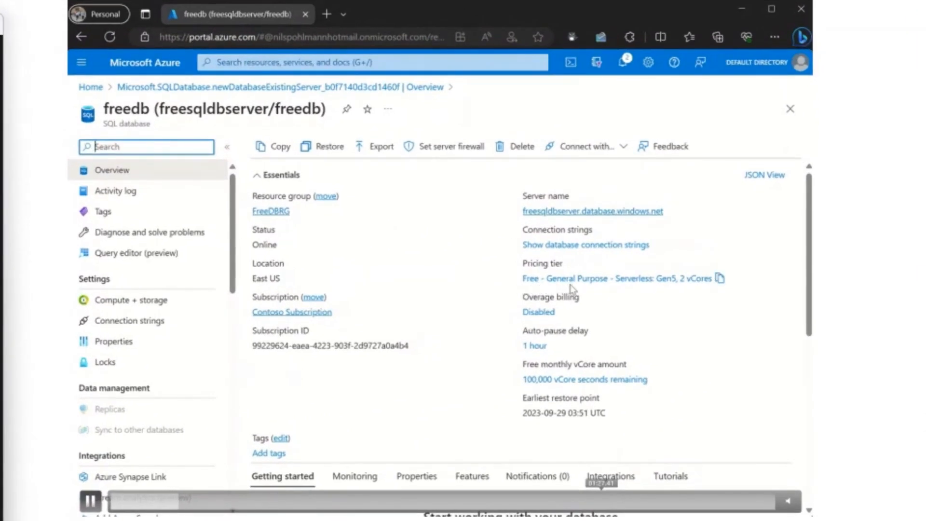
pyautogui.moveTo(484, 304)
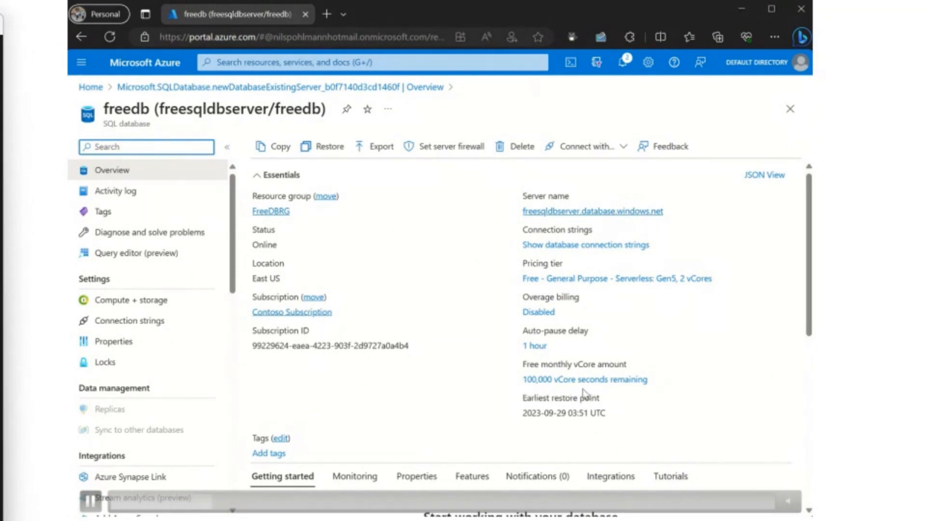
pyautogui.click(584, 379)
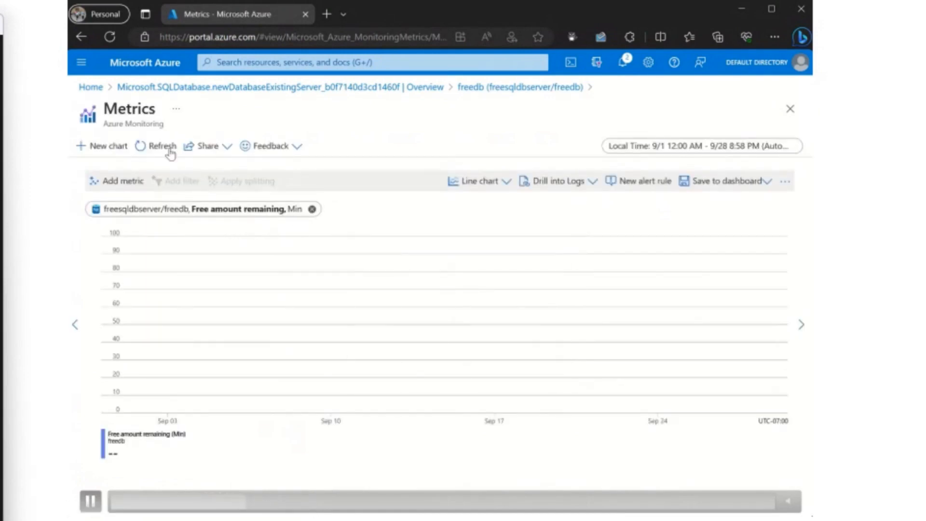
pyautogui.click(156, 146)
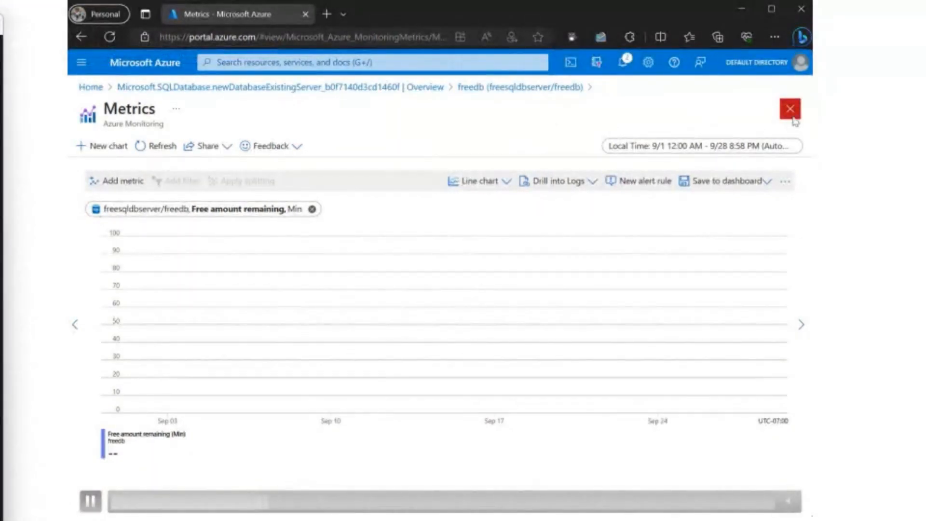
pyautogui.click(789, 108)
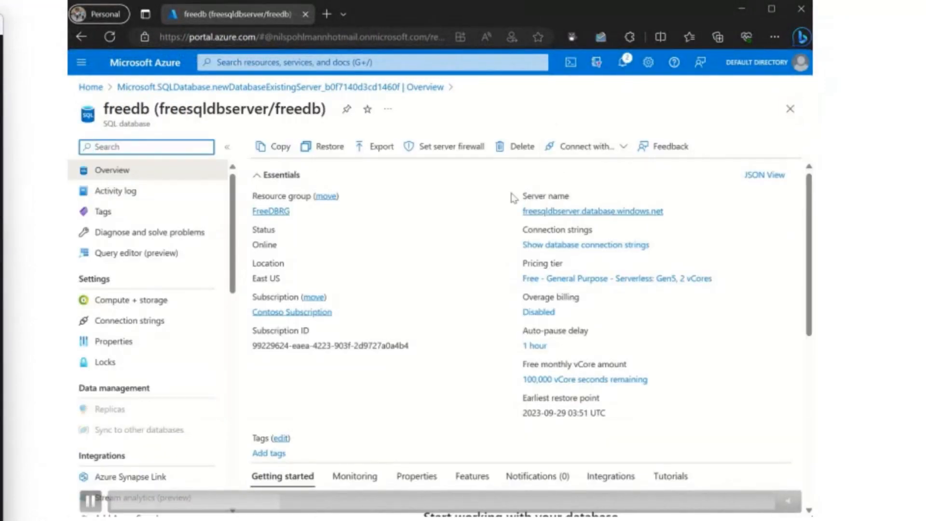
pyautogui.moveTo(440, 251)
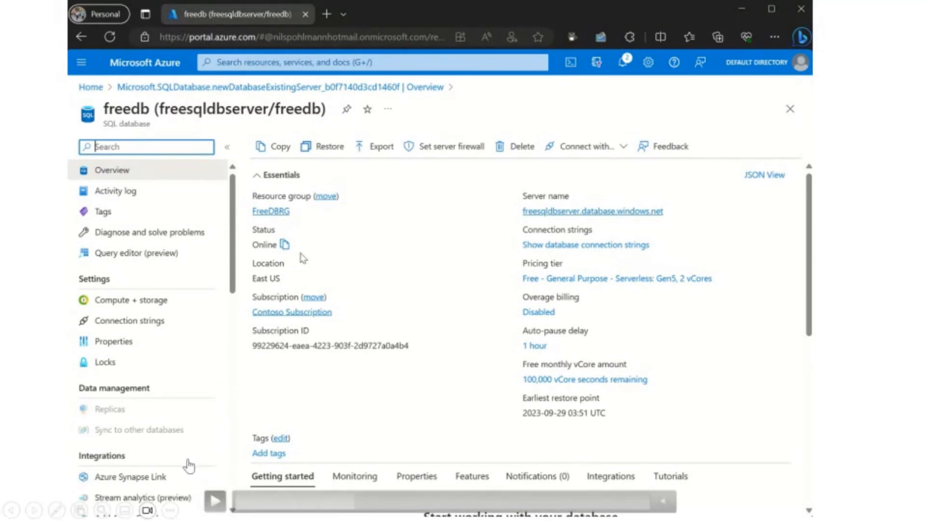
pyautogui.click(214, 501)
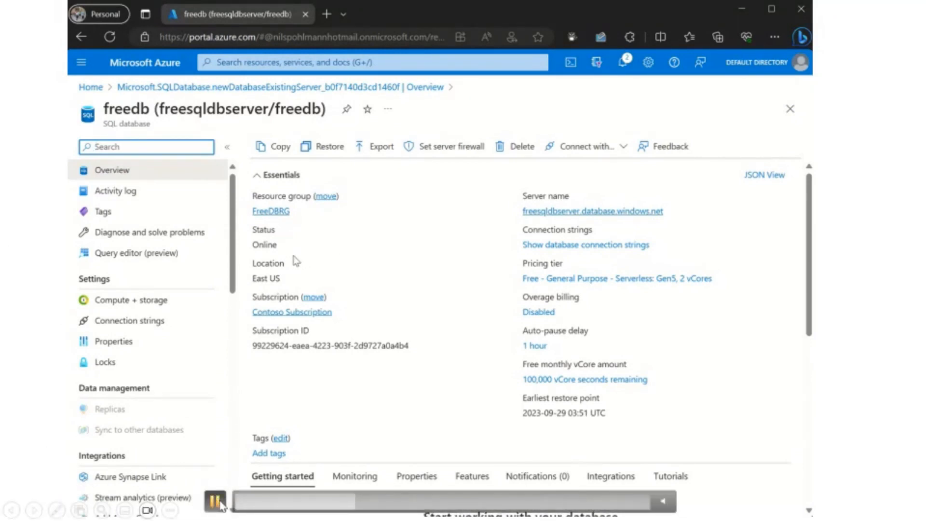
pyautogui.moveTo(131, 300)
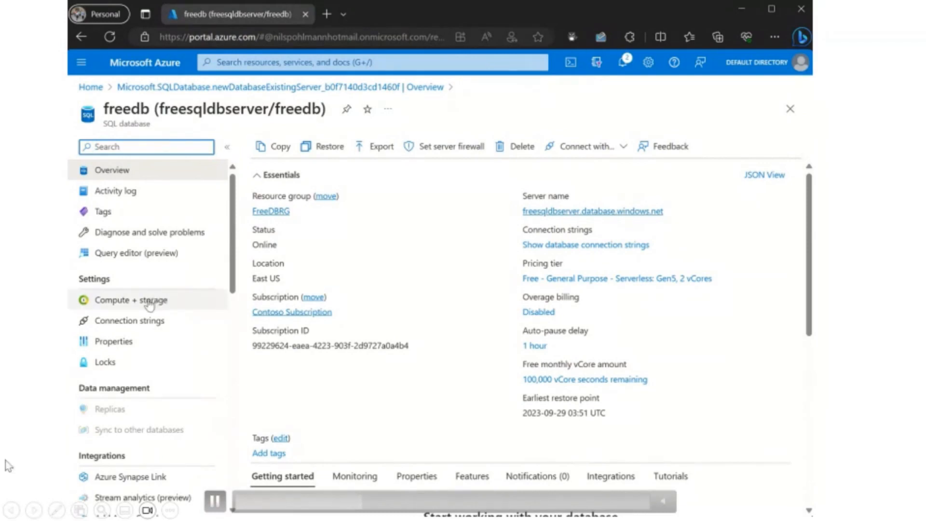
# In Compute + storage, select 'Continue using database for additional charges' at the free limit.
pyautogui.click(131, 299)
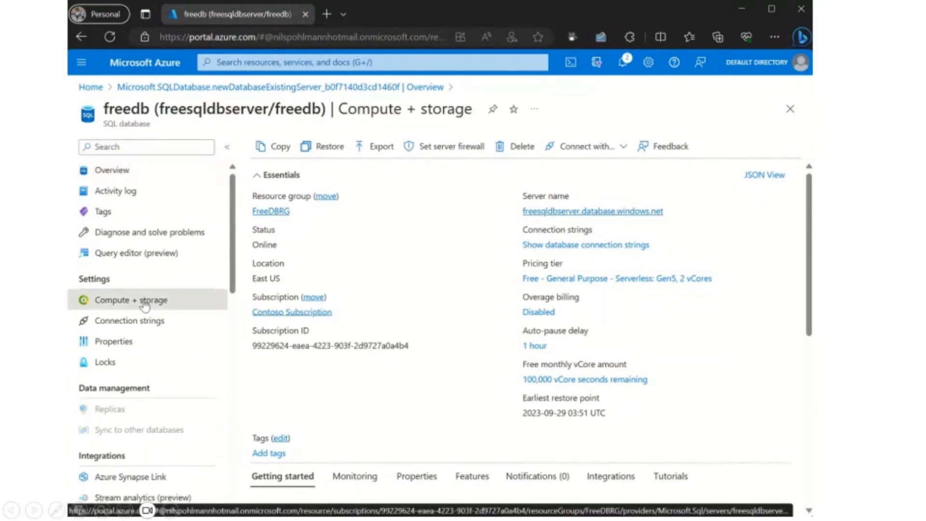
pyautogui.click(131, 300)
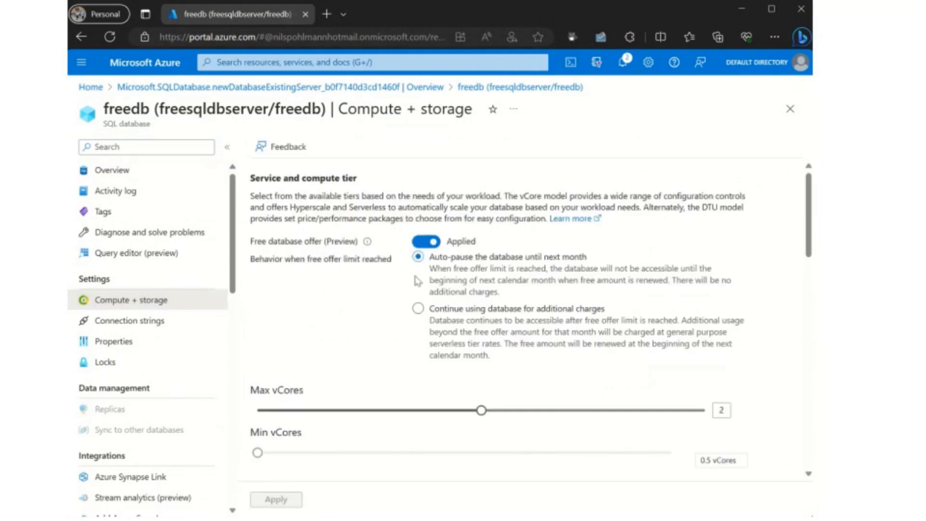
pyautogui.moveTo(468, 304)
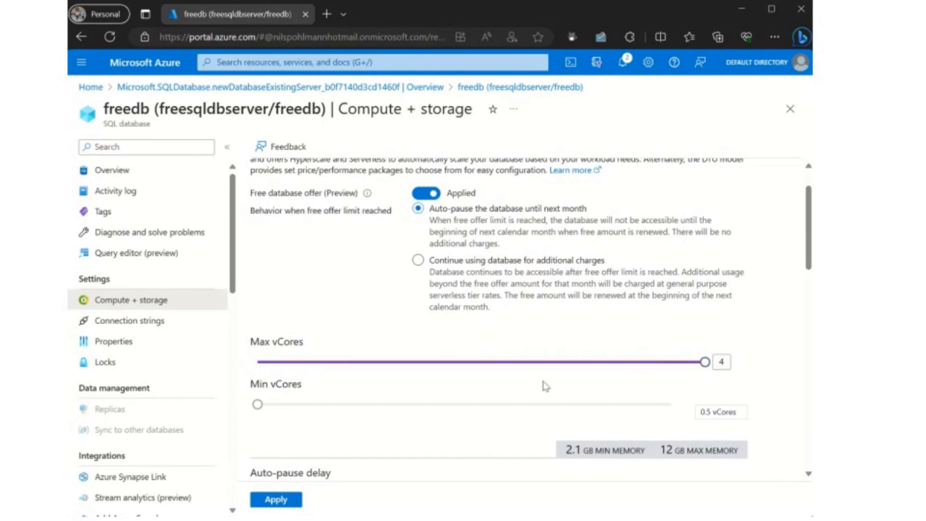
pyautogui.scroll(-3)
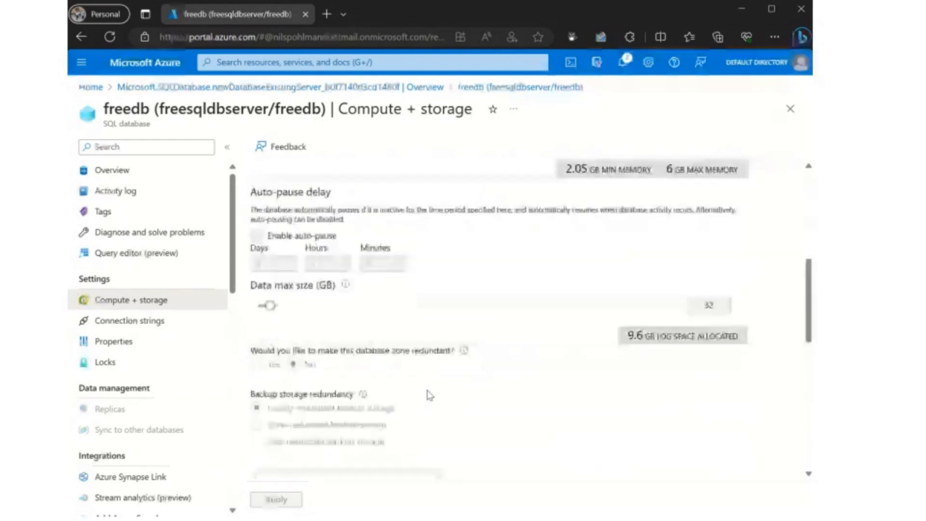
pyautogui.scroll(-3)
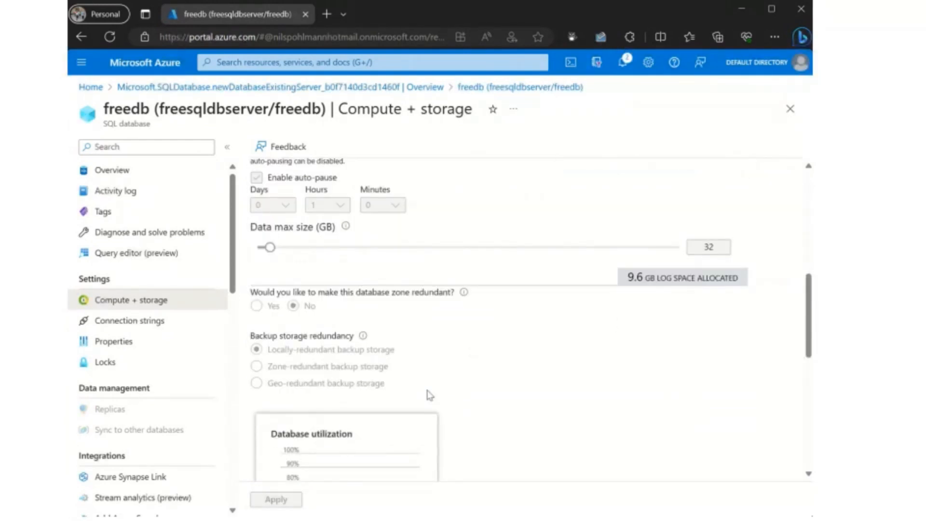
pyautogui.scroll(3)
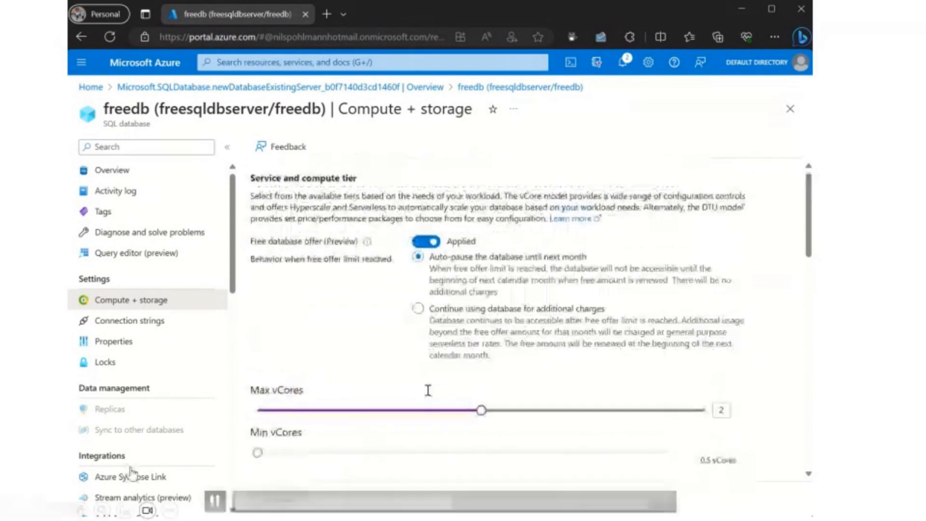
pyautogui.click(418, 308)
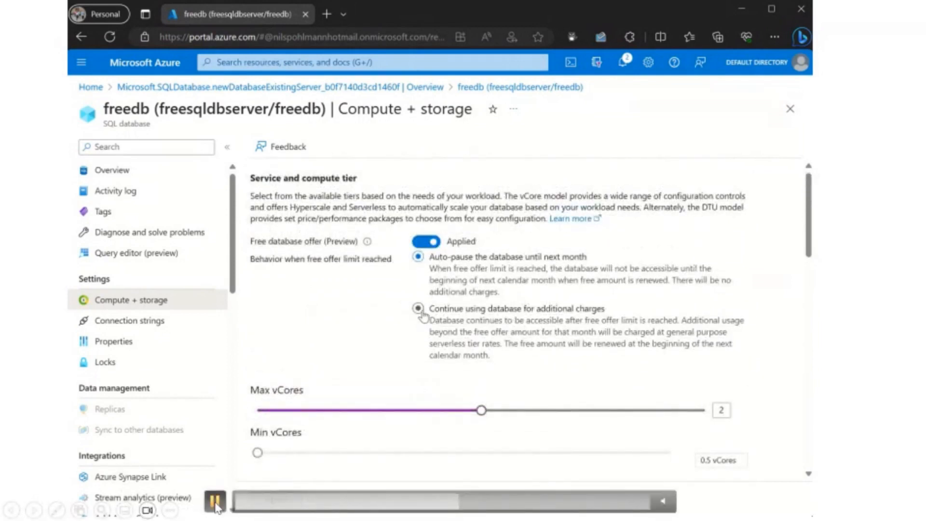
pyautogui.click(417, 308)
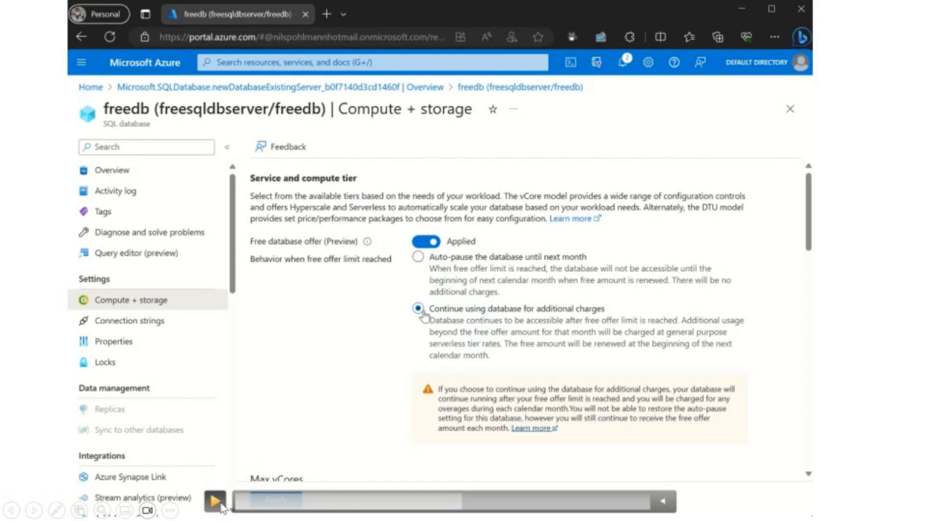
# Review freedb's compute settings and cost summary.
pyautogui.click(214, 500)
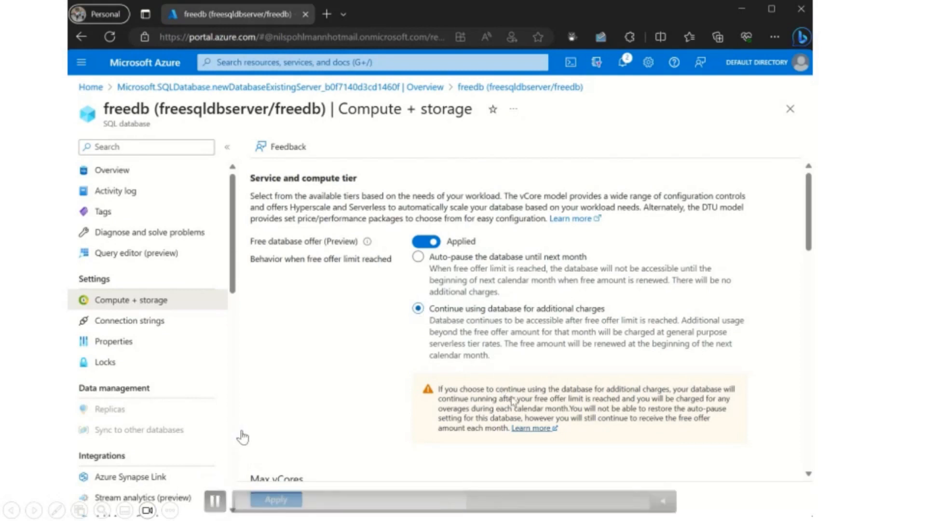
pyautogui.moveTo(603, 443)
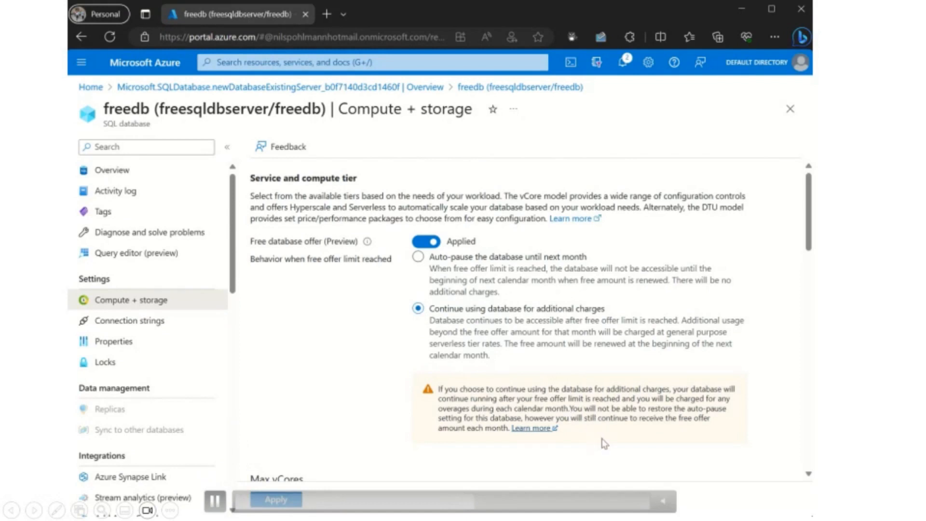
pyautogui.scroll(-3)
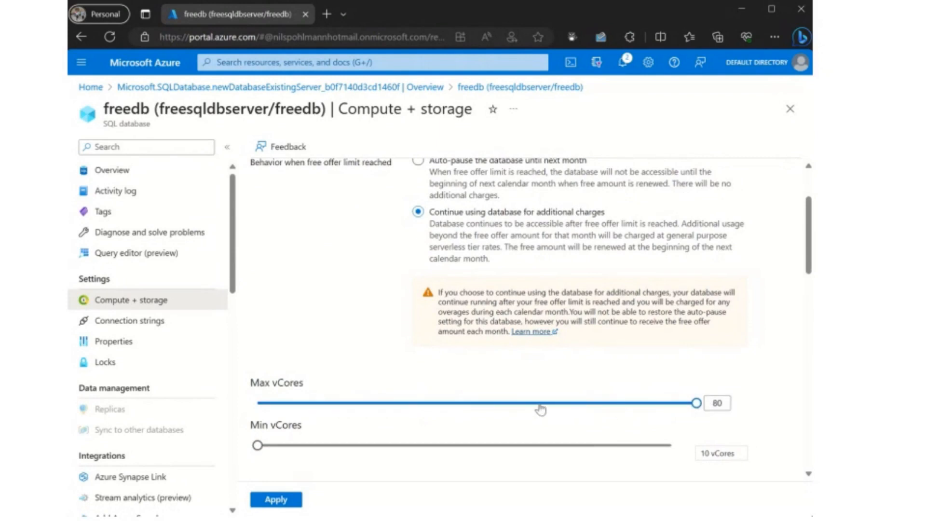
pyautogui.scroll(-3)
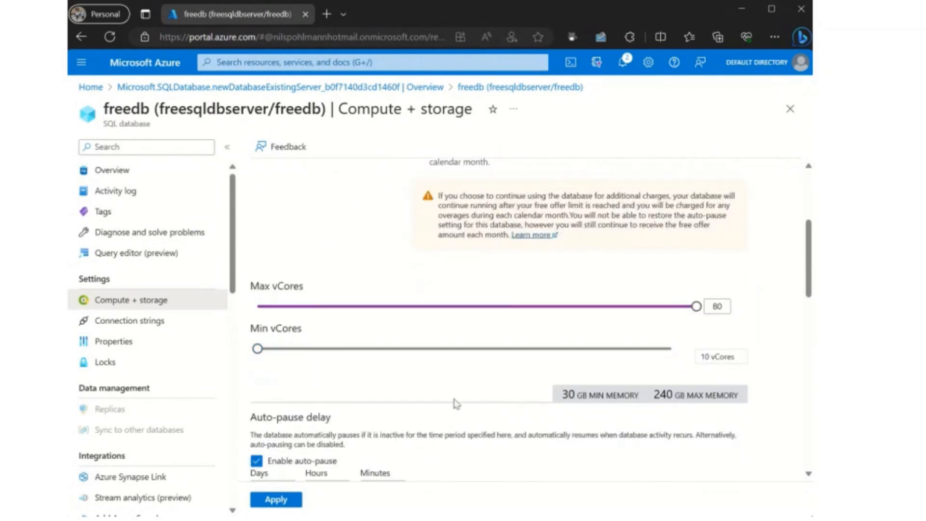
pyautogui.scroll(-3)
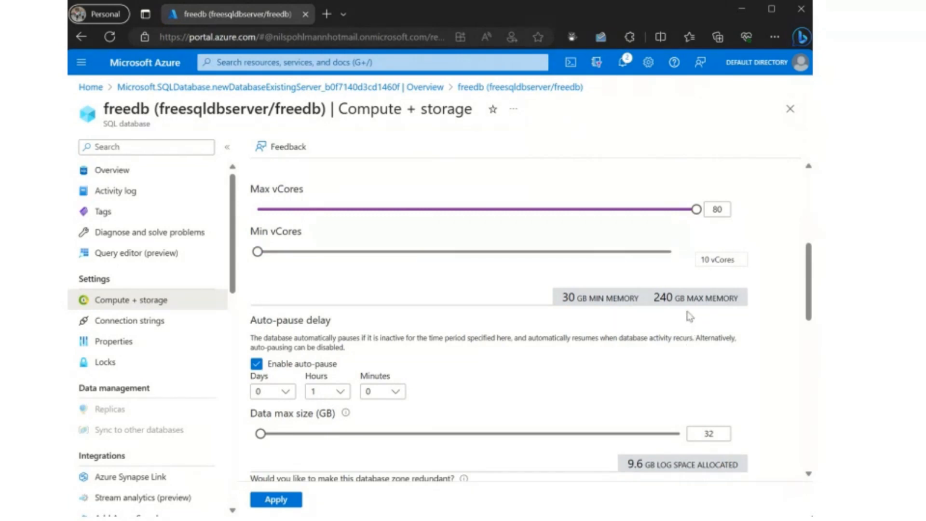
pyautogui.scroll(-3)
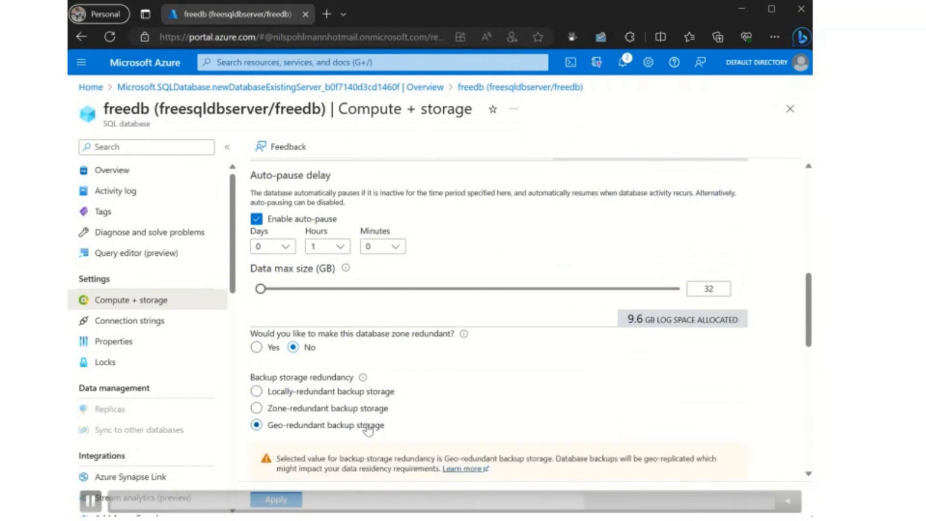
pyautogui.scroll(-3)
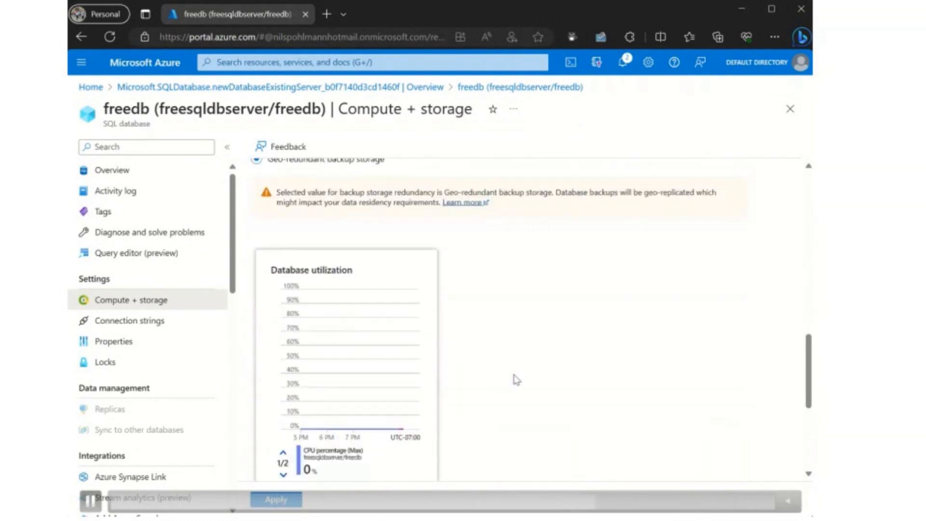
pyautogui.scroll(-3)
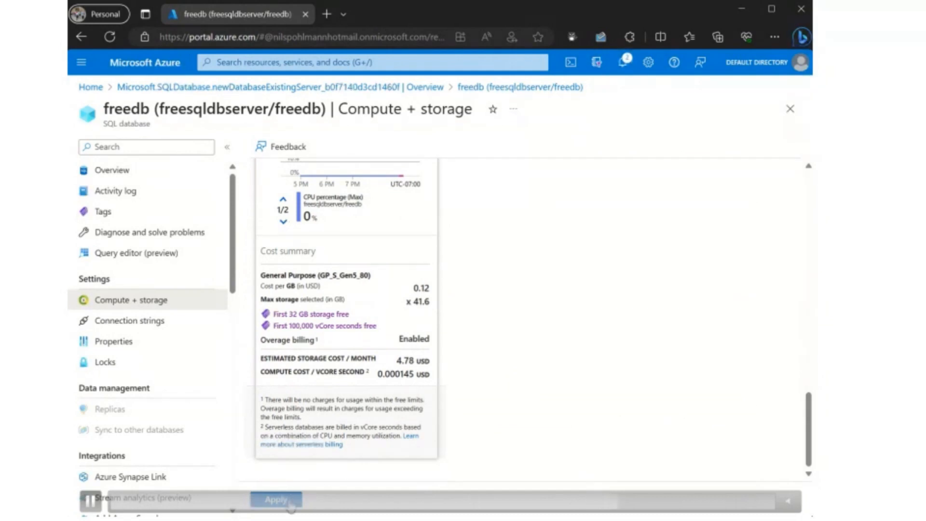
# Set free-limit behaviour back to auto-pause and switch the free database offer off.
pyautogui.scroll(3)
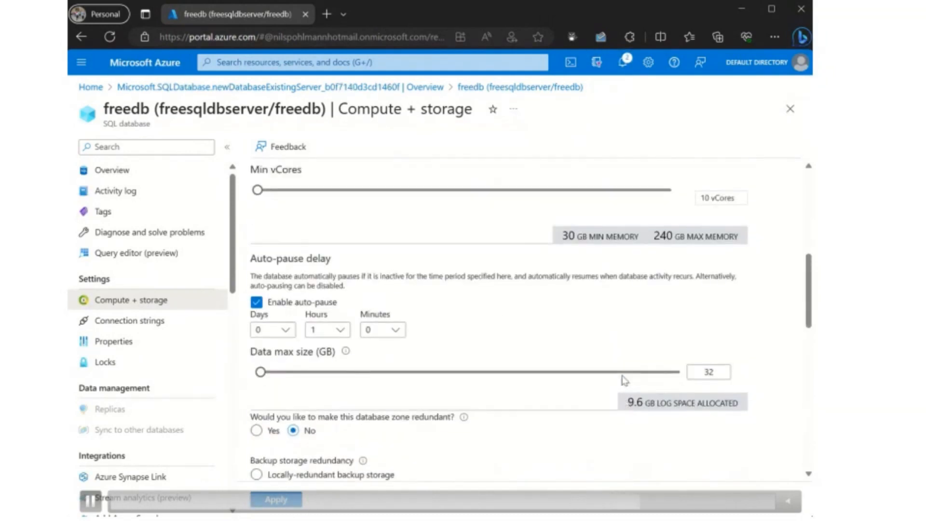
pyautogui.scroll(3)
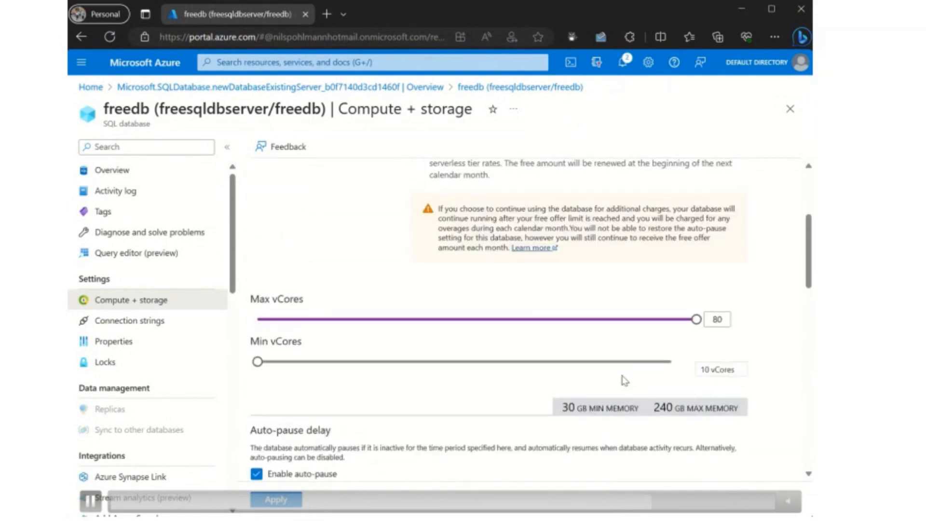
pyautogui.scroll(3)
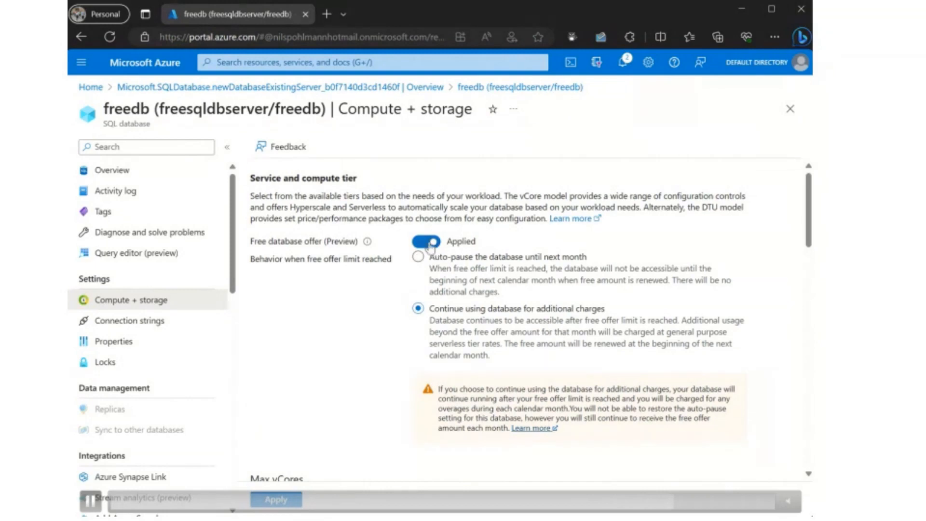
pyautogui.click(418, 256)
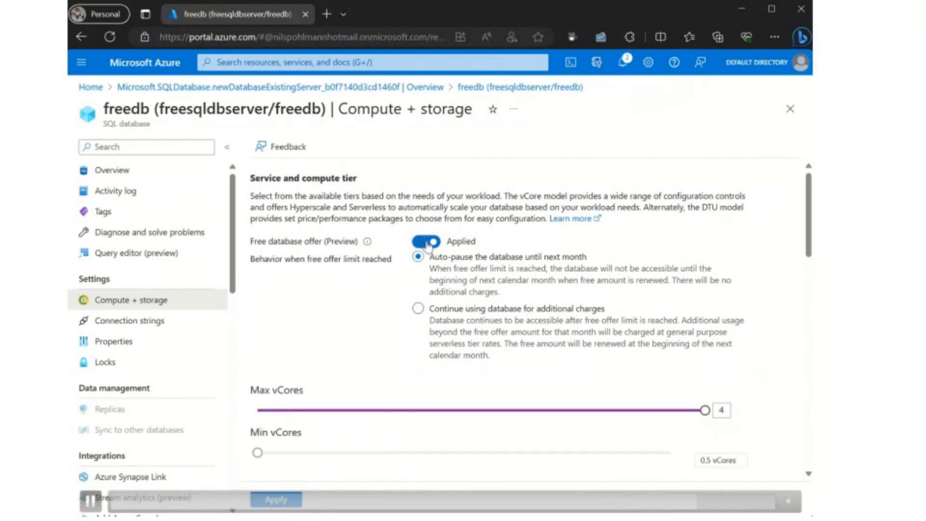
pyautogui.click(425, 241)
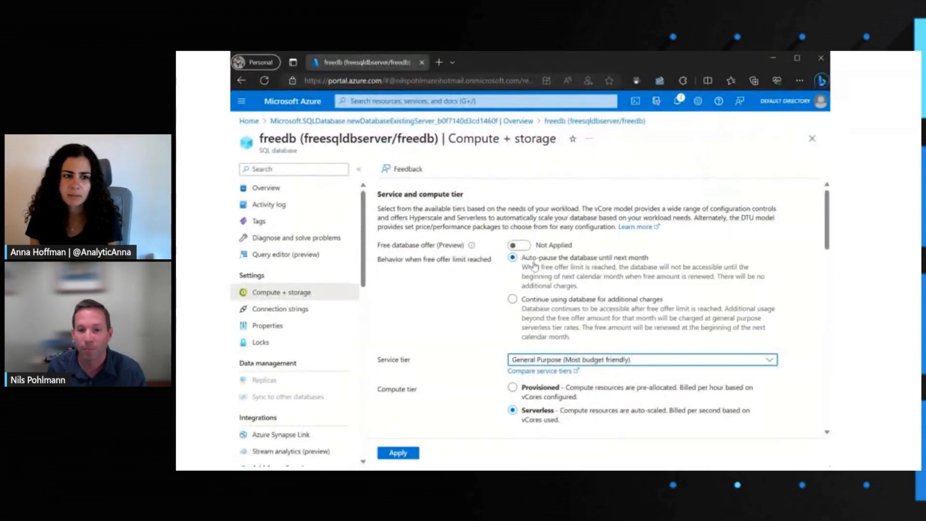
# Discard the unapplied changes and return to freedb's Overview with its free serverless tier.
pyautogui.click(517, 245)
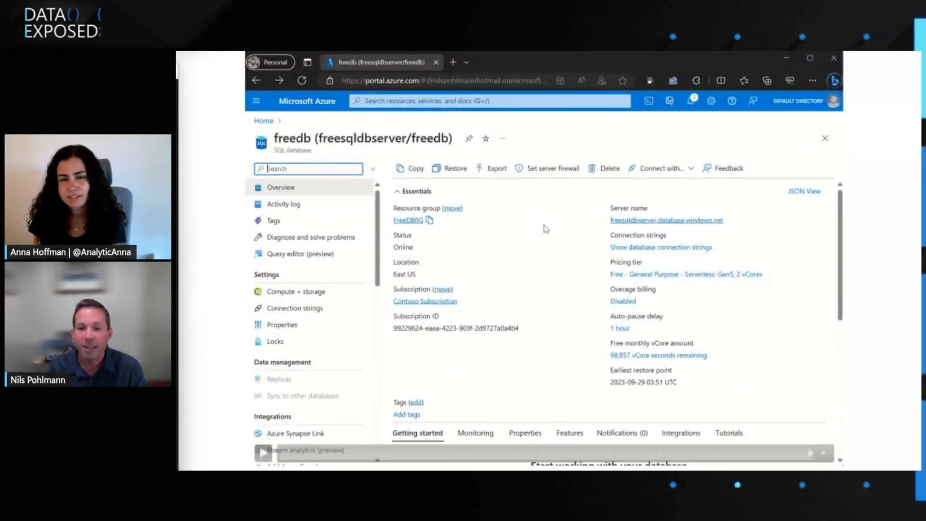
# Allow public access from selected networks and let Azure services reach freesqldbserver.
pyautogui.scroll(-3)
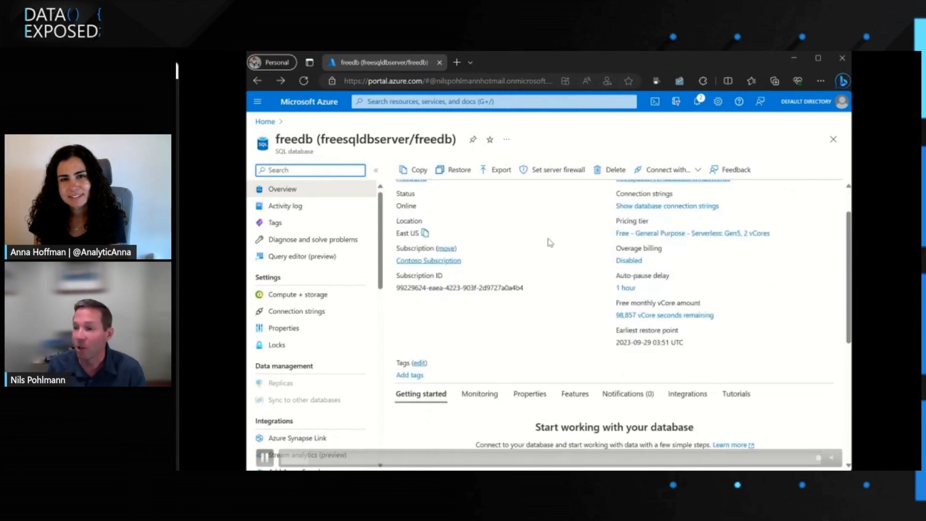
pyautogui.scroll(-3)
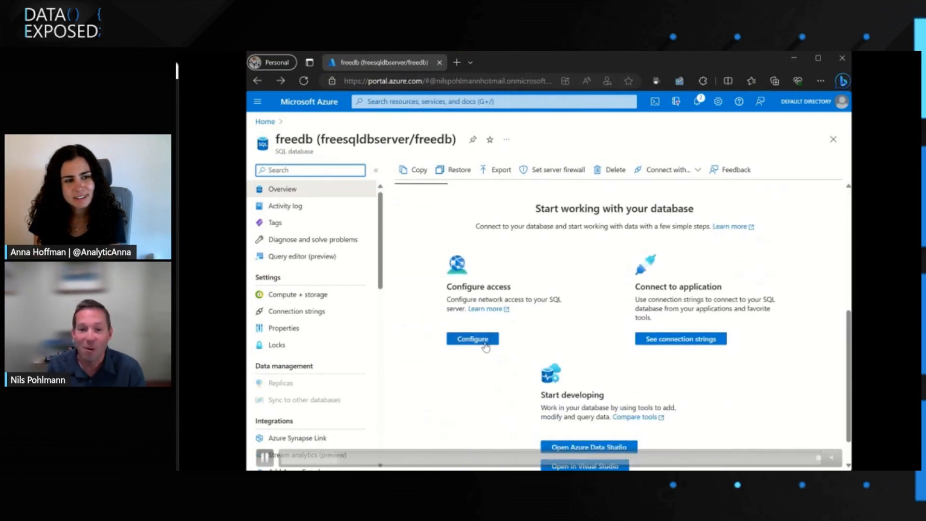
pyautogui.click(472, 339)
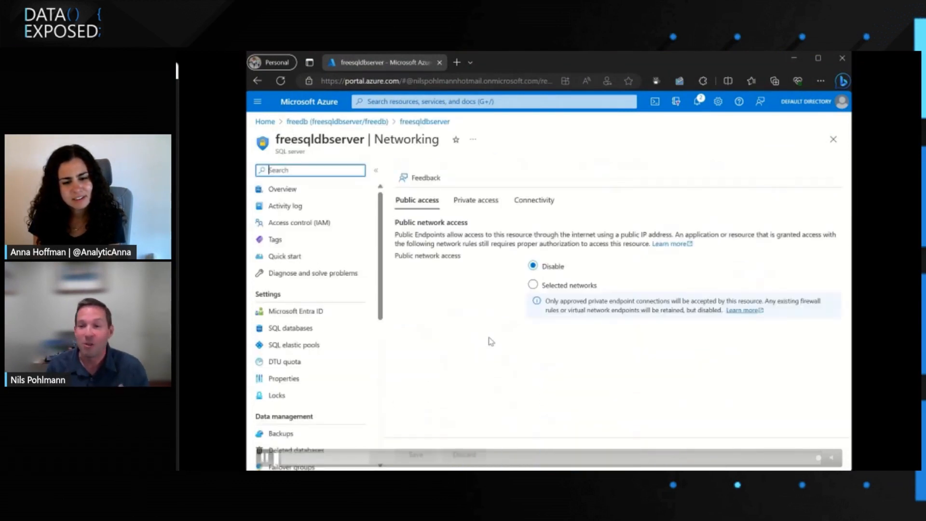
pyautogui.moveTo(519, 280)
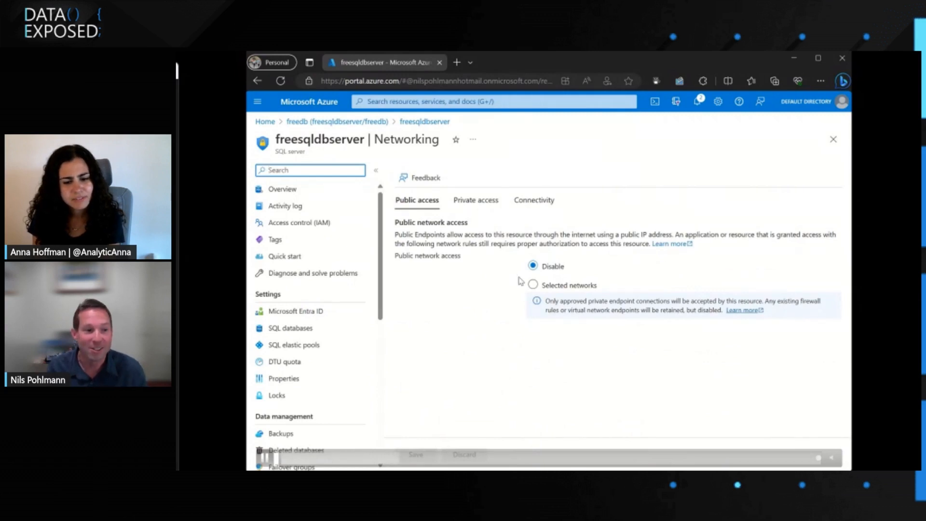
pyautogui.click(532, 284)
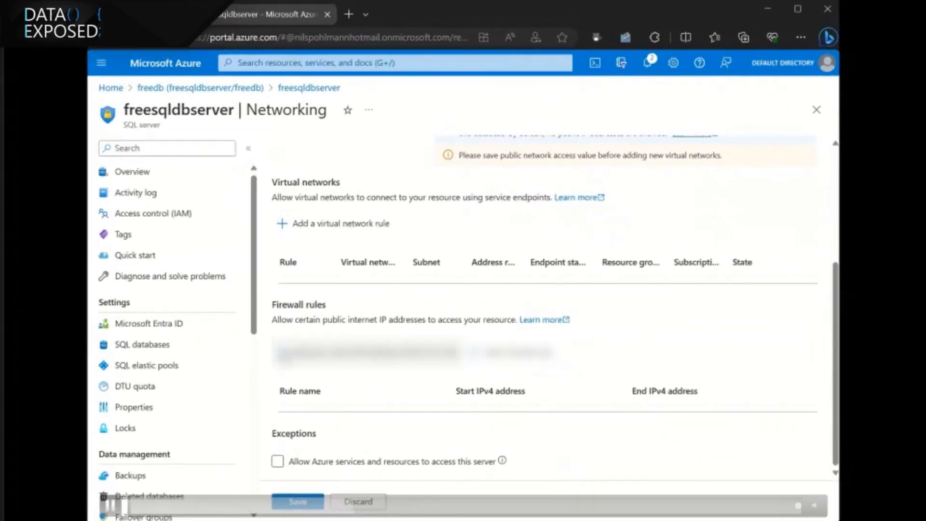
pyautogui.scroll(3)
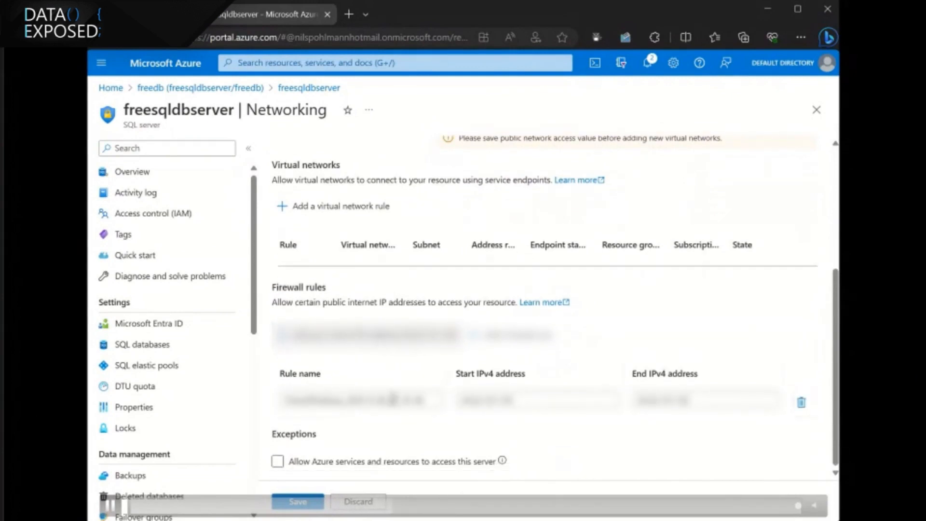
pyautogui.click(278, 460)
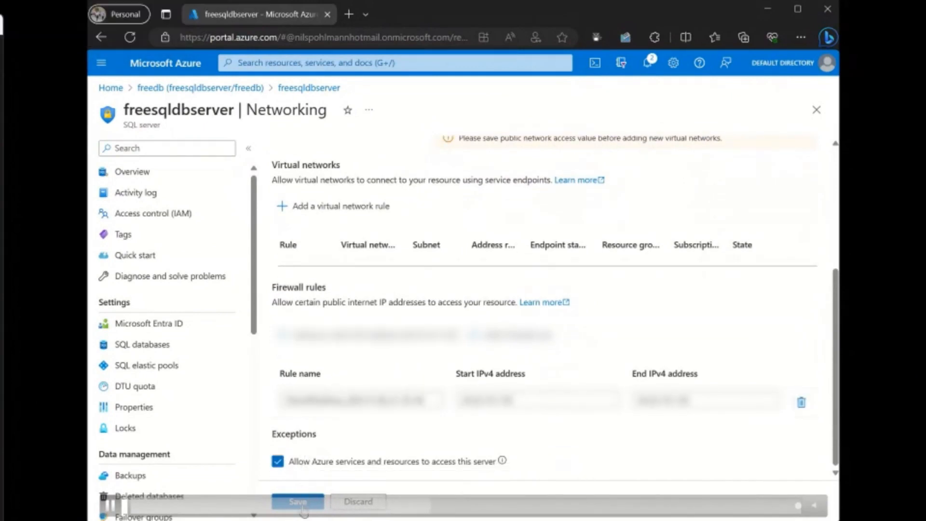
# Save the server networking settings and go back to the freedb database page.
pyautogui.click(297, 502)
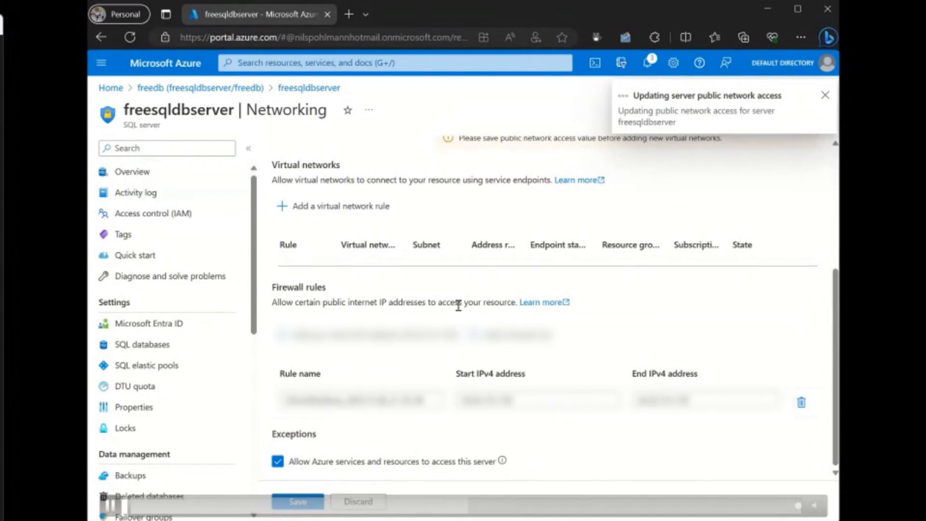
pyautogui.moveTo(543, 193)
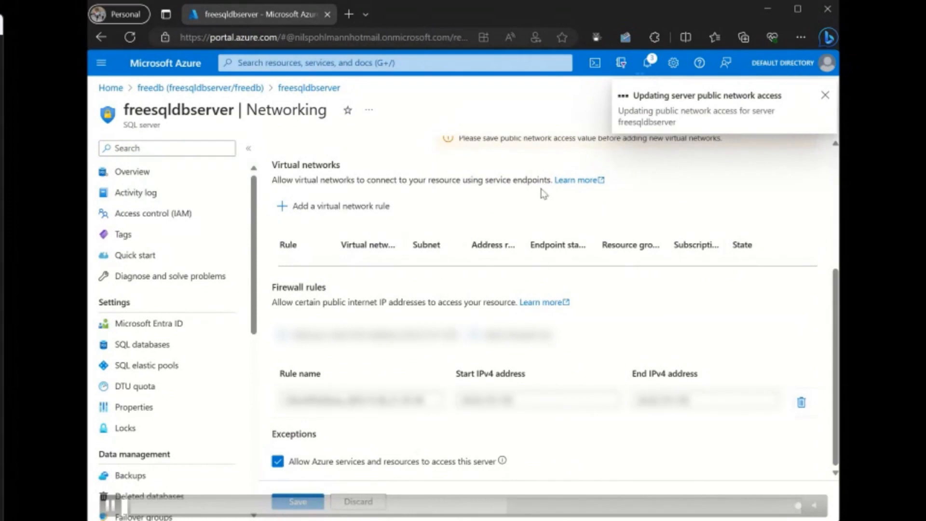
pyautogui.click(824, 95)
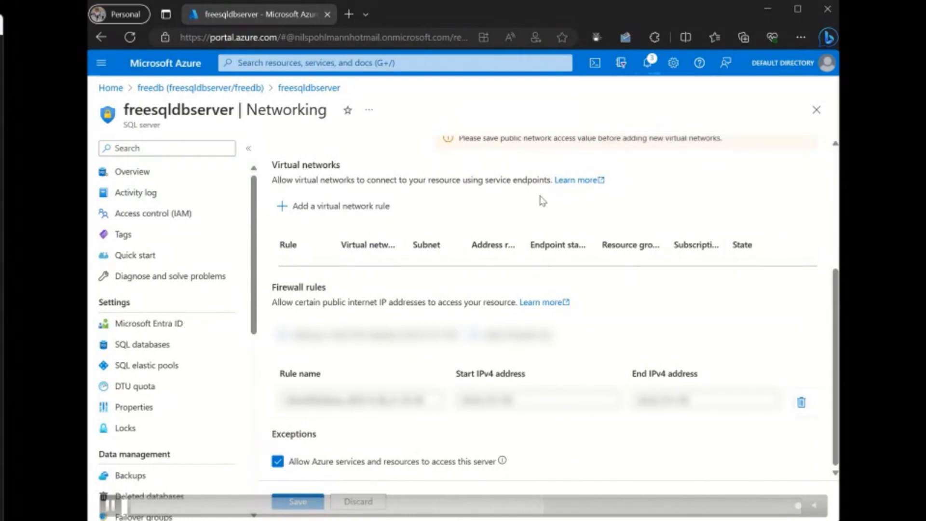
pyautogui.click(298, 500)
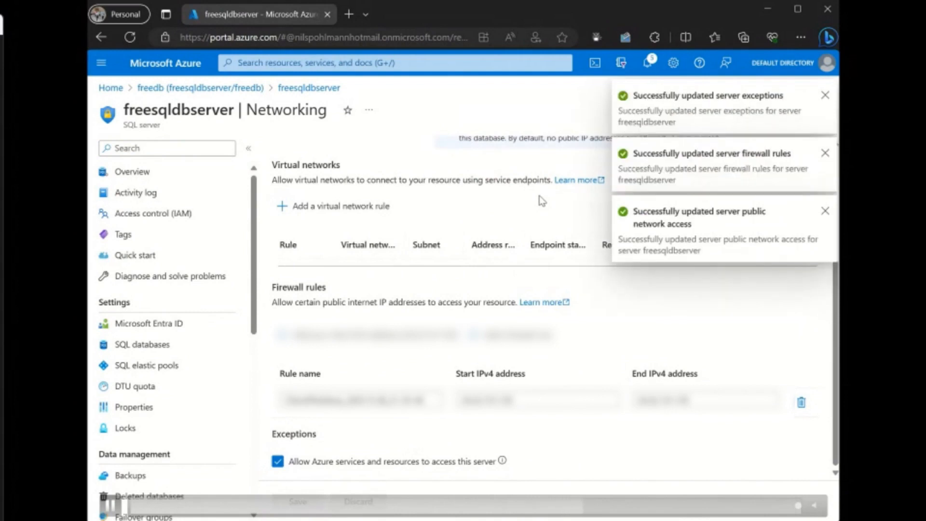
pyautogui.moveTo(534, 202)
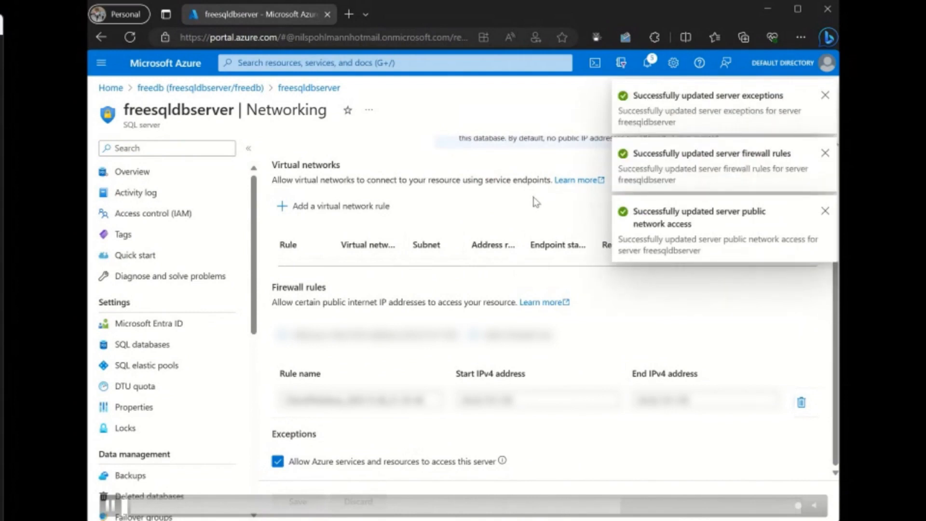
pyautogui.moveTo(567, 211)
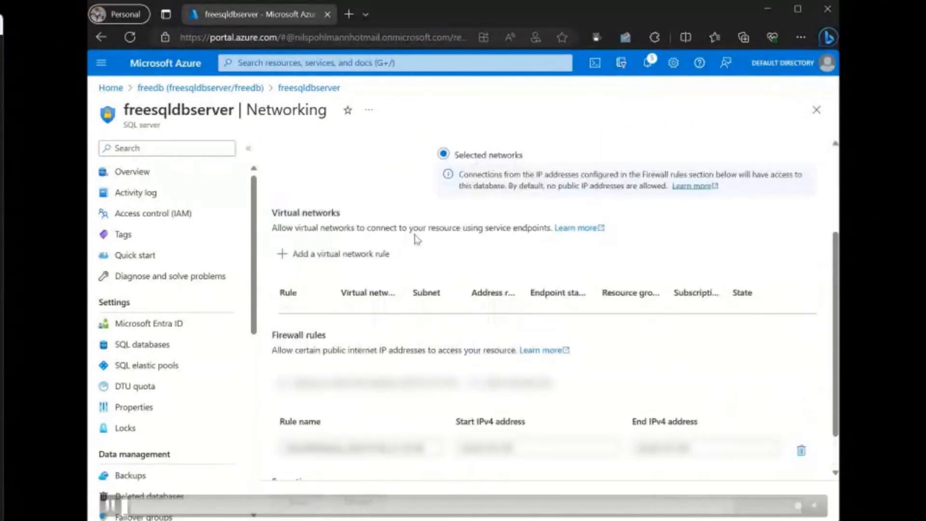
pyautogui.scroll(3)
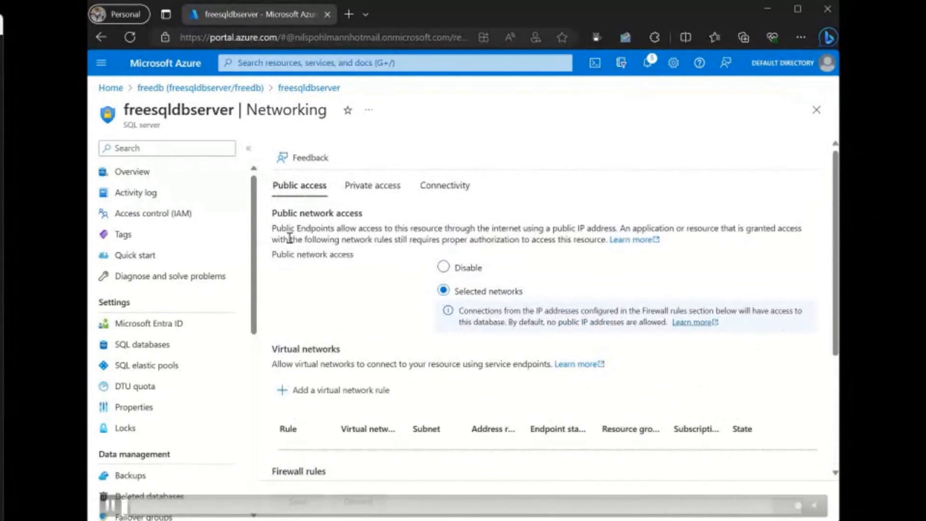
pyautogui.click(129, 172)
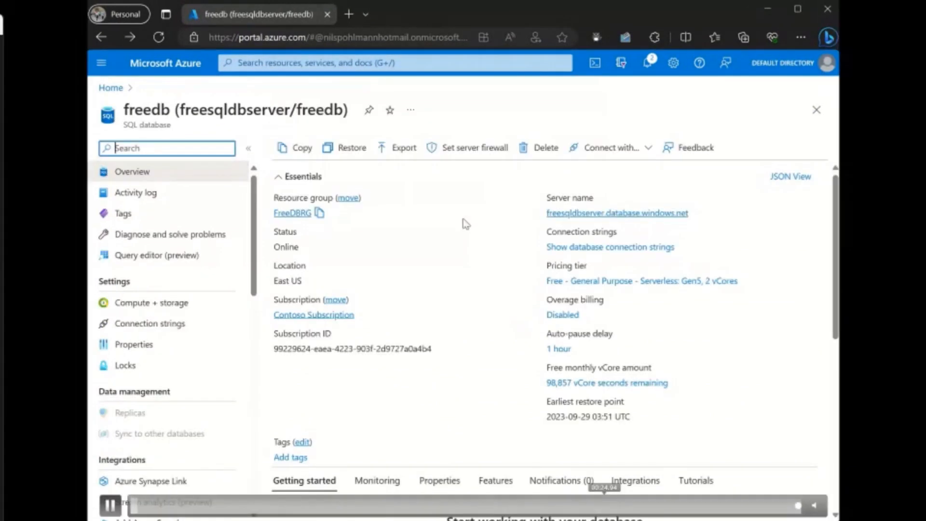
# Open freedb in Azure Data Studio from its overview and launch the installed app.
pyautogui.scroll(-3)
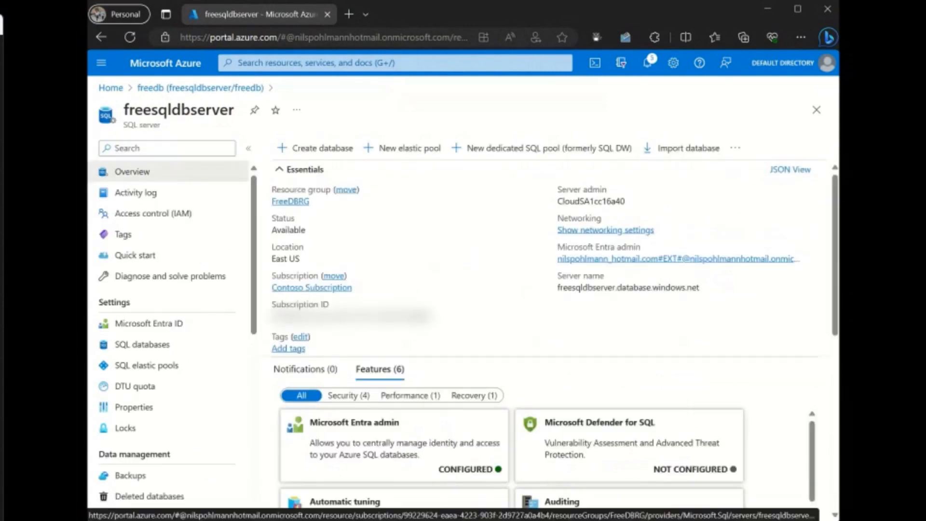
pyautogui.click(200, 87)
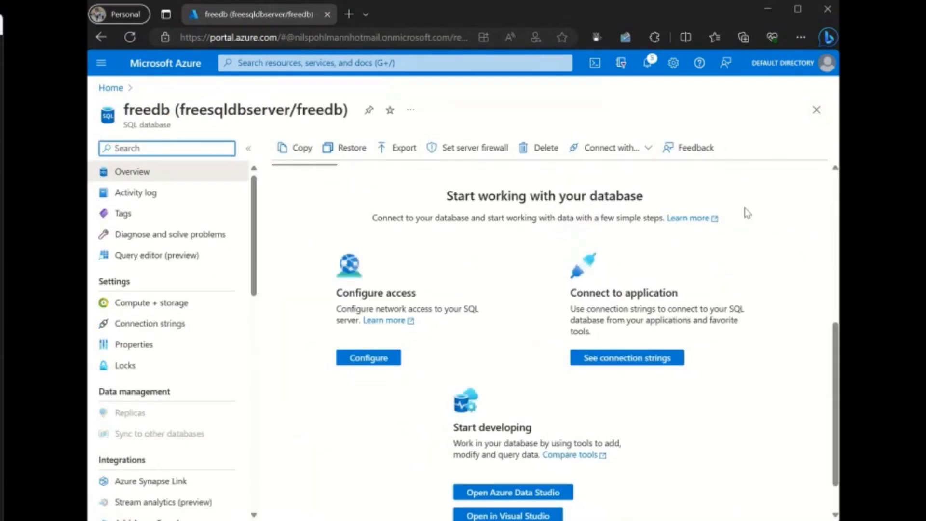
pyautogui.scroll(-3)
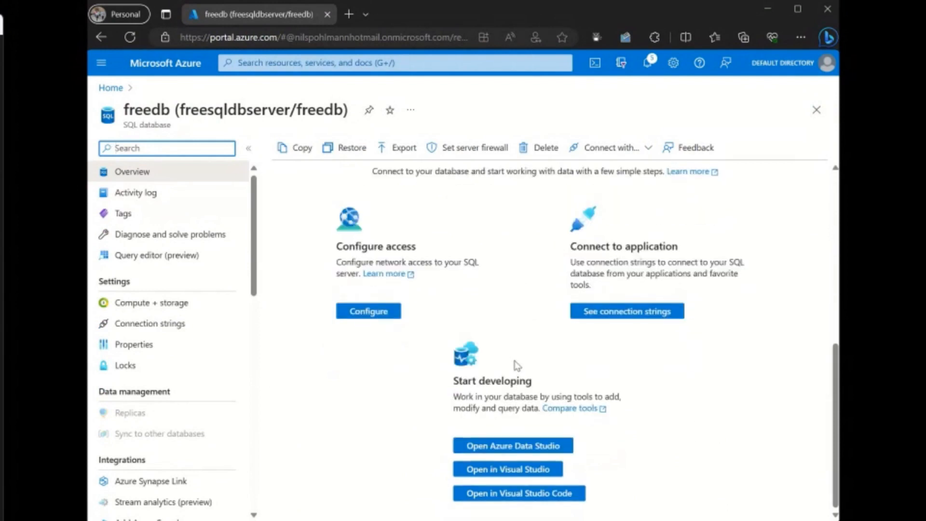
pyautogui.moveTo(500, 455)
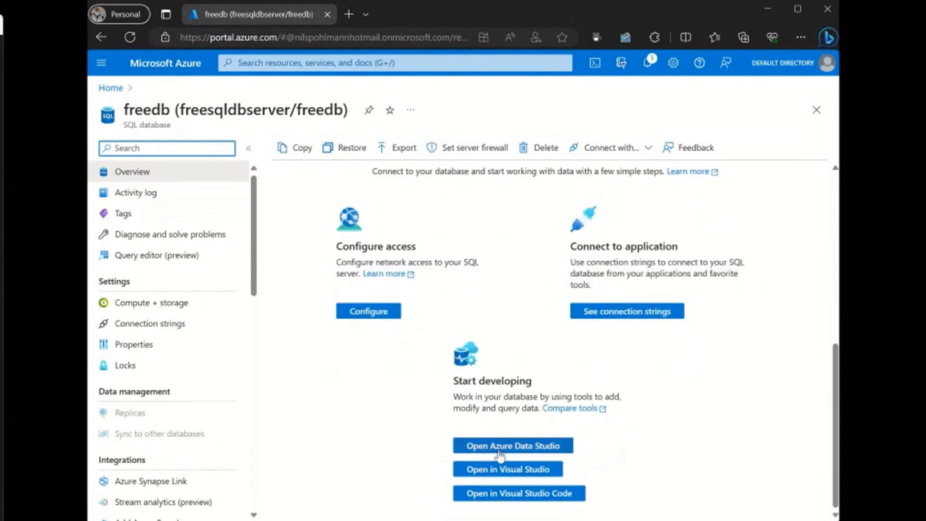
pyautogui.click(511, 445)
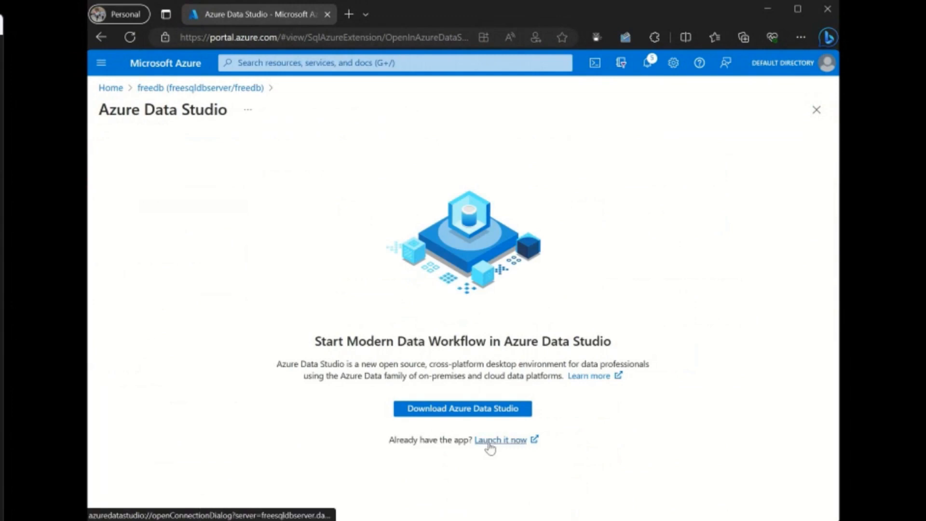
pyautogui.click(499, 440)
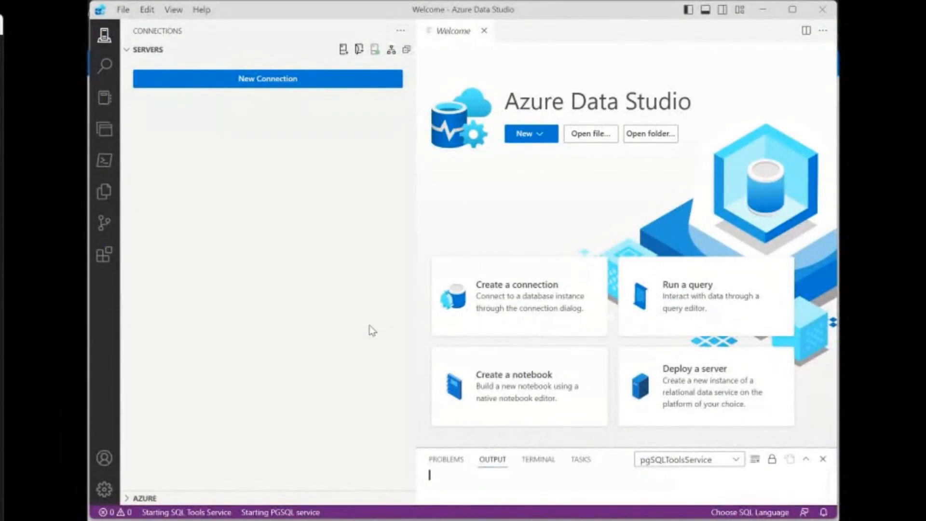
# Connect to freedb on freesqldbserver using the prefilled connection details.
pyautogui.click(267, 78)
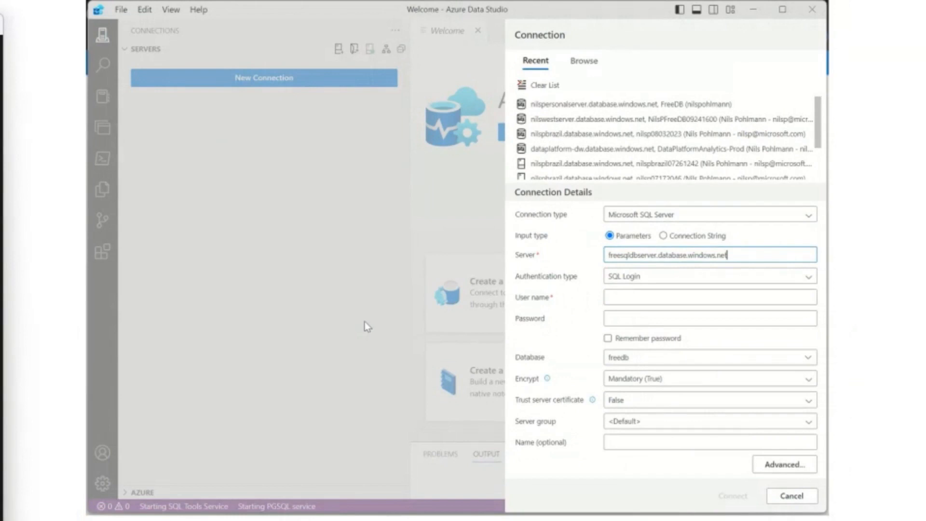
pyautogui.click(731, 495)
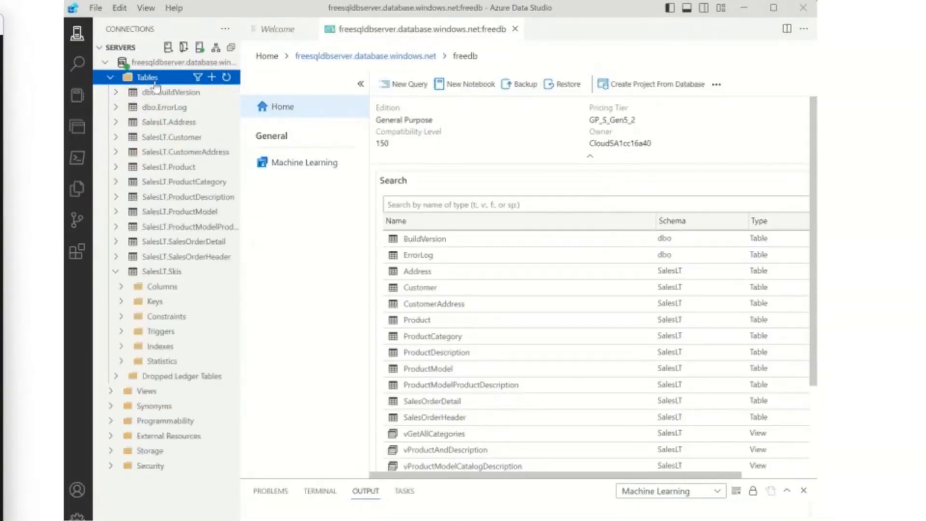
# Select the top 1000 rows of SalesLT.Product and expand its Columns folder.
pyautogui.rightClick(169, 166)
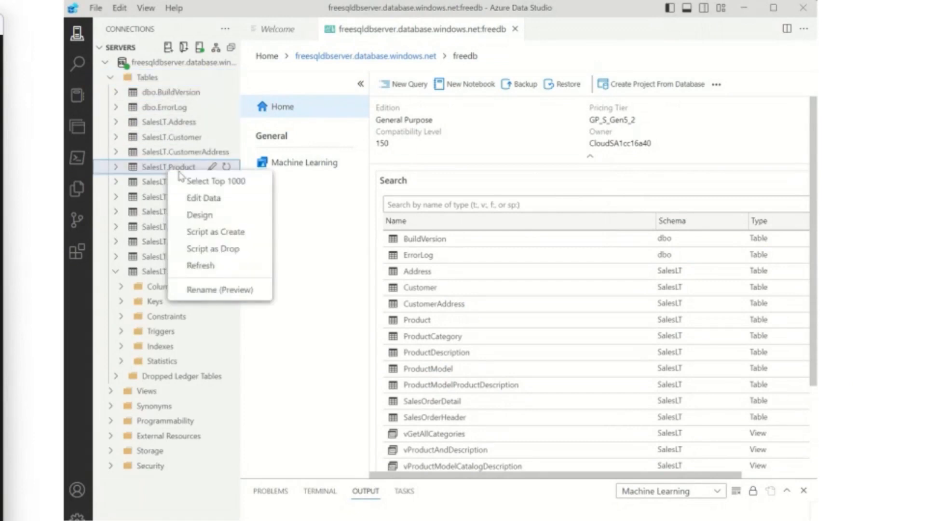
pyautogui.click(216, 180)
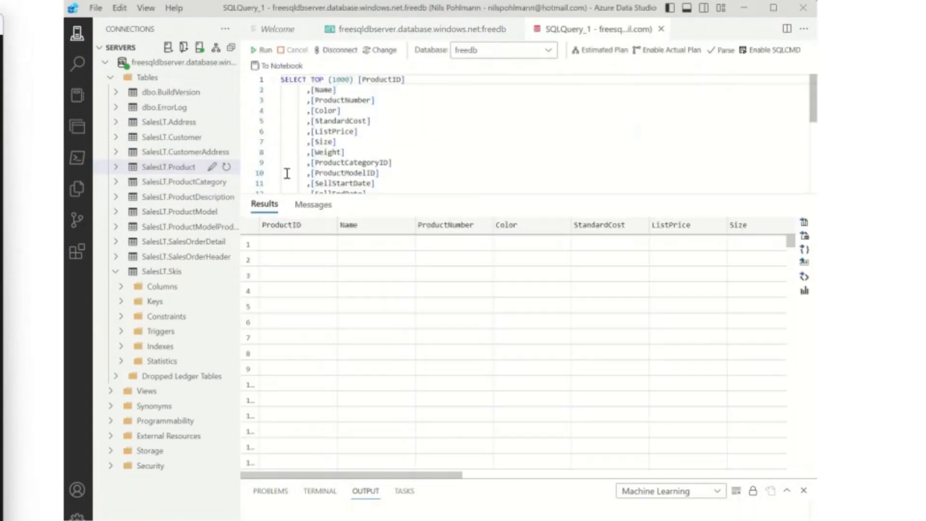
pyautogui.click(265, 50)
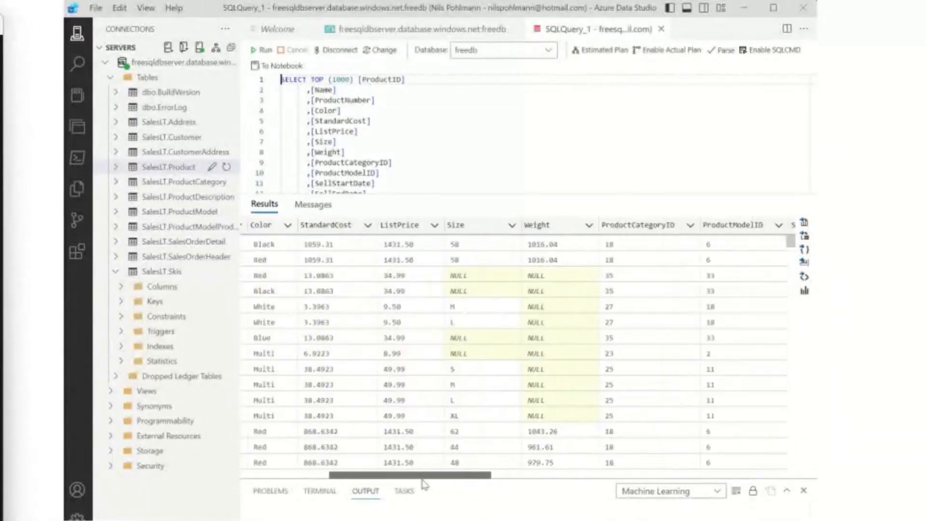
pyautogui.hscroll(-3)
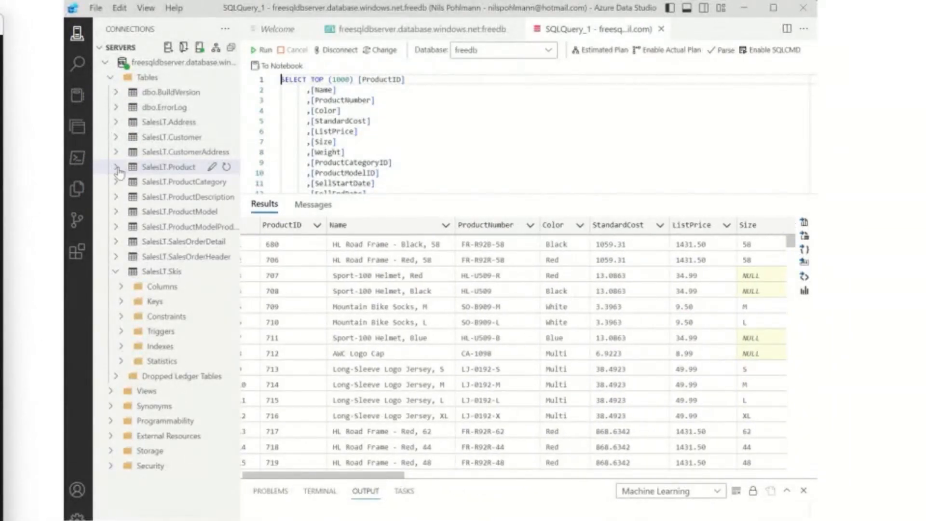
pyautogui.click(116, 166)
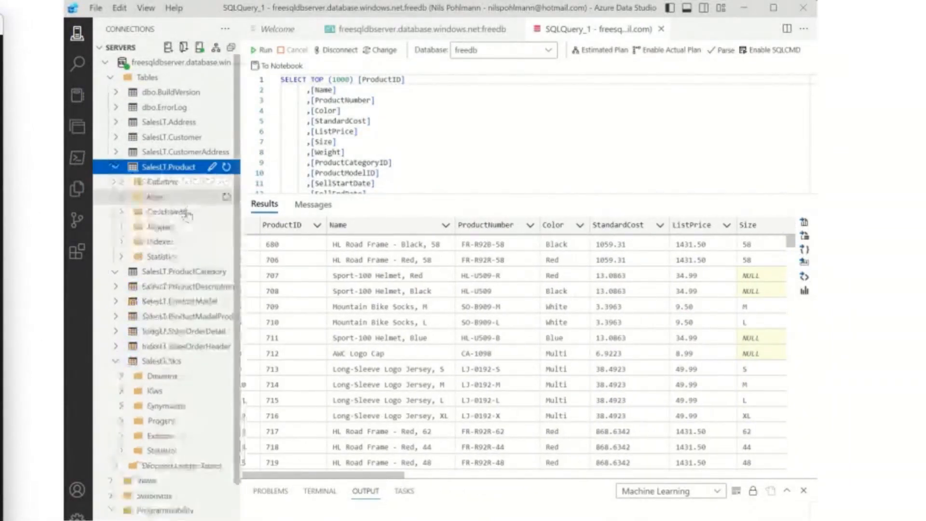
pyautogui.click(162, 181)
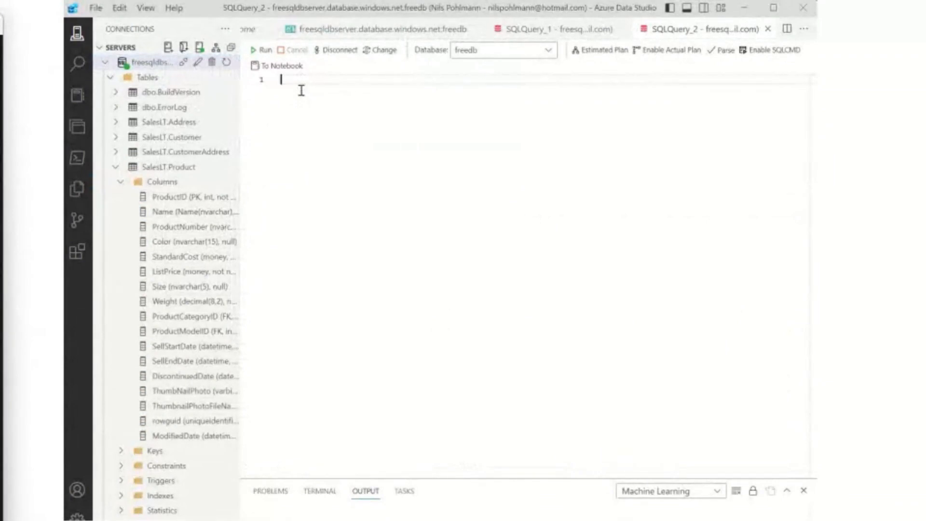
# Type a comment about an nvarchar(50) skilength column, then 'ALTER TABLE SalesLT.Product'.
pyautogui.write('--')
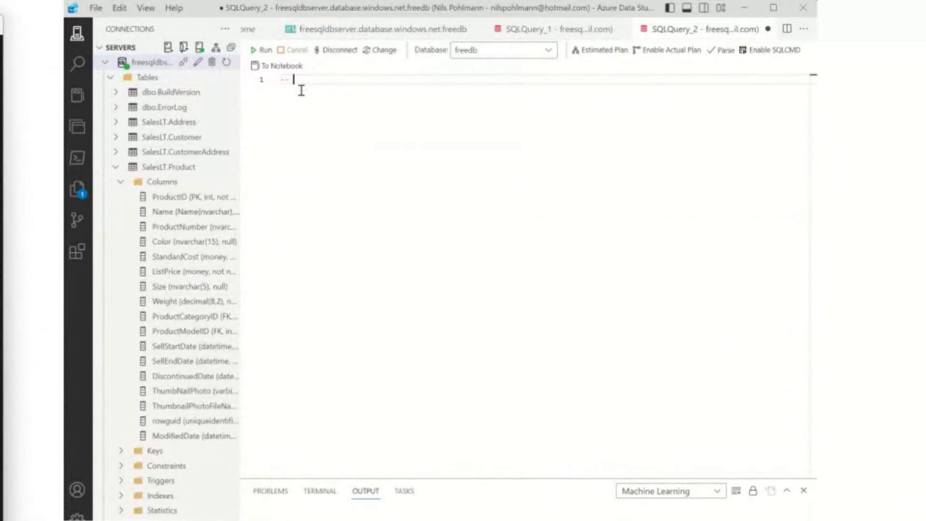
pyautogui.write('add')
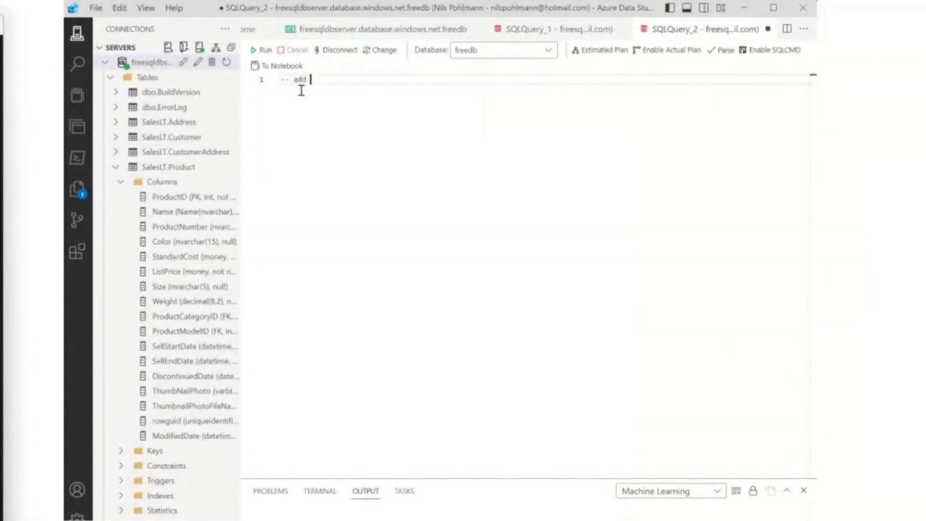
pyautogui.write('a column to the table')
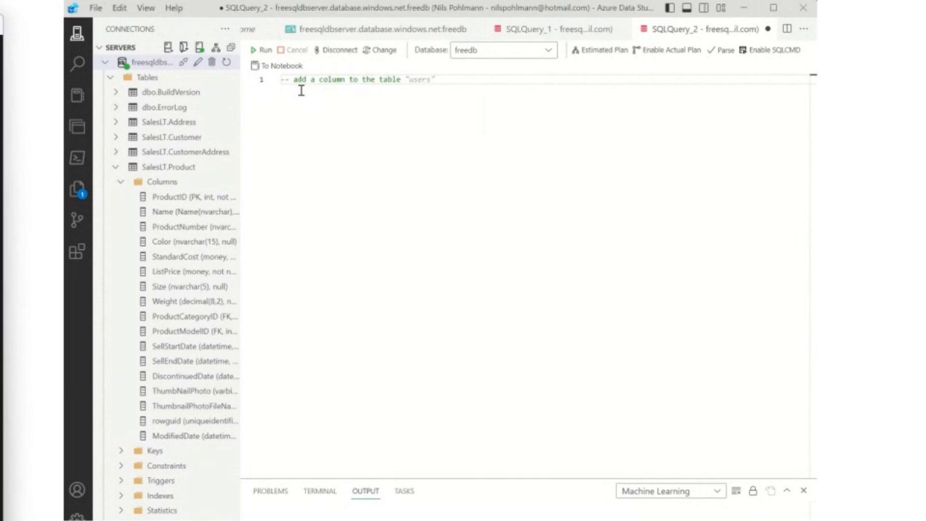
pyautogui.write('SaleLT')
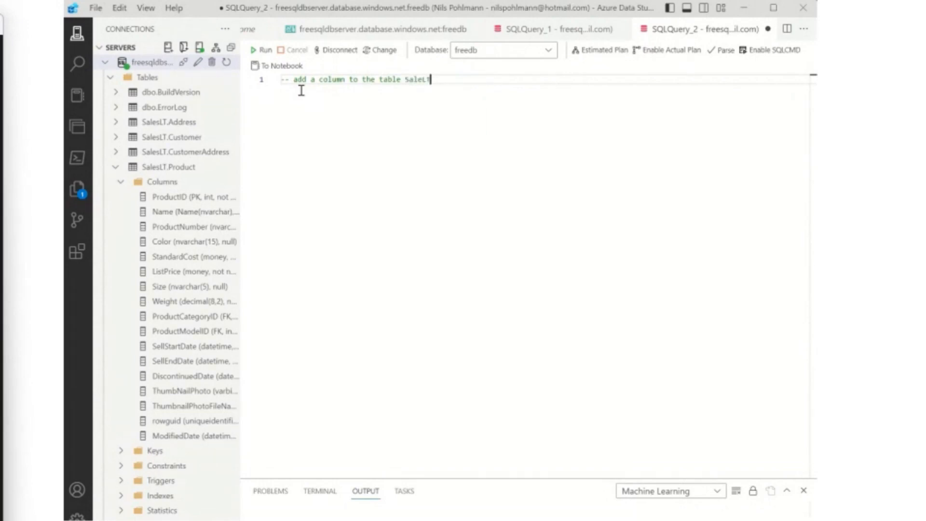
pyautogui.write('.')
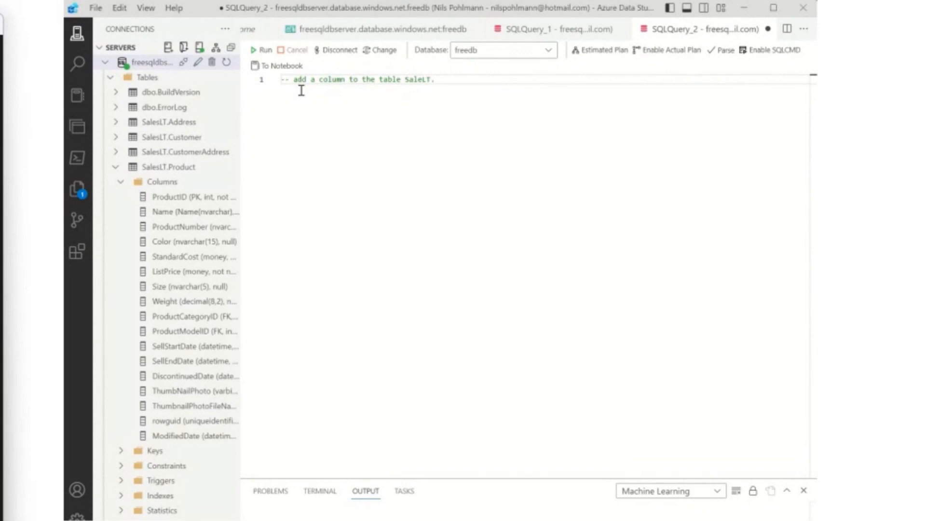
pyautogui.write('Product')
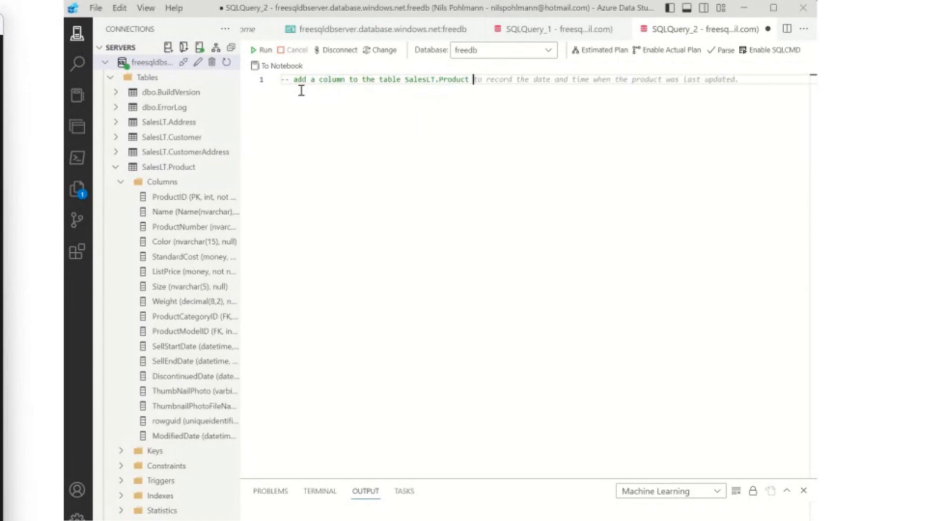
pyautogui.write('called skilen')
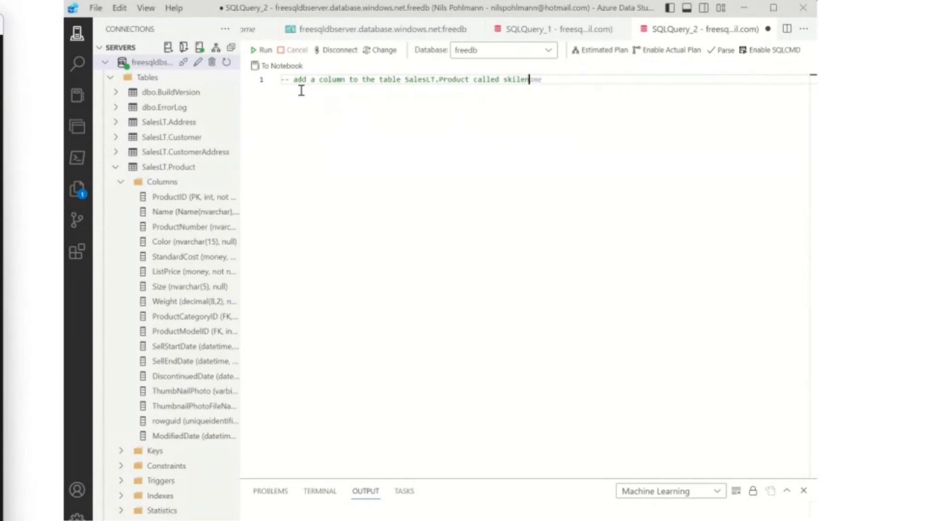
pyautogui.write('gth')
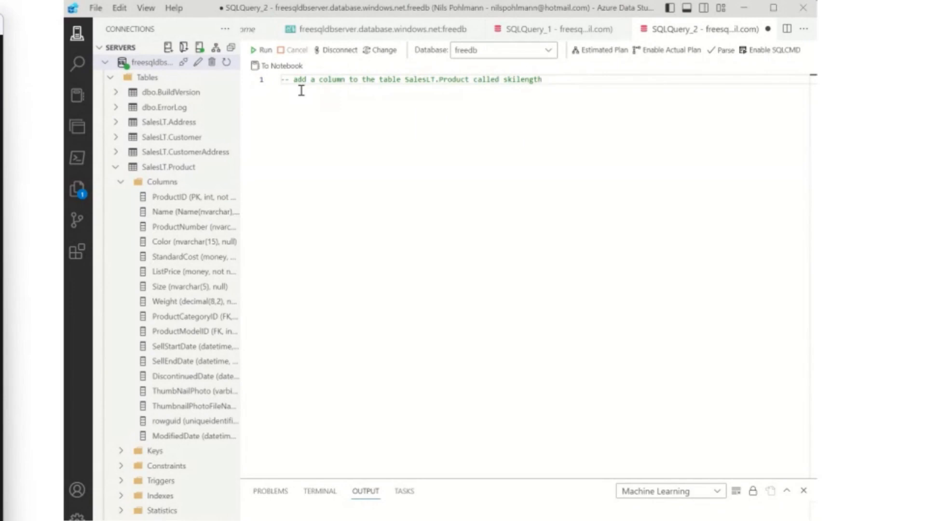
pyautogui.write('that is a computed column that is the length of the product name')
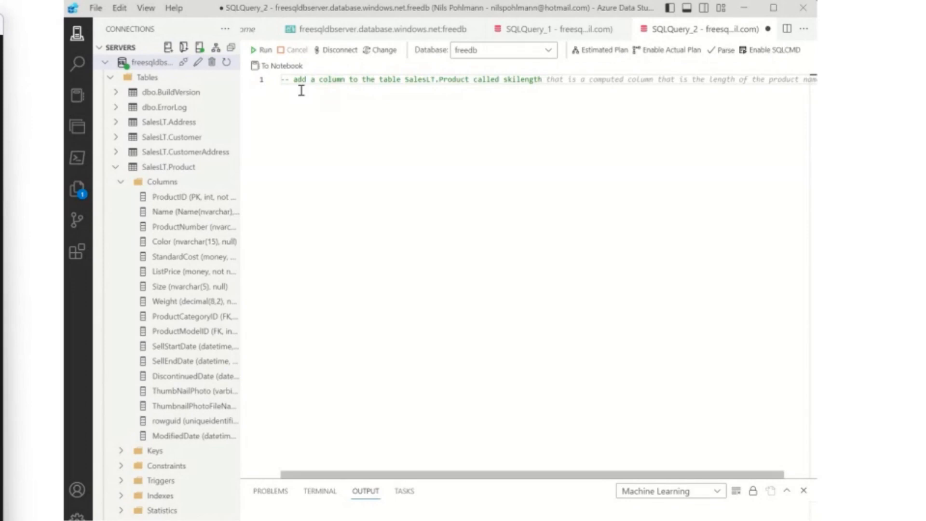
pyautogui.write('of type int')
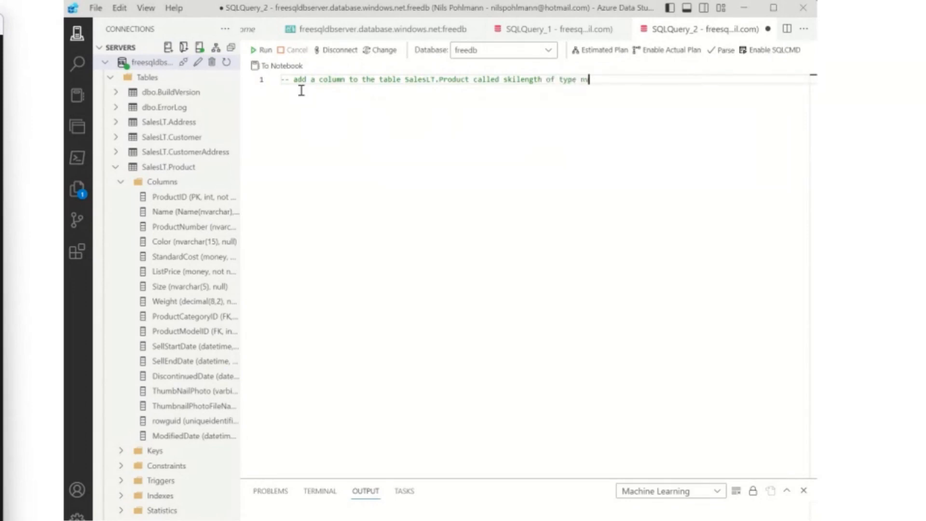
pyautogui.write('varchar(10)')
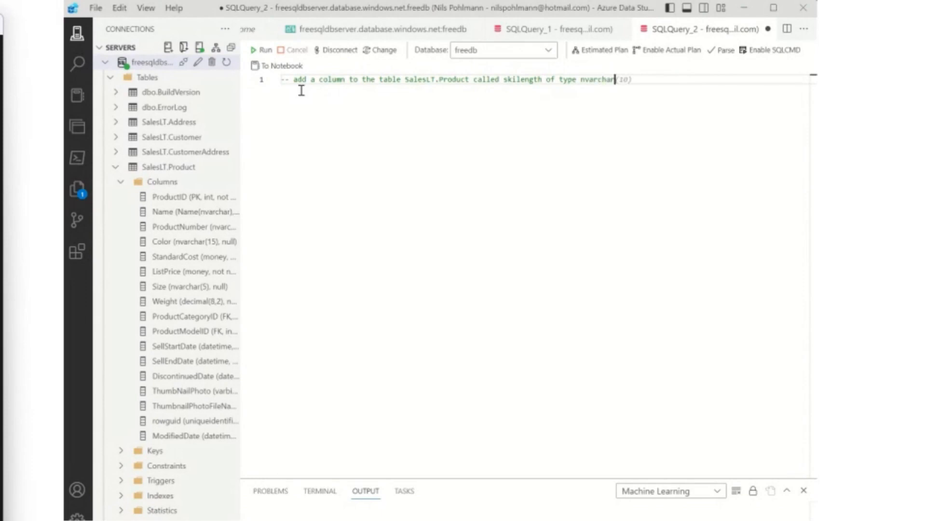
pyautogui.write('50)')
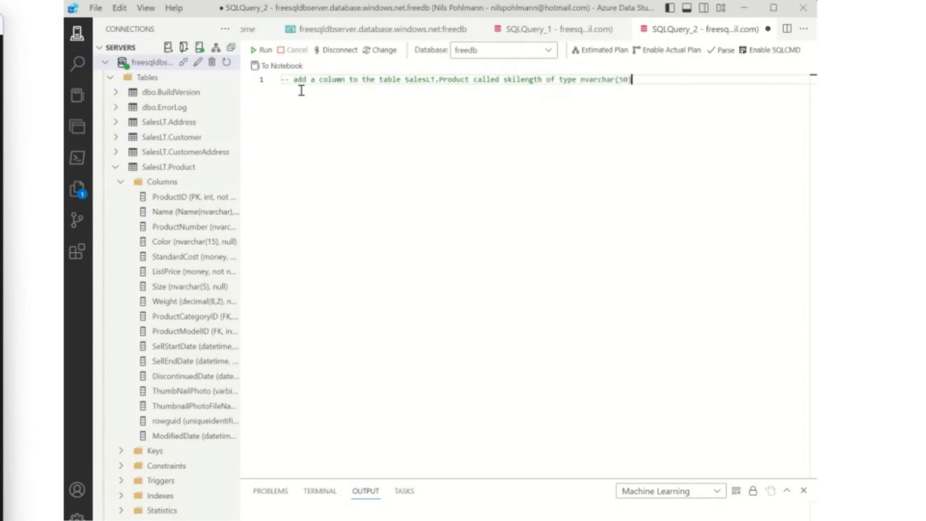
pyautogui.press('Return')
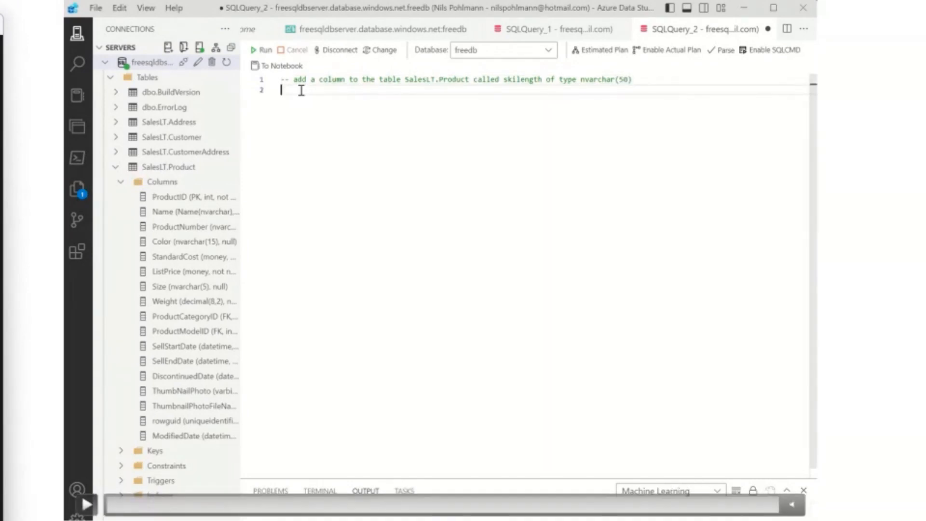
pyautogui.write('ALTER TABLE SalesLT.Product')
pyautogui.write('ADD skilength nvarchar(50)')
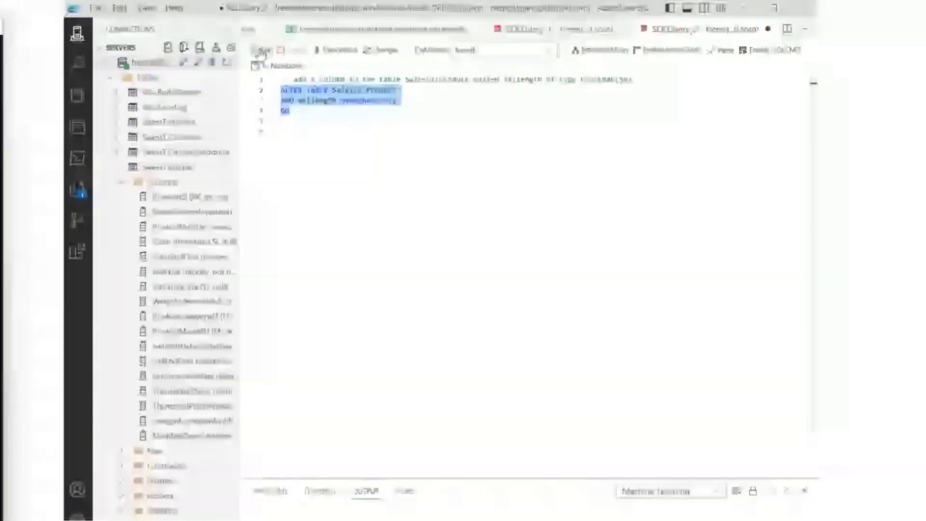
# Run the skilength ALTER TABLE statement and refresh SalesLT.Product's column list.
pyautogui.click(263, 50)
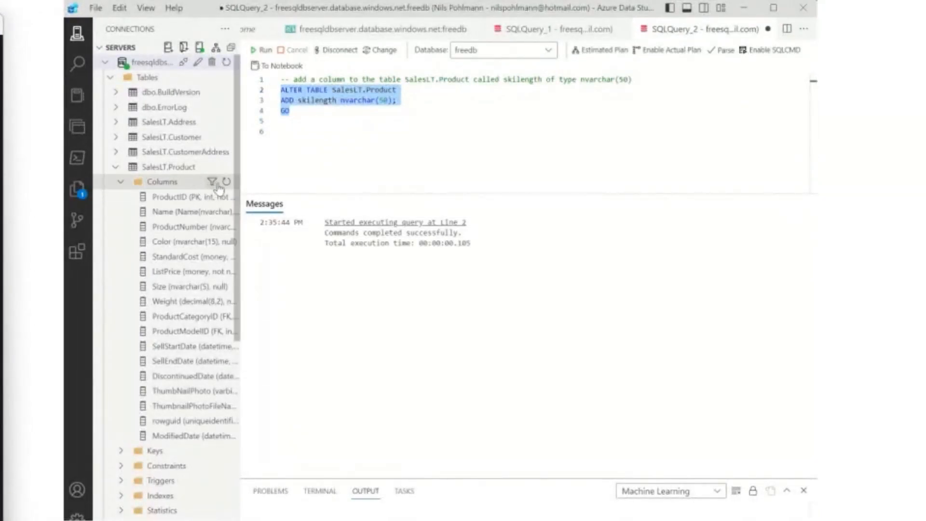
pyautogui.click(226, 181)
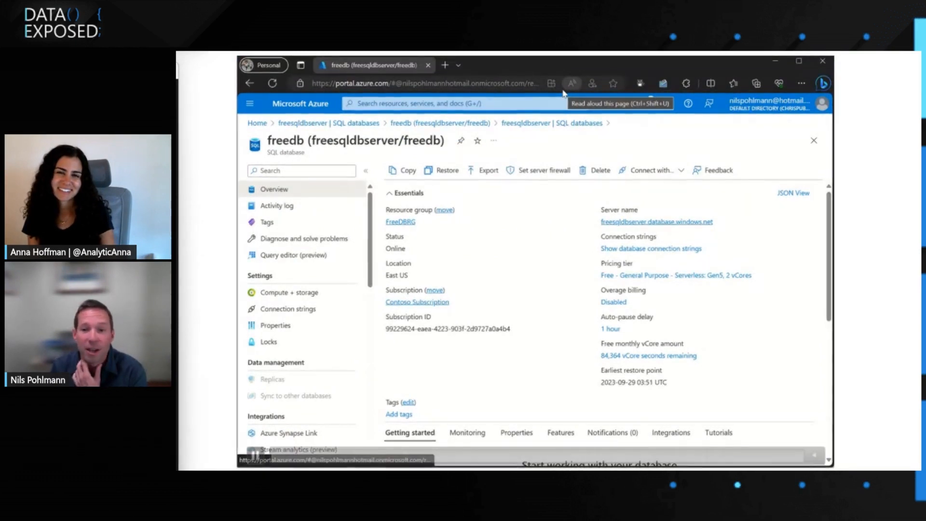
pyautogui.moveTo(375, 210)
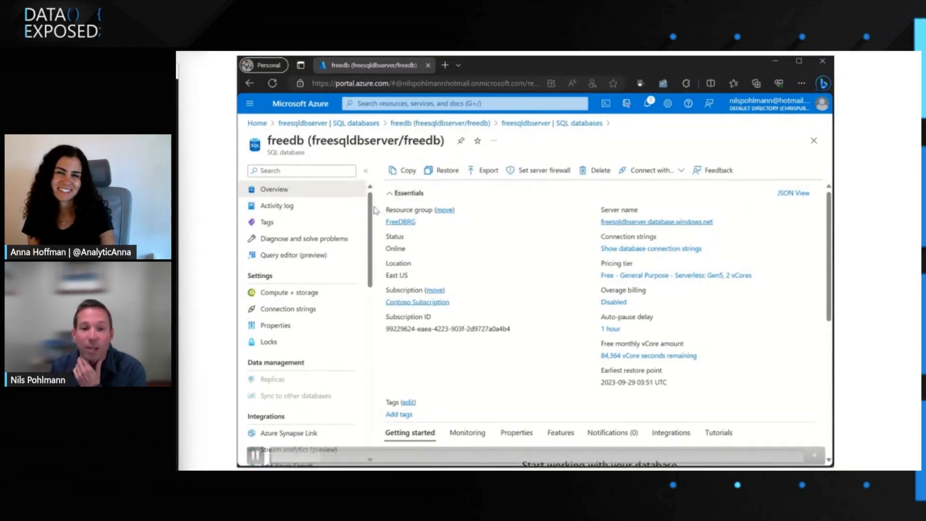
# Open freedb's Power Apps page under Power Platform and get started on an app.
pyautogui.scroll(-3)
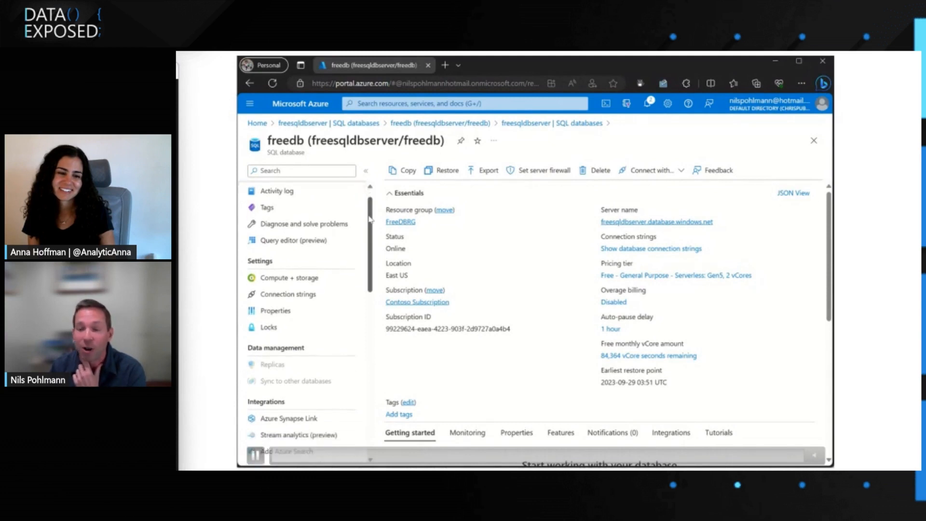
pyautogui.scroll(-3)
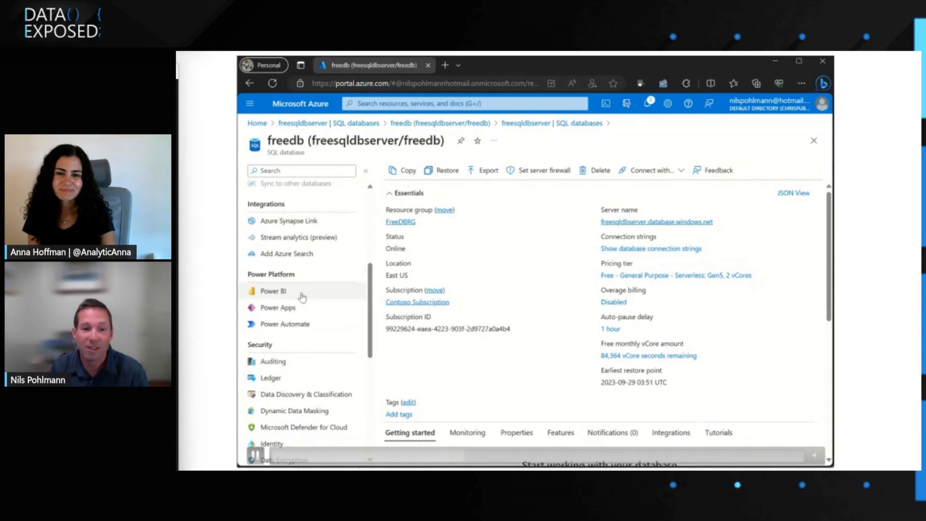
pyautogui.click(278, 307)
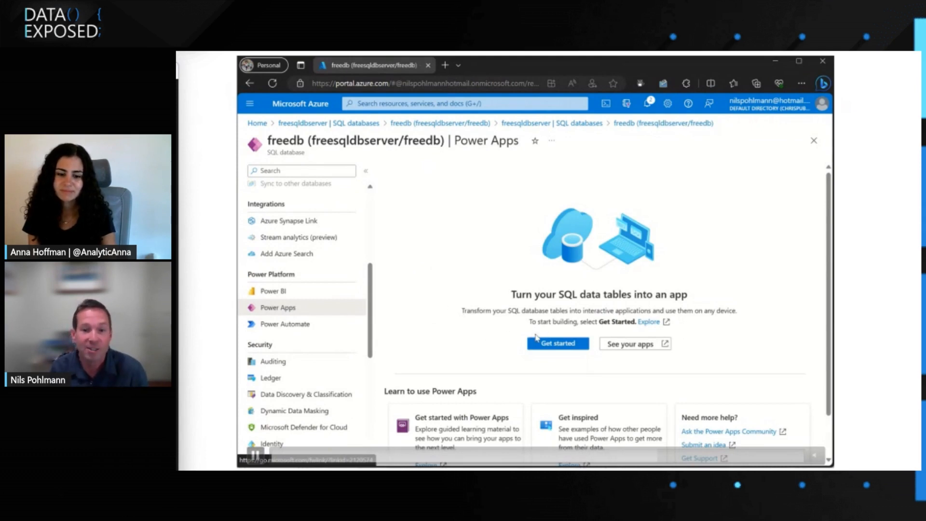
pyautogui.scroll(3)
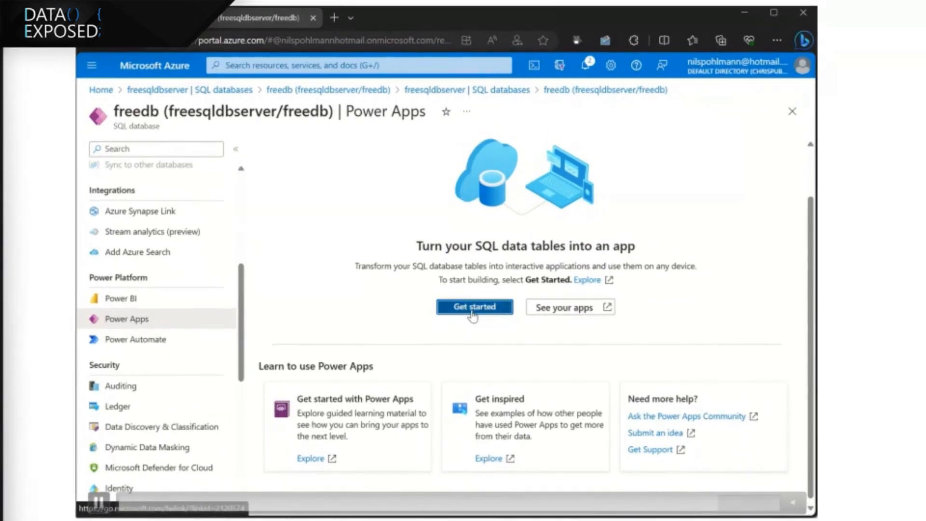
pyautogui.click(474, 307)
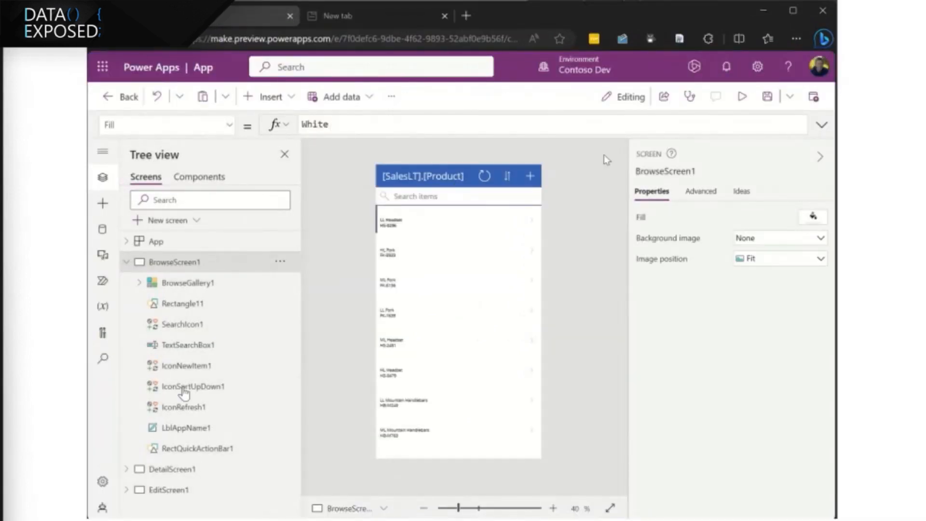
pyautogui.moveTo(742, 97)
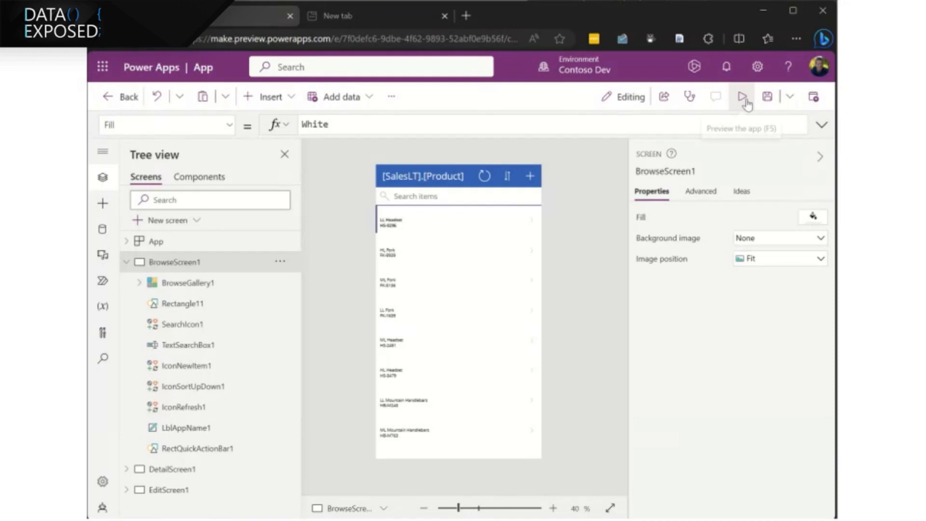
pyautogui.moveTo(745, 96)
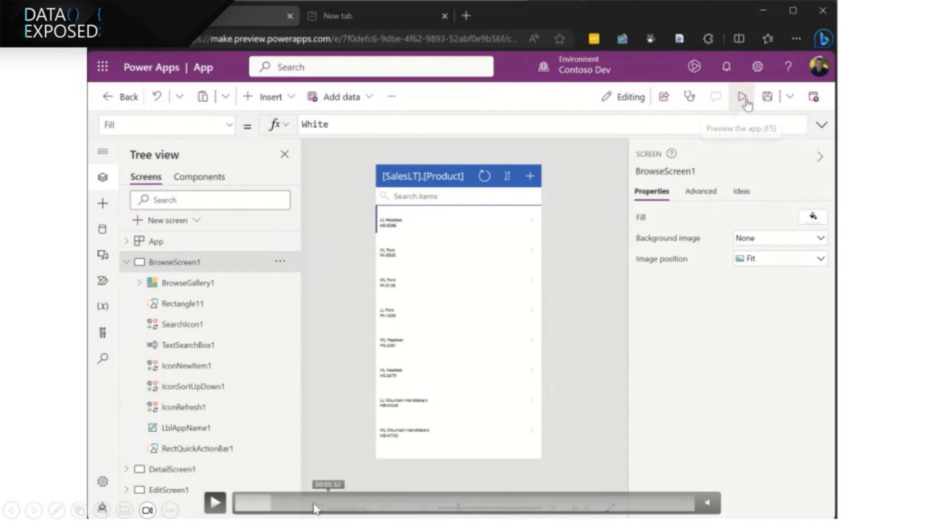
pyautogui.click(743, 96)
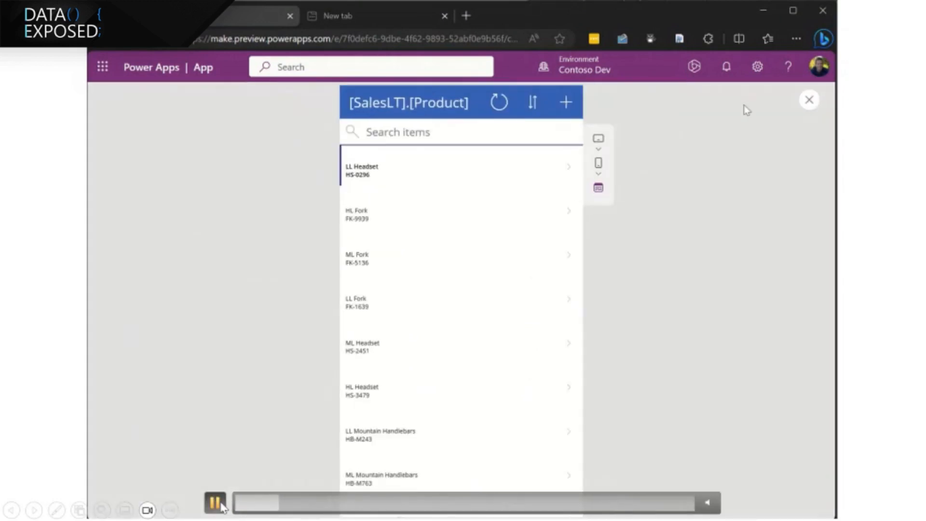
pyautogui.scroll(-3)
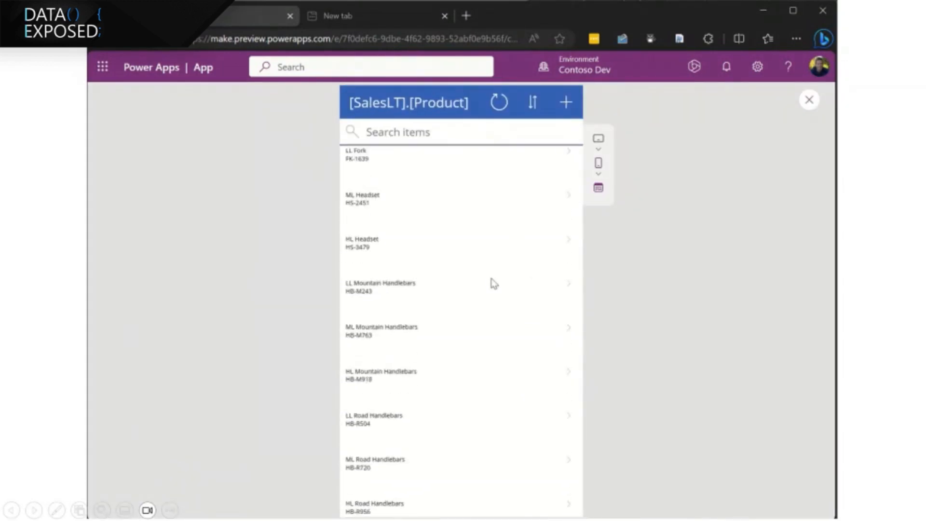
pyautogui.scroll(3)
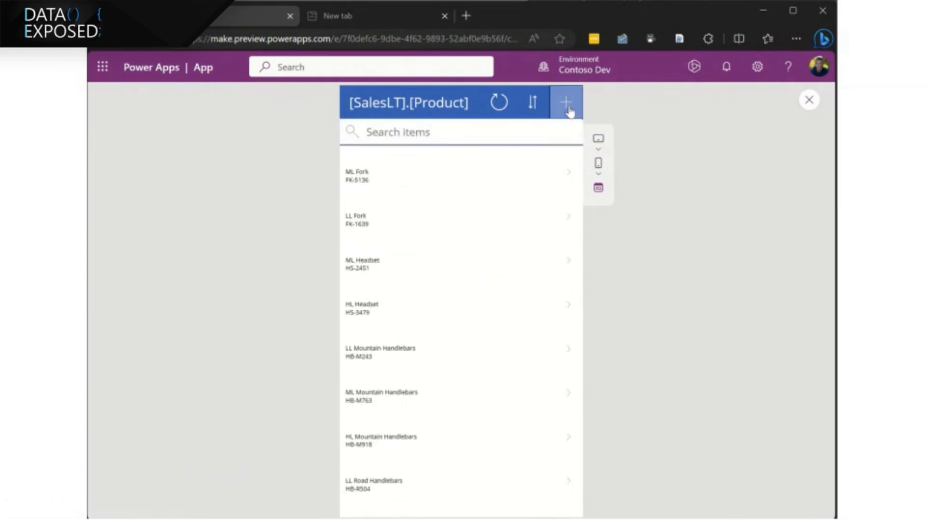
pyautogui.click(565, 102)
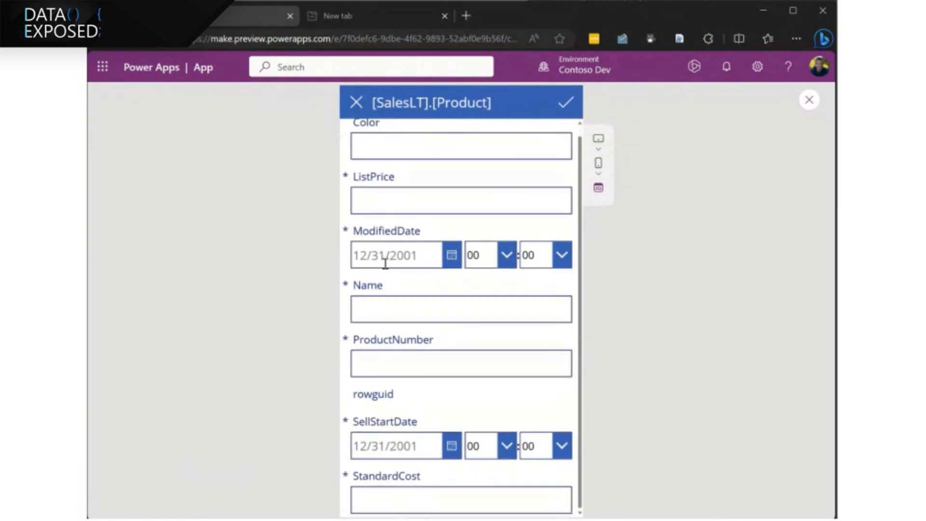
pyautogui.click(357, 102)
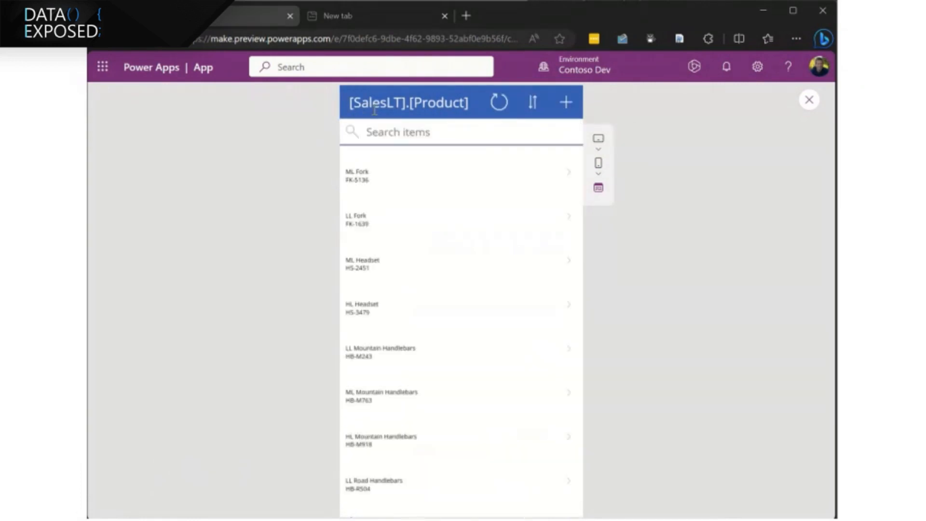
pyautogui.click(808, 99)
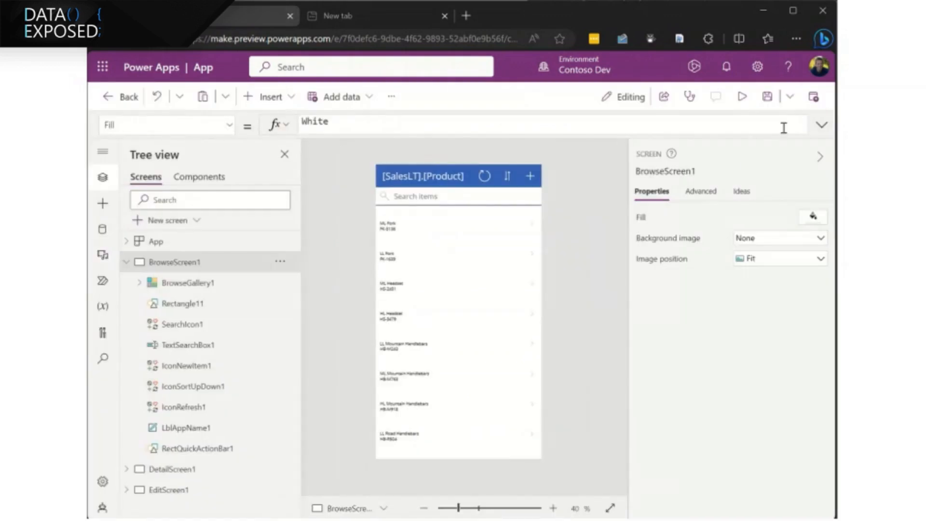
# Add the Skilength field to the product edit form, check it, and preview the app.
pyautogui.click(126, 262)
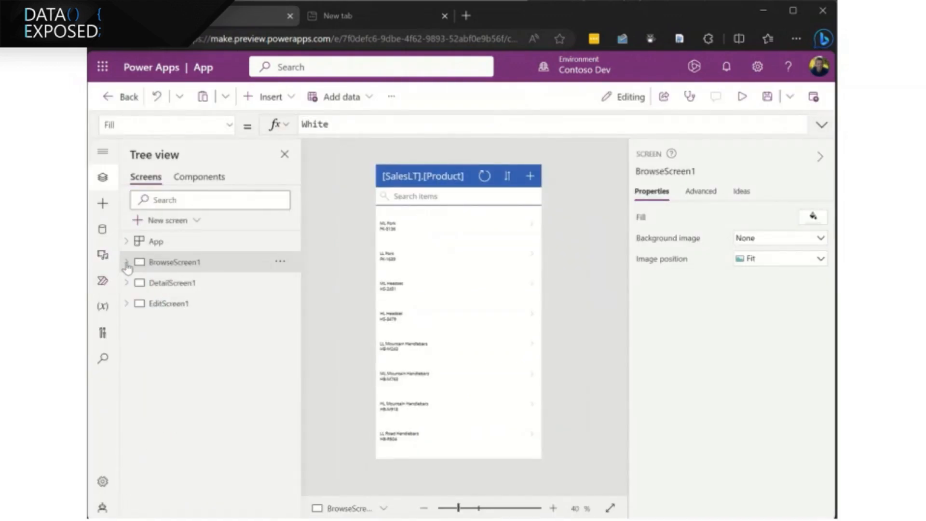
pyautogui.click(125, 303)
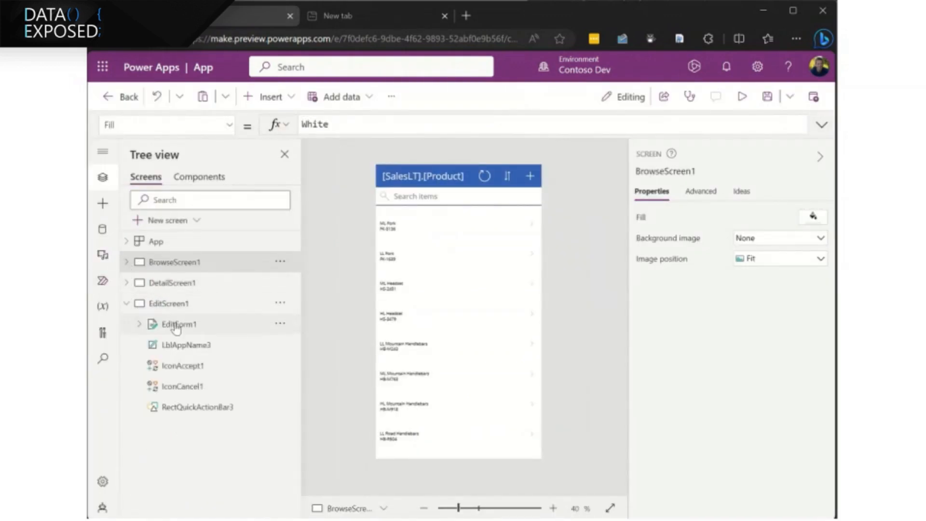
pyautogui.click(178, 323)
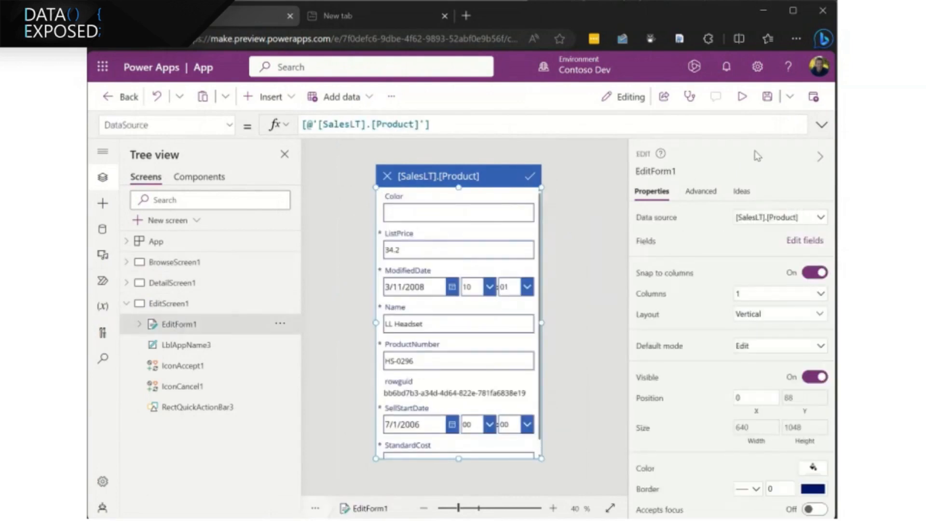
pyautogui.click(804, 240)
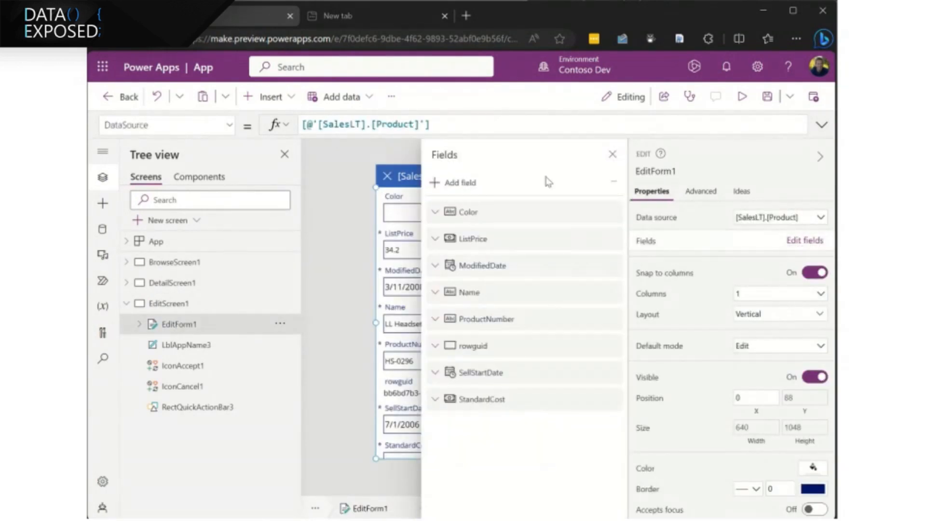
pyautogui.click(459, 181)
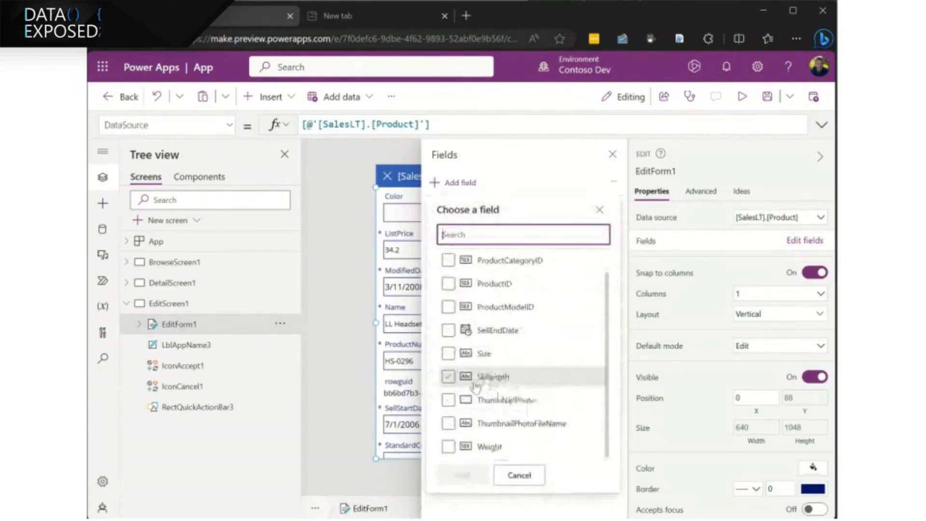
pyautogui.click(448, 376)
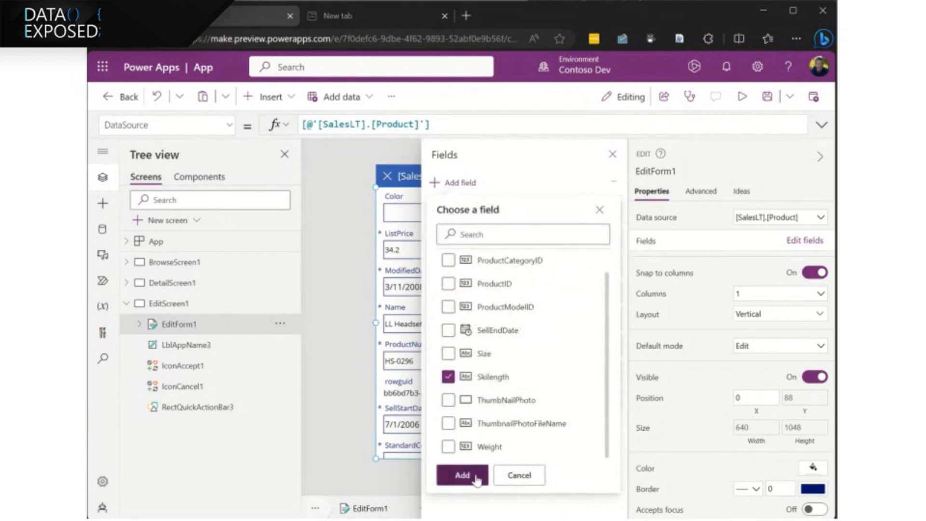
pyautogui.click(462, 474)
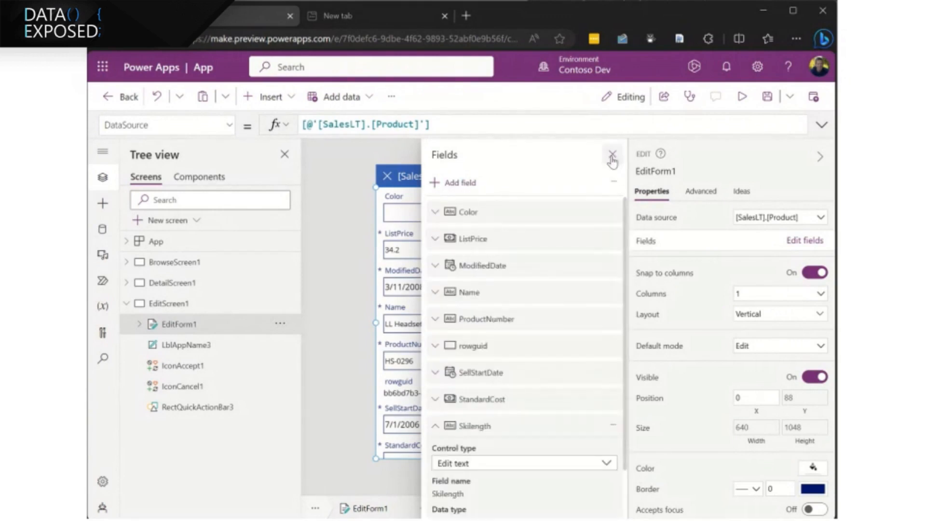
pyautogui.click(612, 155)
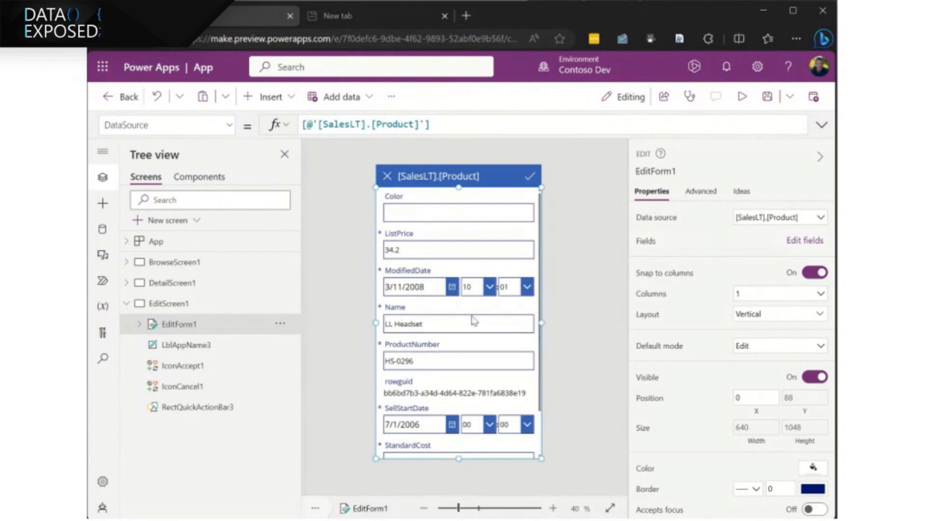
pyautogui.scroll(-3)
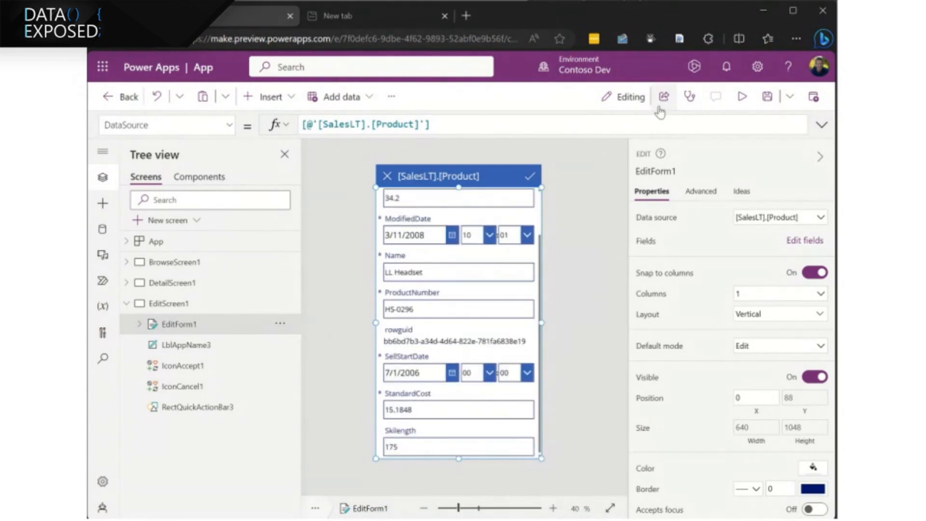
pyautogui.moveTo(742, 96)
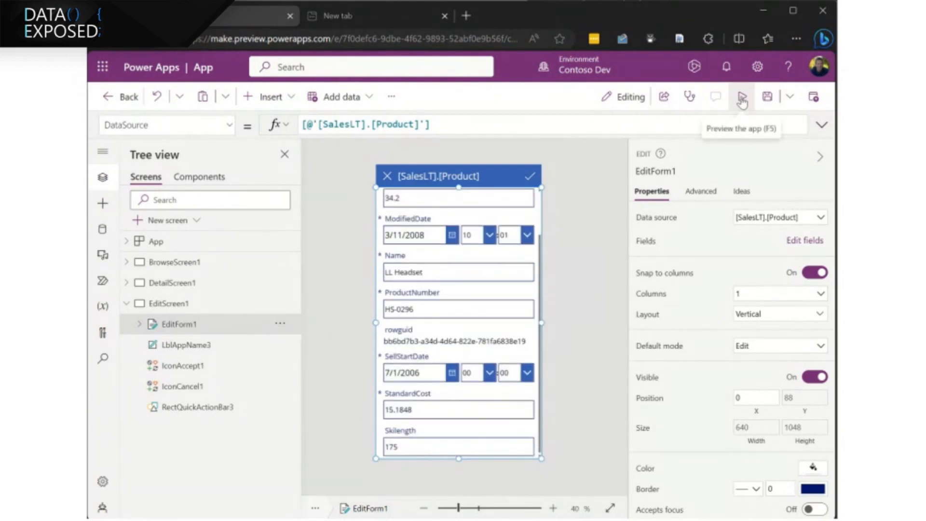
pyautogui.click(741, 97)
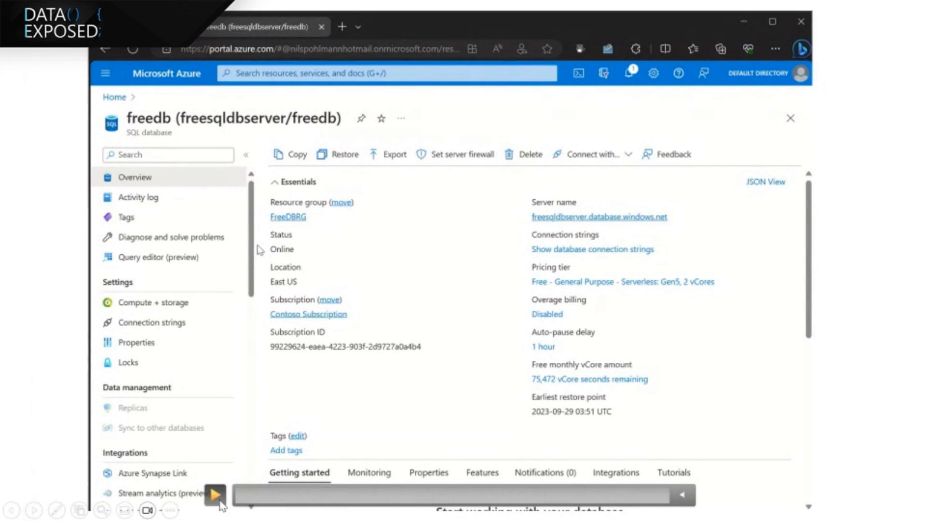
# Open freedb's Power BI page under Power Platform and get started on a report.
pyautogui.scroll(-3)
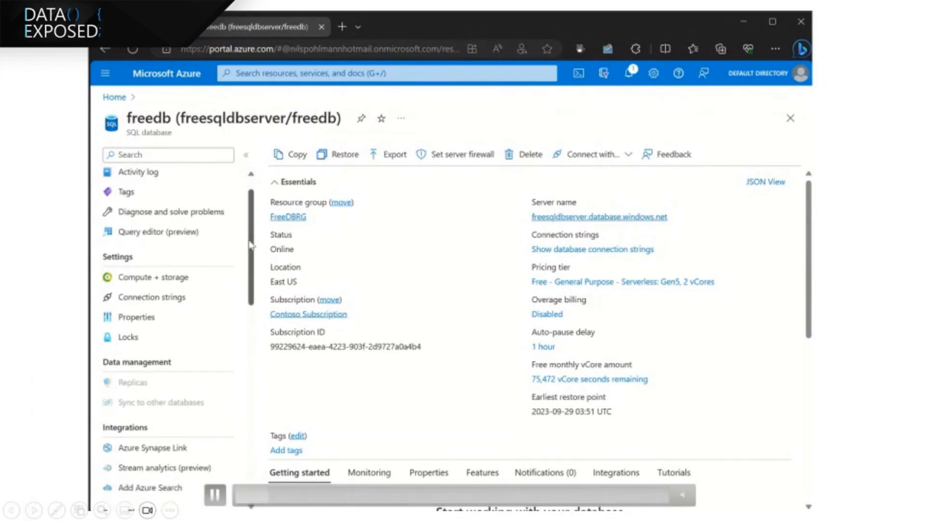
pyautogui.scroll(-3)
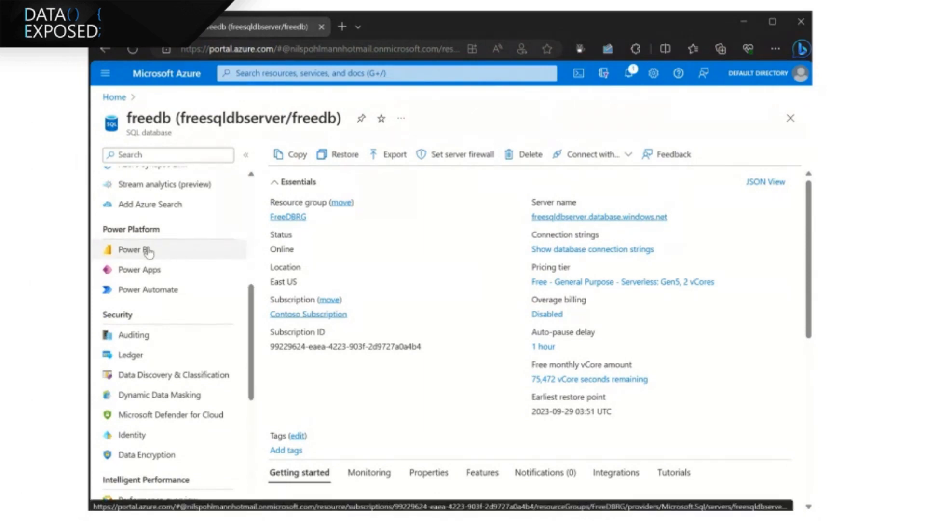
pyautogui.click(133, 249)
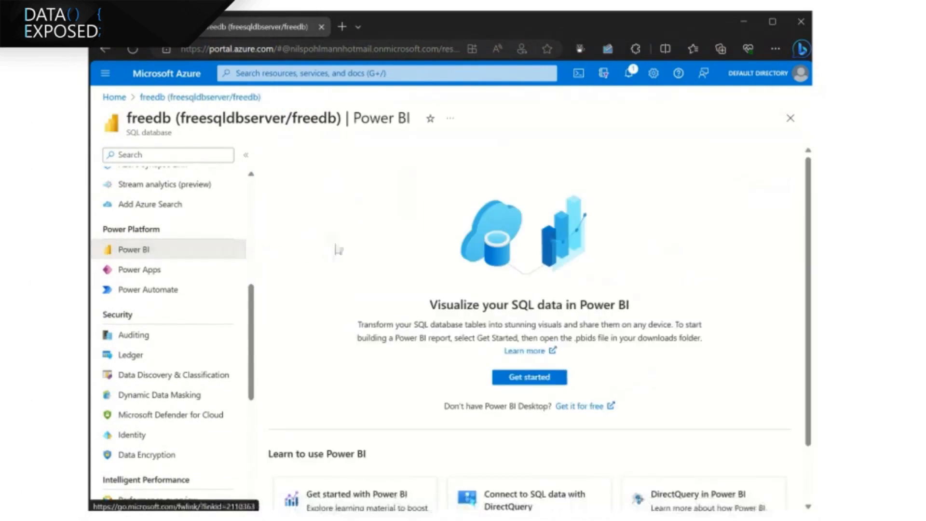
pyautogui.moveTo(484, 382)
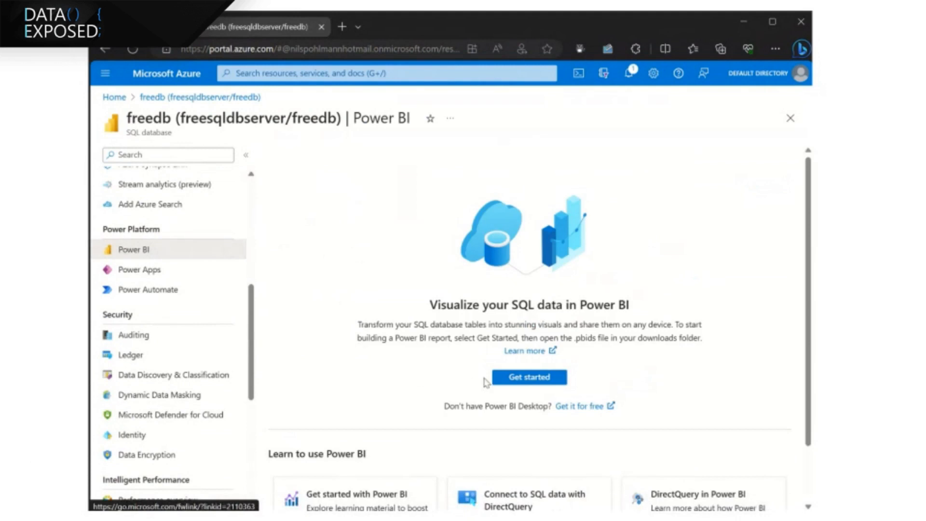
pyautogui.moveTo(528, 377)
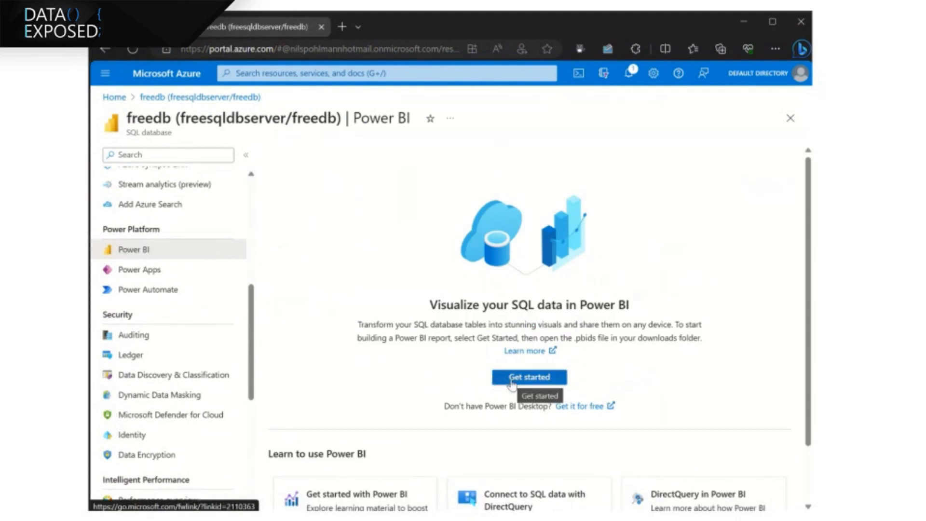
pyautogui.click(529, 376)
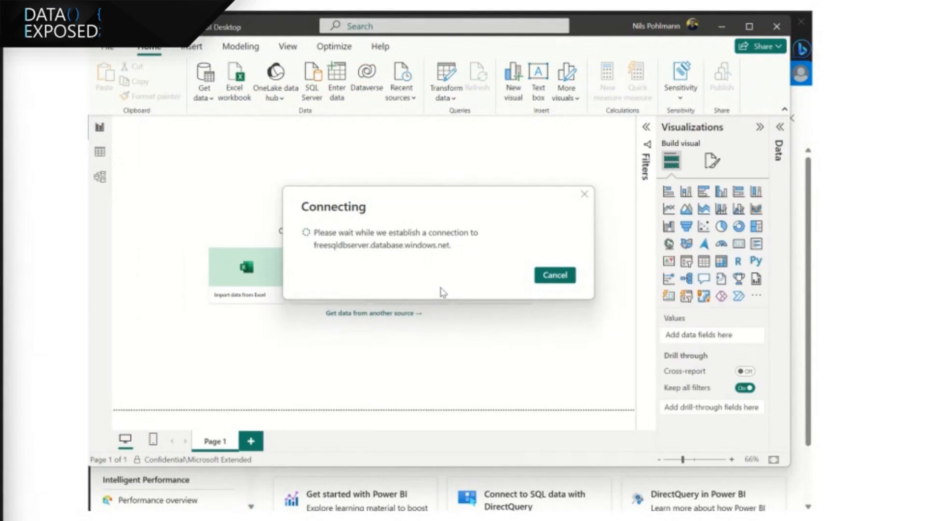
# Connect to the freedb server, preview SalesLT.Product, and tick it for loading.
pyautogui.click(553, 274)
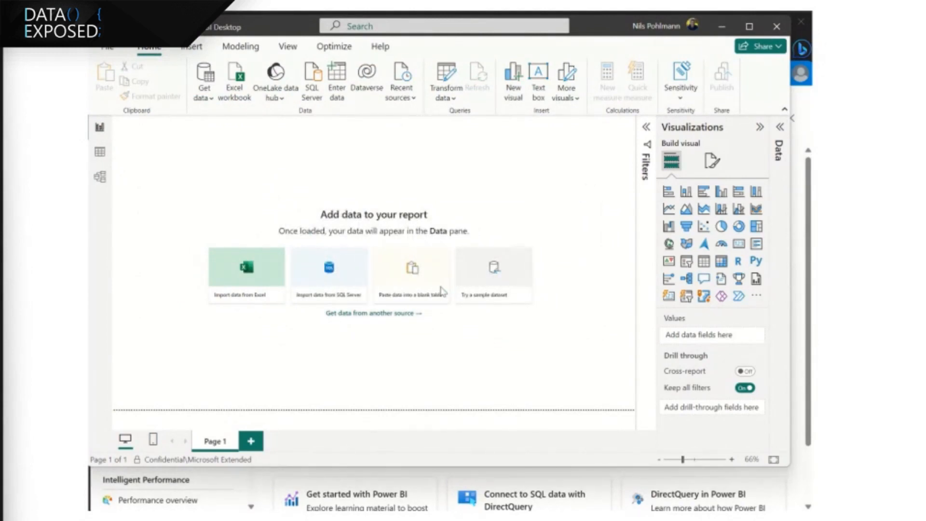
pyautogui.click(328, 267)
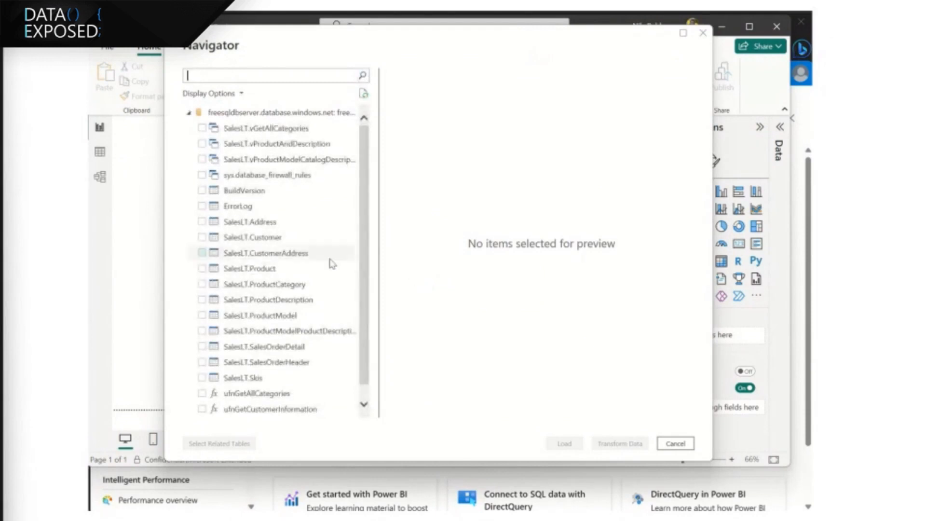
pyautogui.click(249, 268)
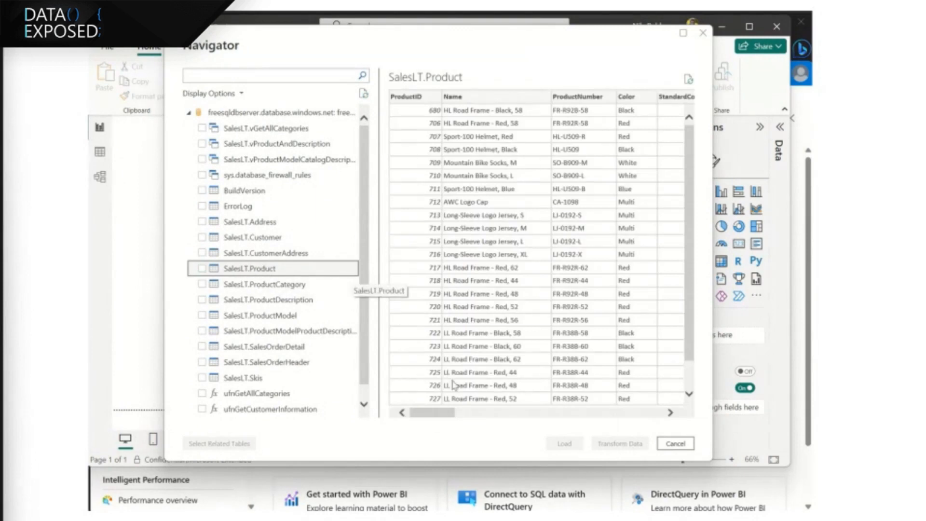
pyautogui.moveTo(547, 404)
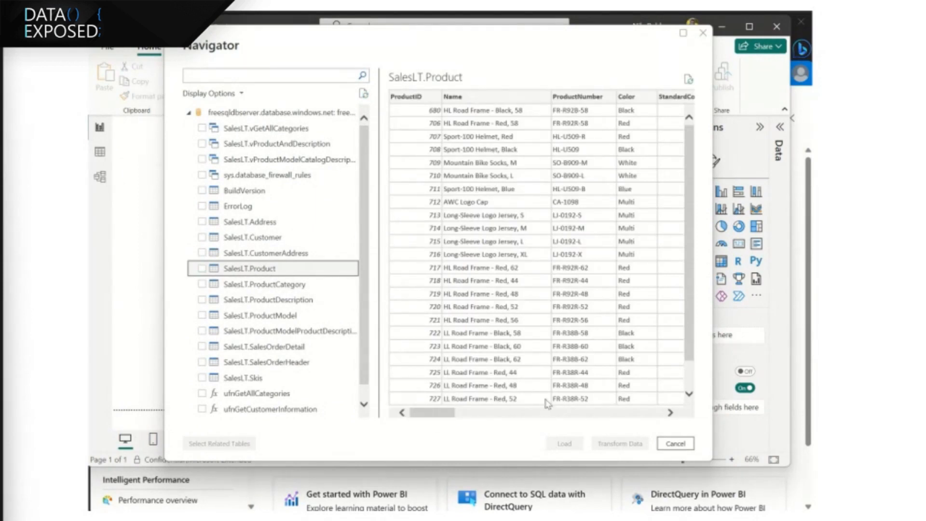
pyautogui.moveTo(161, 258)
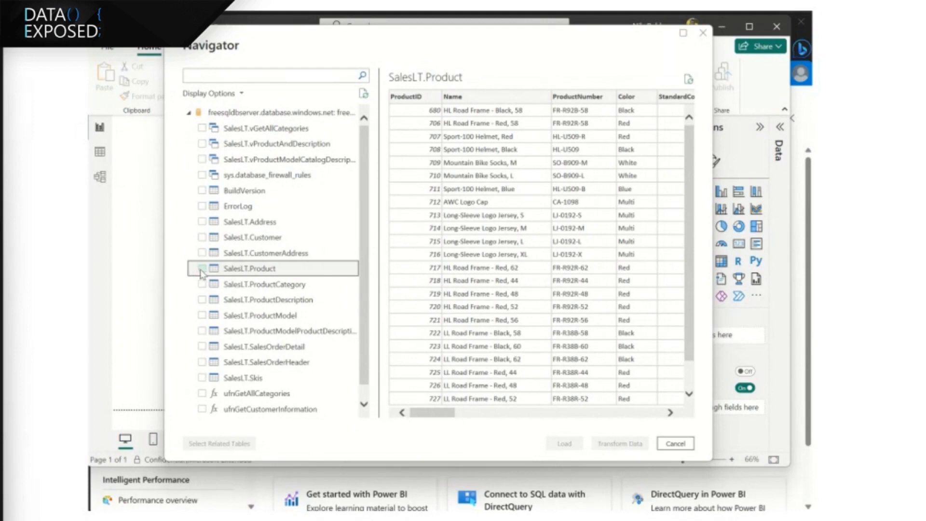
pyautogui.click(202, 269)
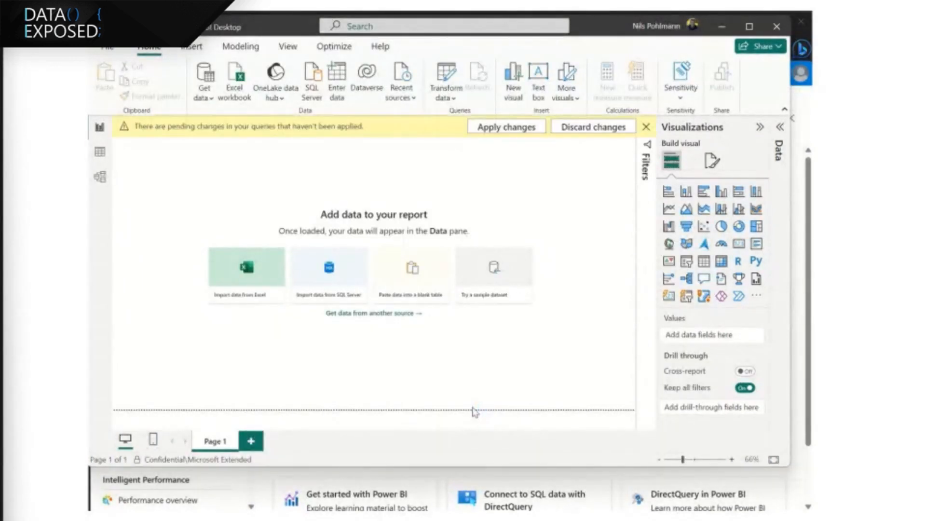
# Apply the pending query changes, expand SalesLT Product, and add a table visual.
pyautogui.click(505, 126)
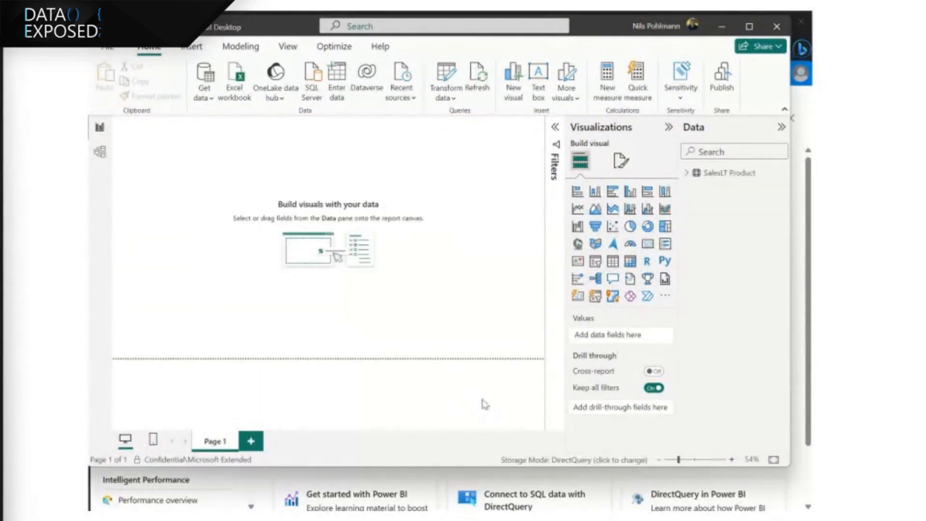
pyautogui.moveTo(685, 182)
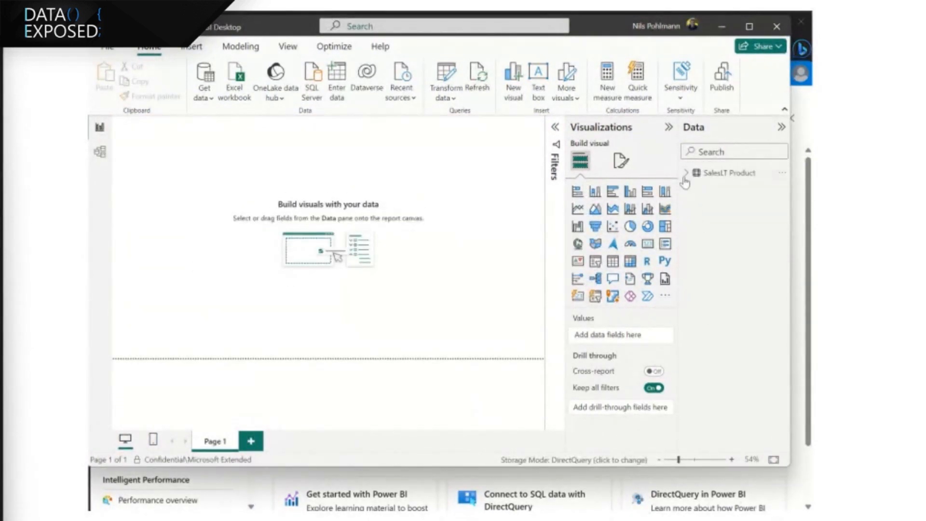
pyautogui.click(687, 173)
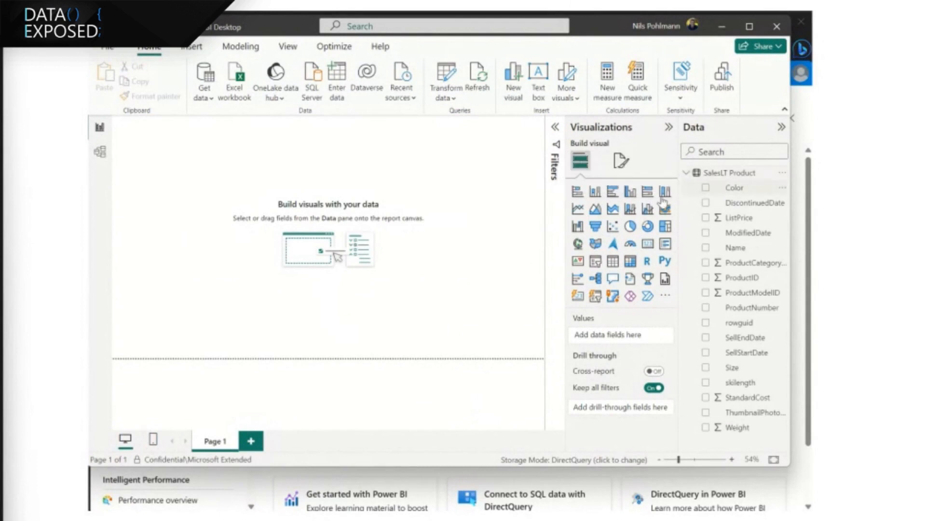
pyautogui.moveTo(612, 261)
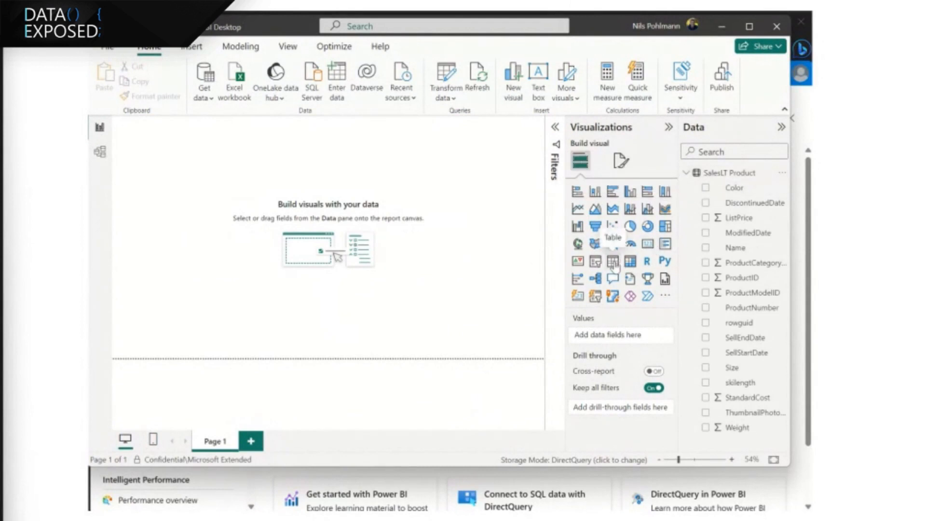
pyautogui.click(612, 260)
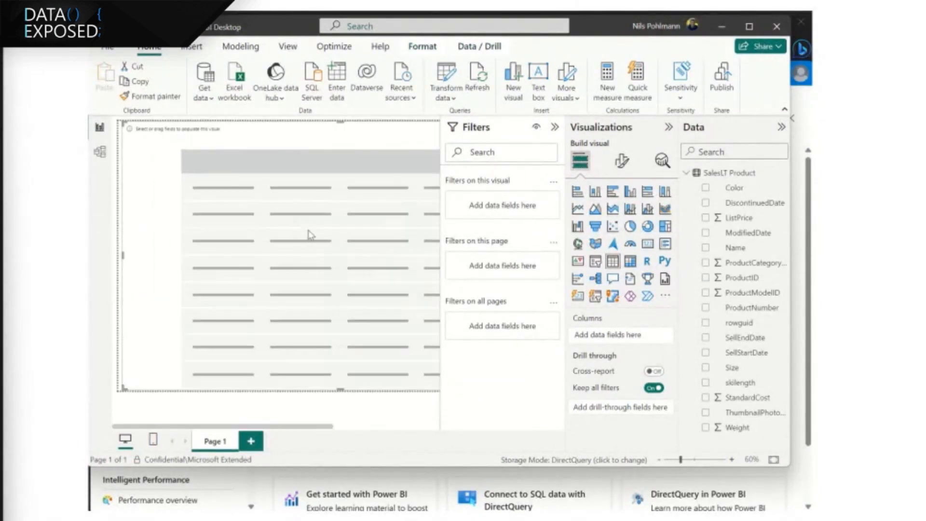
pyautogui.moveTo(706, 254)
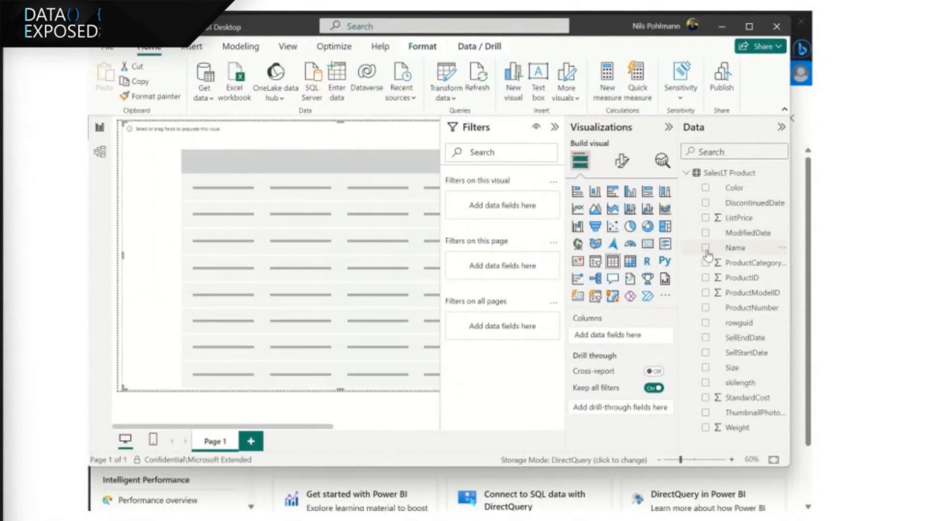
# Add the Name, ProductNumber and skilength columns to the table visual.
pyautogui.click(705, 248)
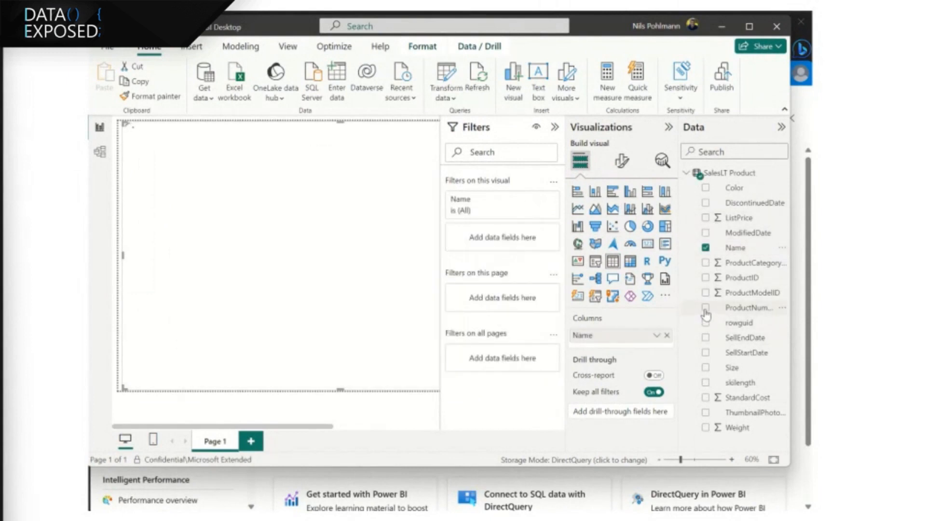
pyautogui.click(706, 307)
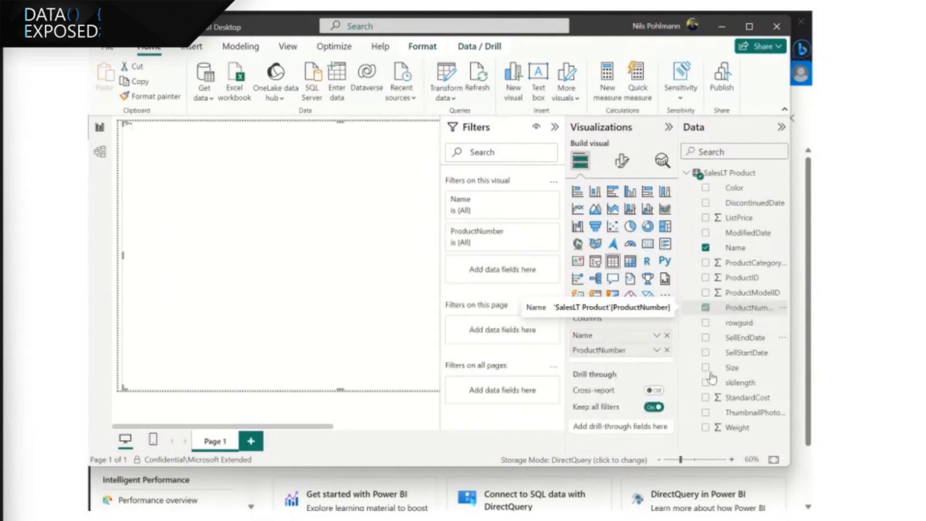
pyautogui.click(706, 382)
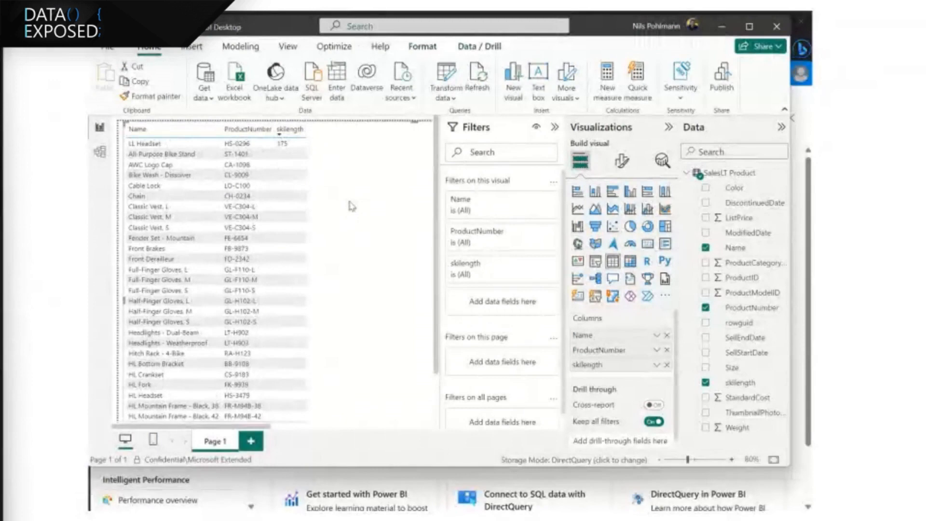
pyautogui.moveTo(364, 182)
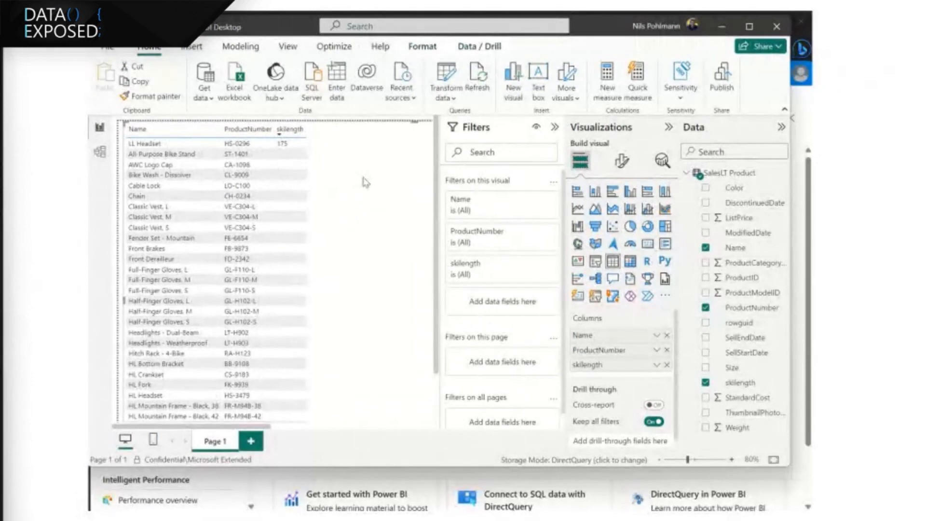
pyautogui.click(289, 129)
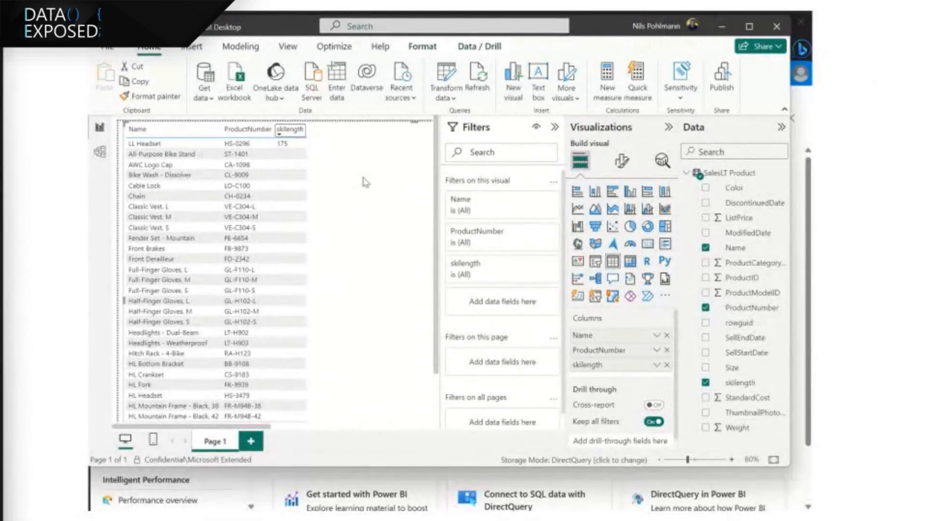